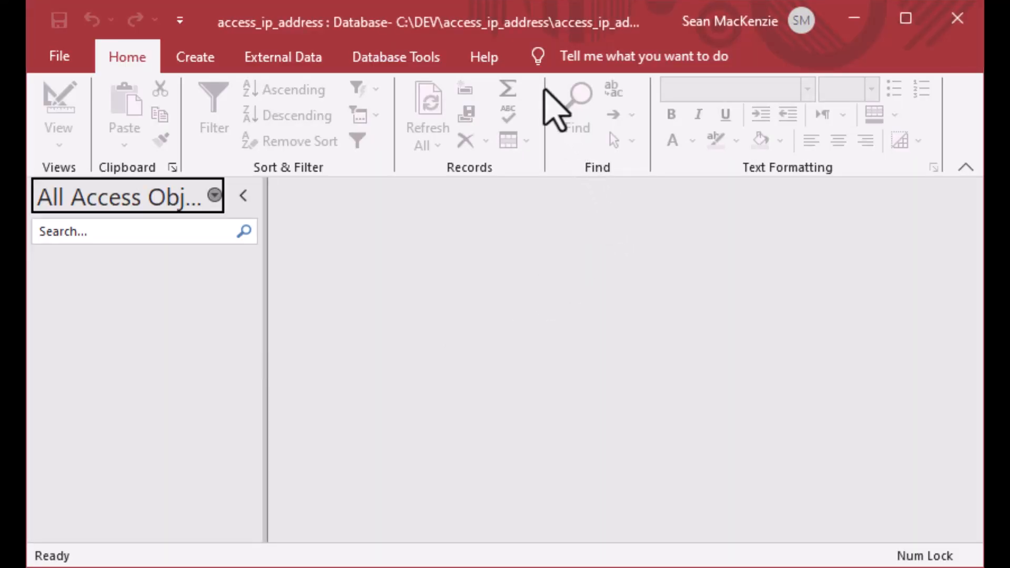
{"action": "mouse_move", "coordinate": [492, 35]}
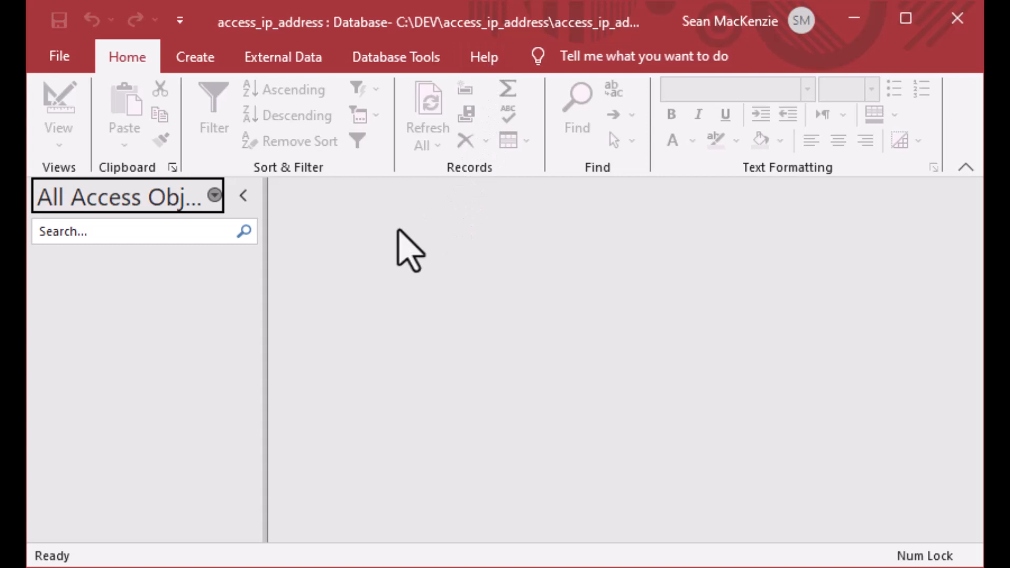
- Switch to the Create ribbon tab to reach new table, form, macro and module options
{"action": "left_click", "coordinate": [195, 56]}
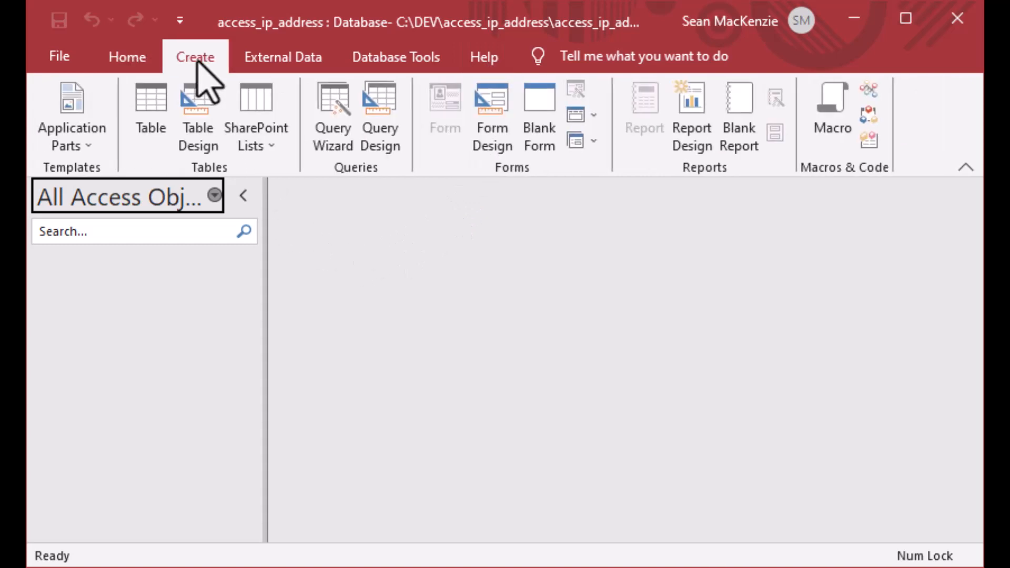
{"action": "mouse_move", "coordinate": [256, 115]}
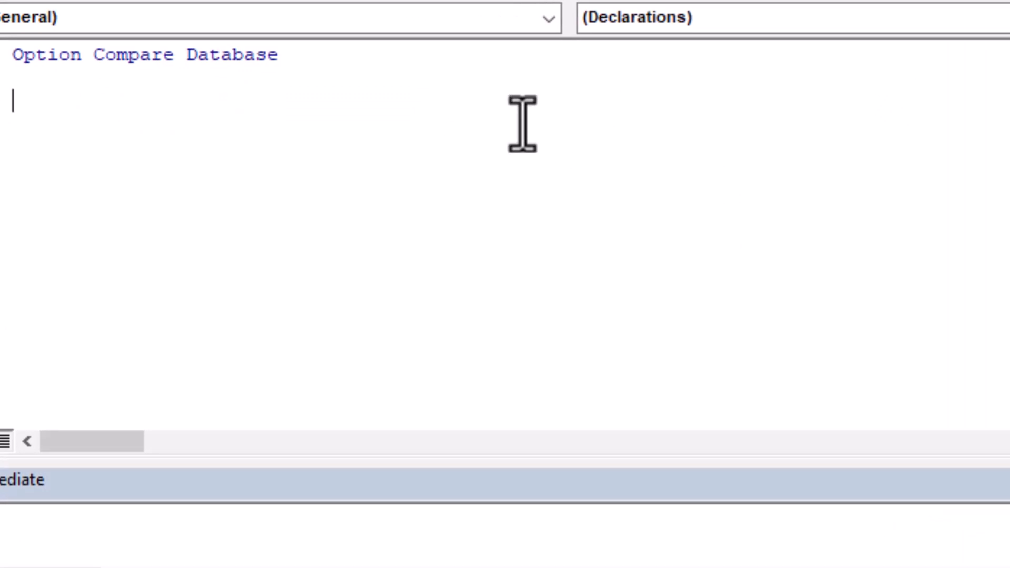
- Type Function IpAddress() with the comment 'Returns the IP Address(es) of the current computer'
{"action": "type", "text": "Function"}
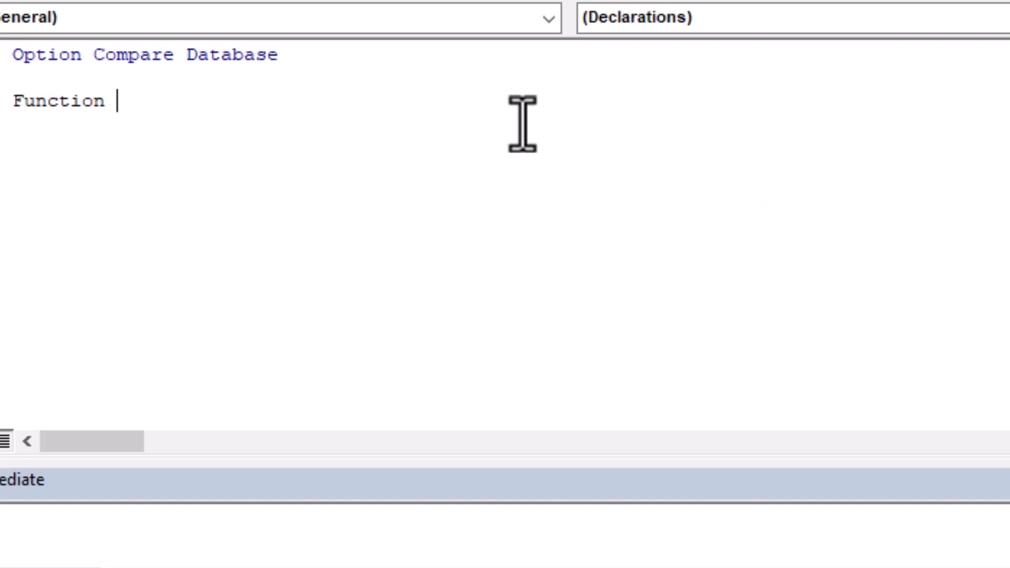
{"action": "type", "text": "IpAdd"}
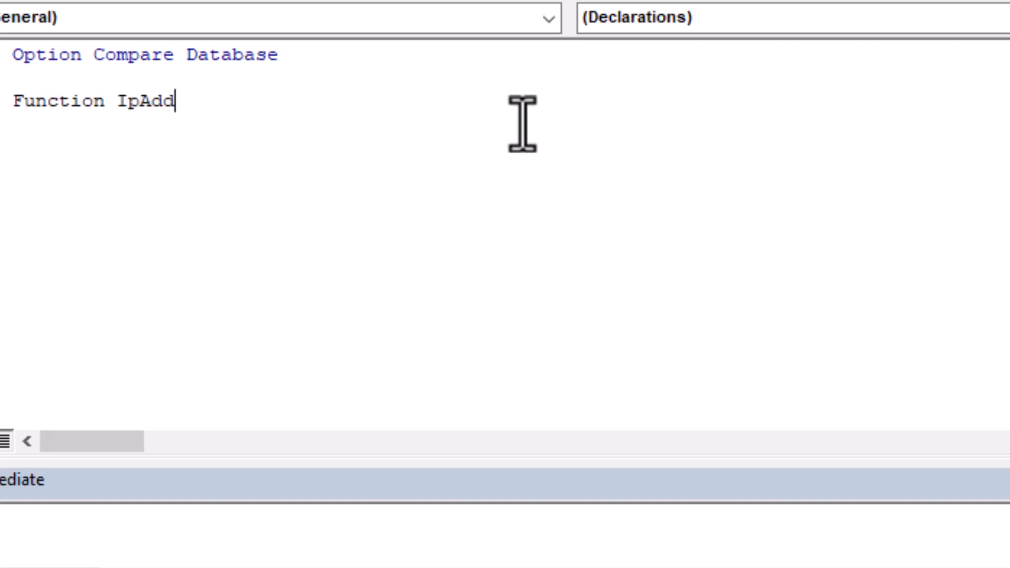
{"action": "type", "text": "ress"}
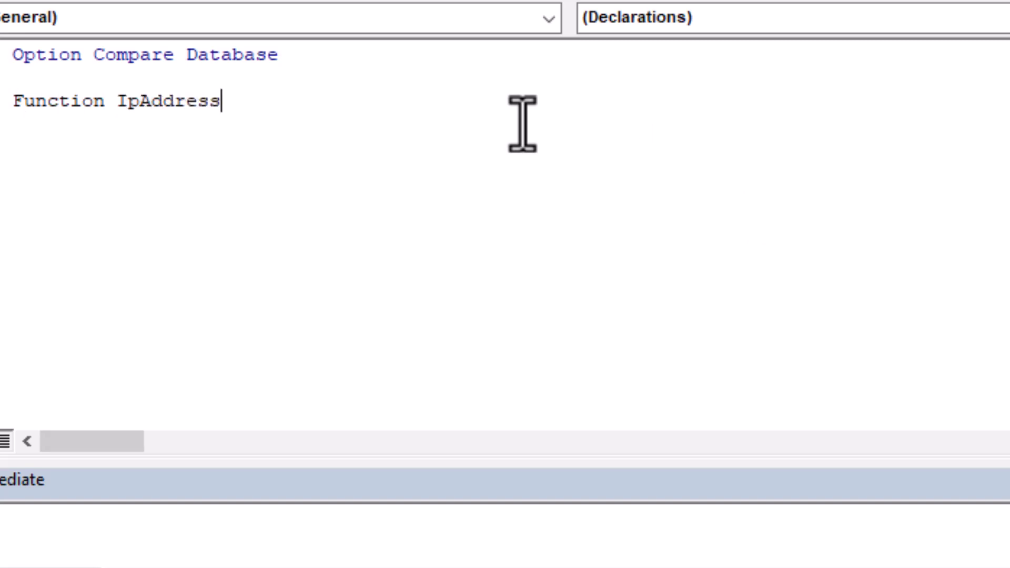
{"action": "type", "text": "()"}
{"action": "type", "text": "'"}
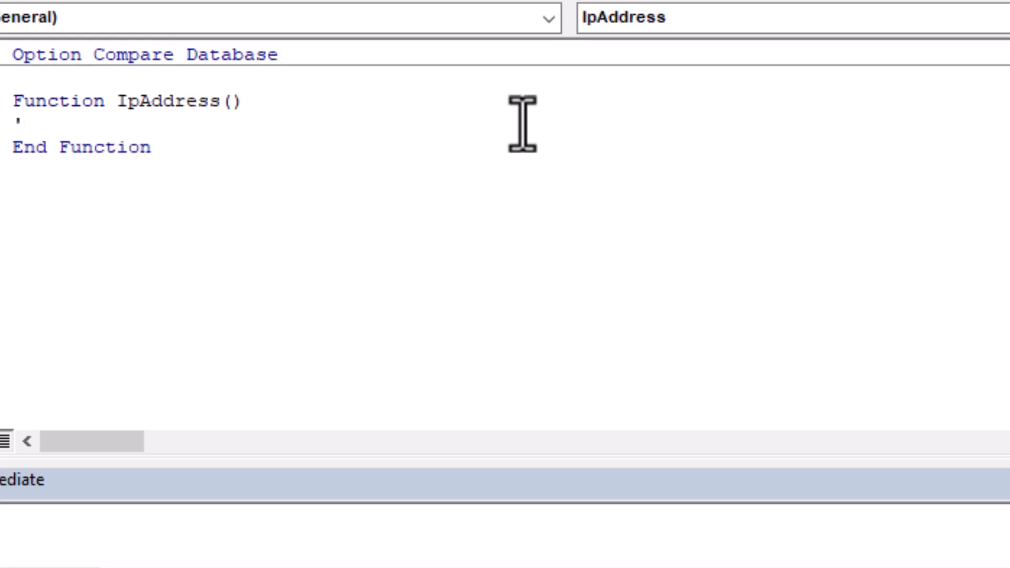
{"action": "type", "text": "Return"}
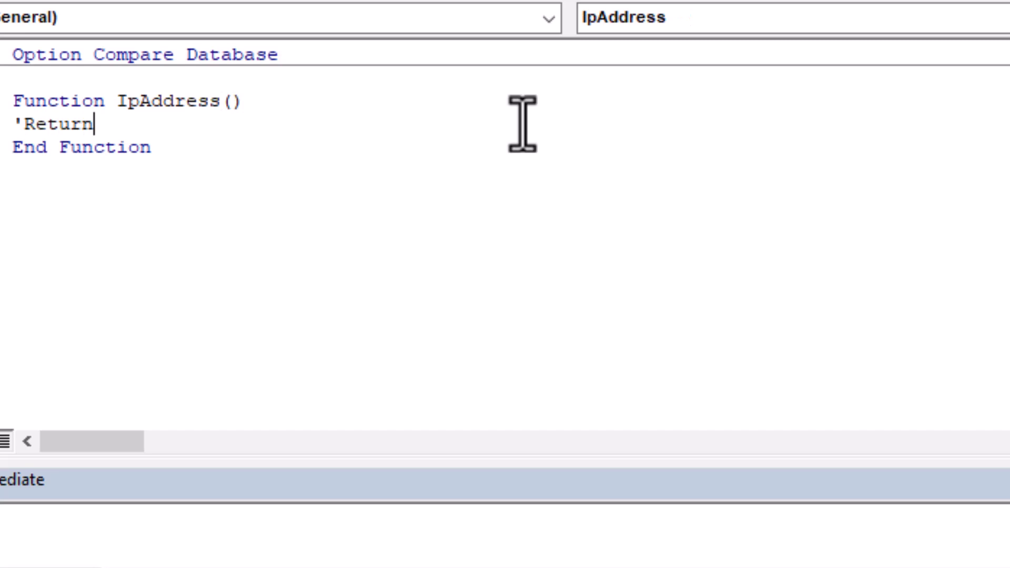
{"action": "type", "text": "s the"}
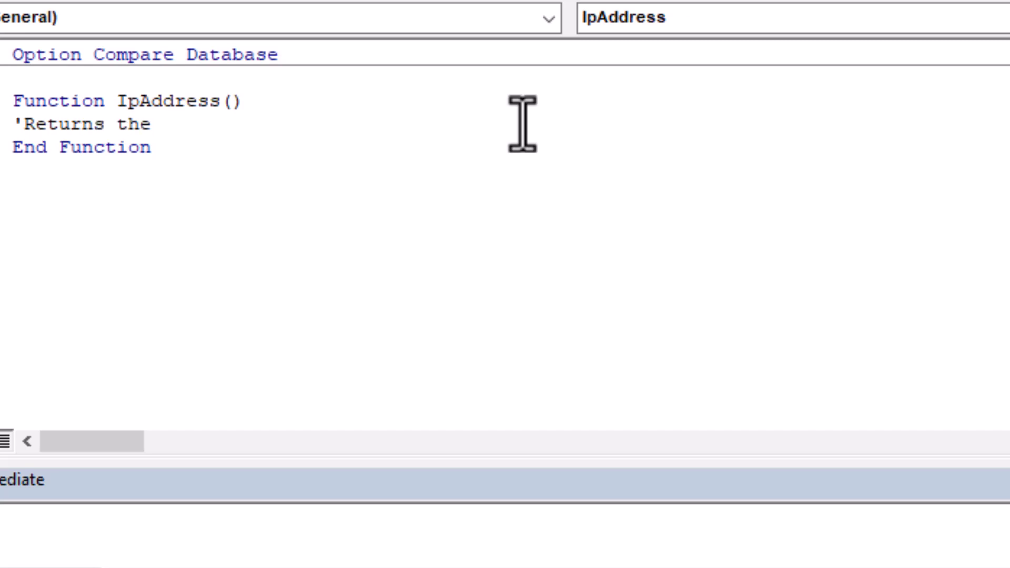
{"action": "type", "text": "Ip"}
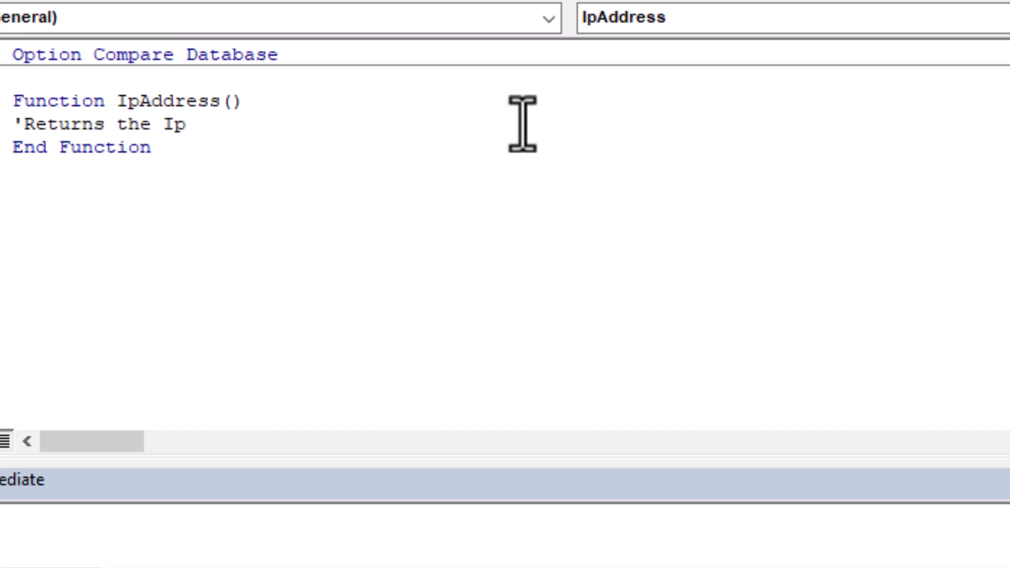
{"action": "key", "text": "Backspace"}
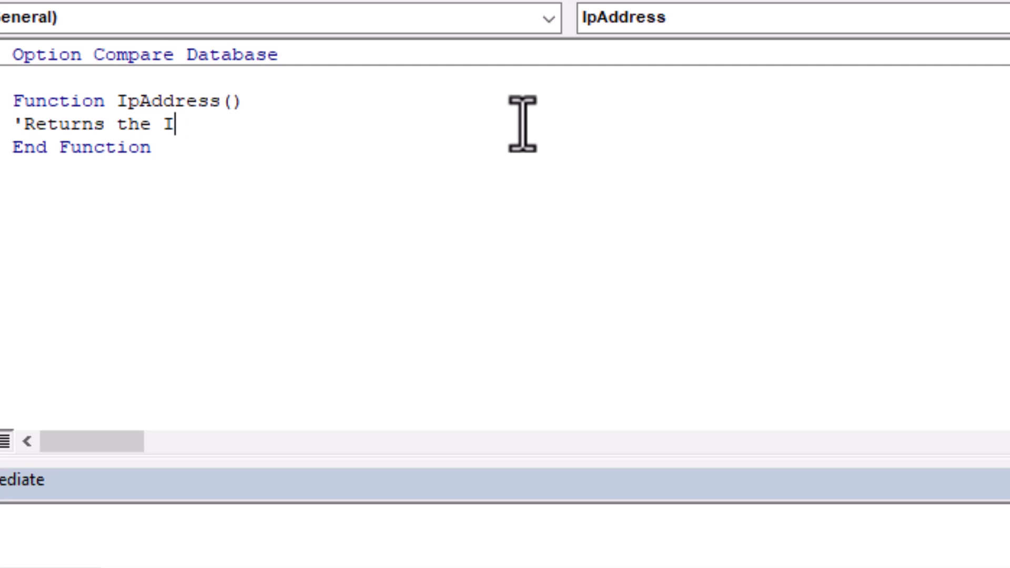
{"action": "type", "text": "P Address"}
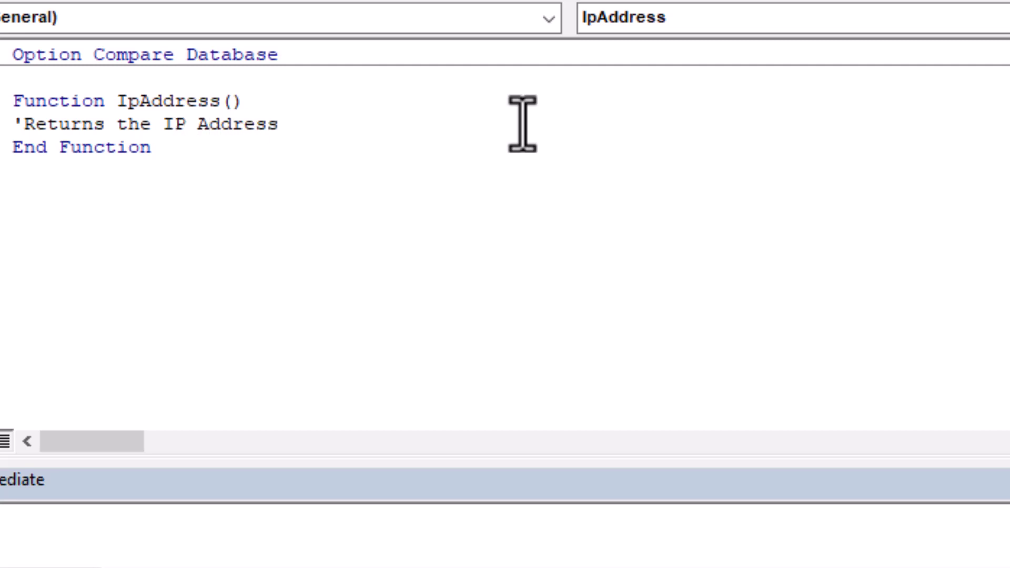
{"action": "type", "text": "(es) of t"}
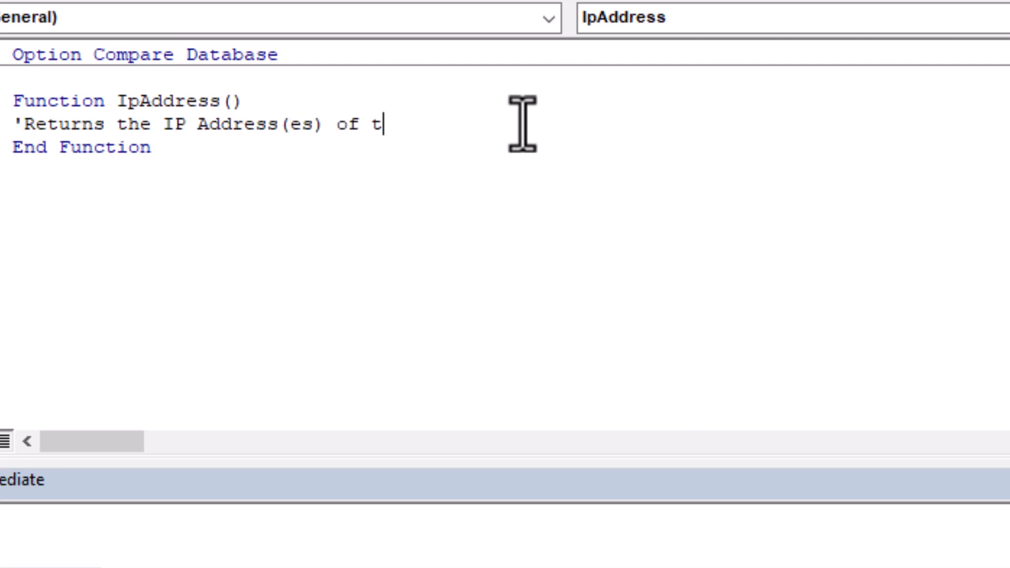
{"action": "type", "text": "he"}
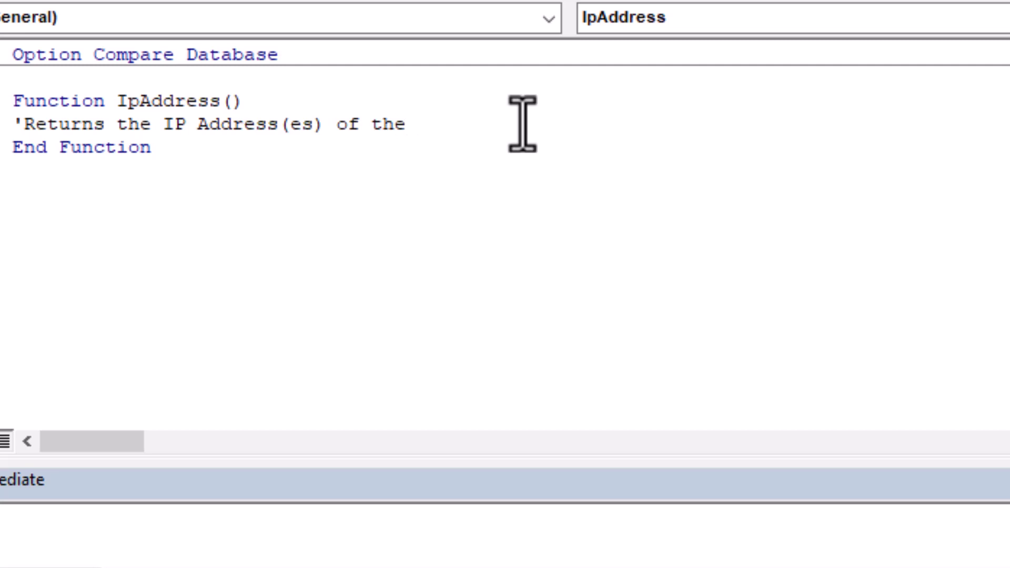
{"action": "type", "text": "current computer"}
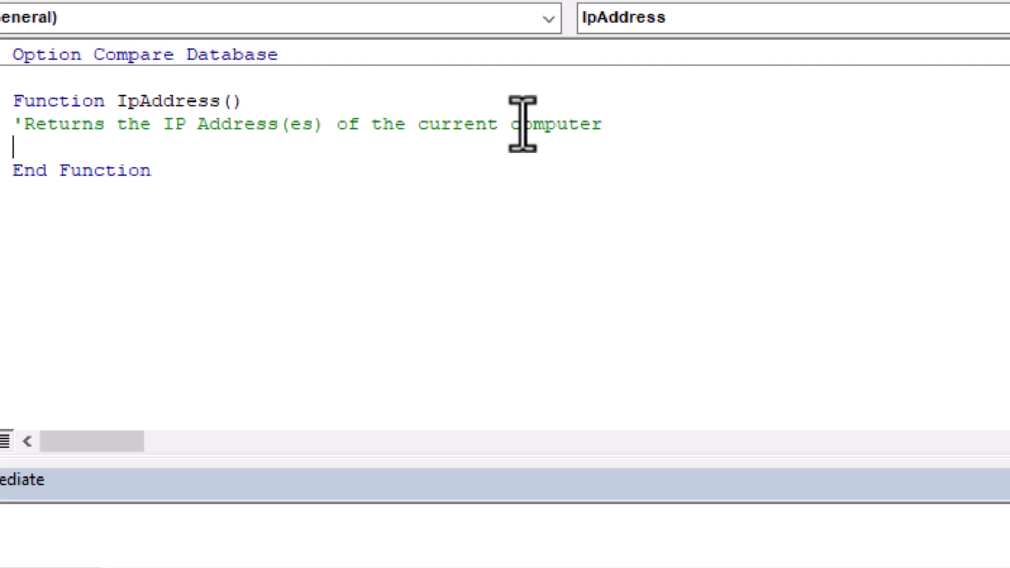
- Declare the objNics and objNic variables with Dim
{"action": "type", "text": "Dim"}
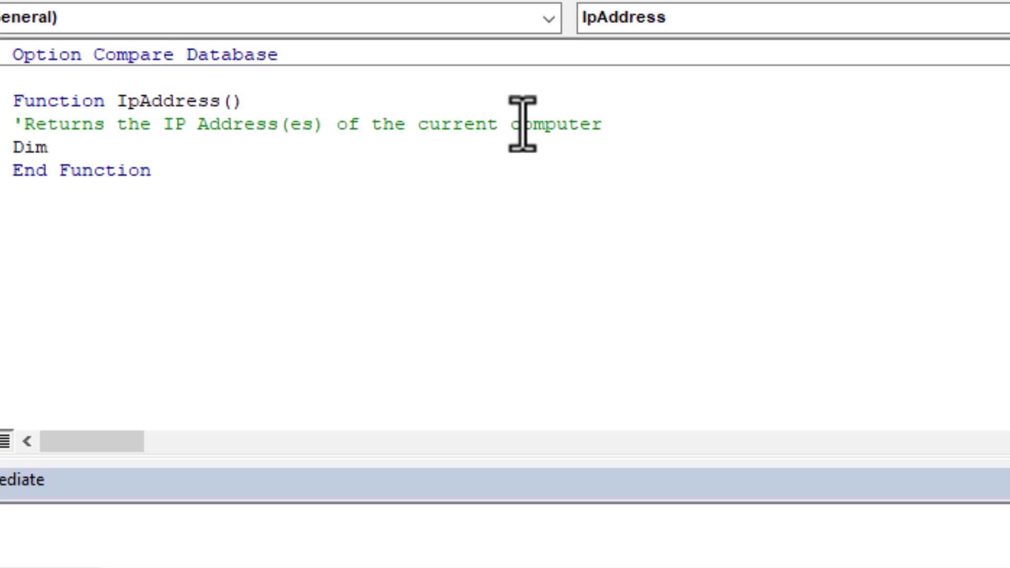
{"action": "type", "text": "ojb"}
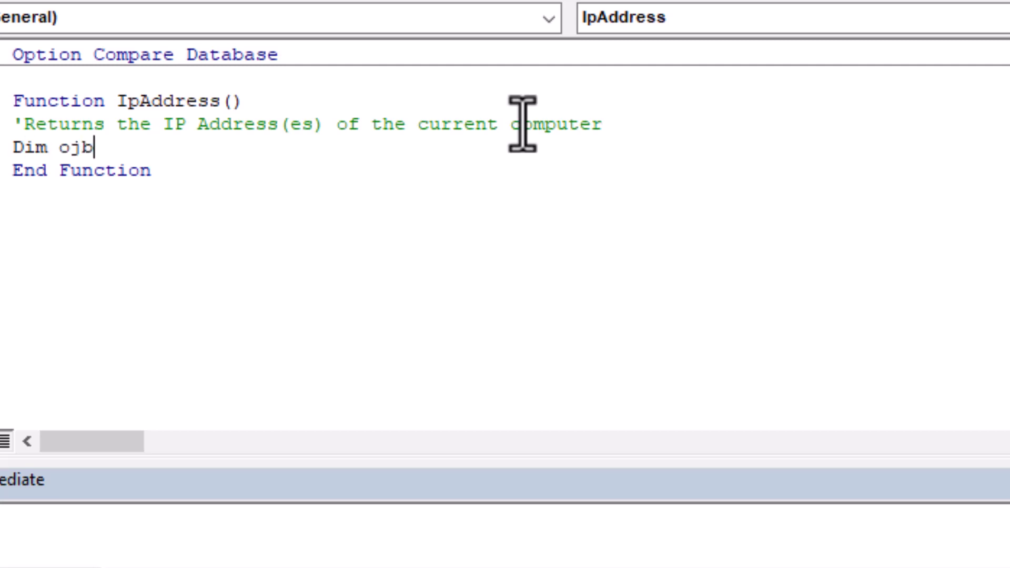
{"action": "type", "text": "objN"}
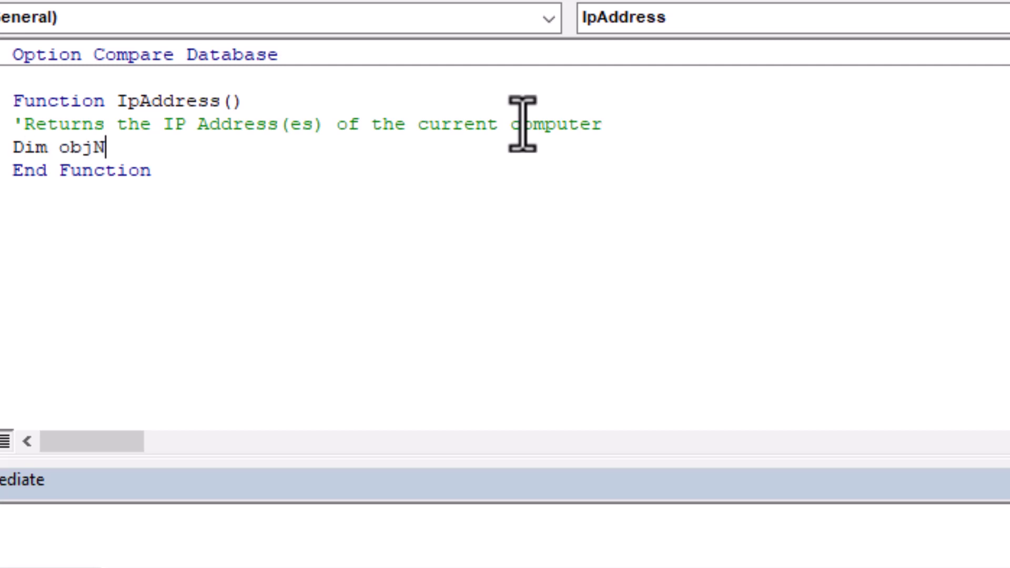
{"action": "type", "text": "ics,"}
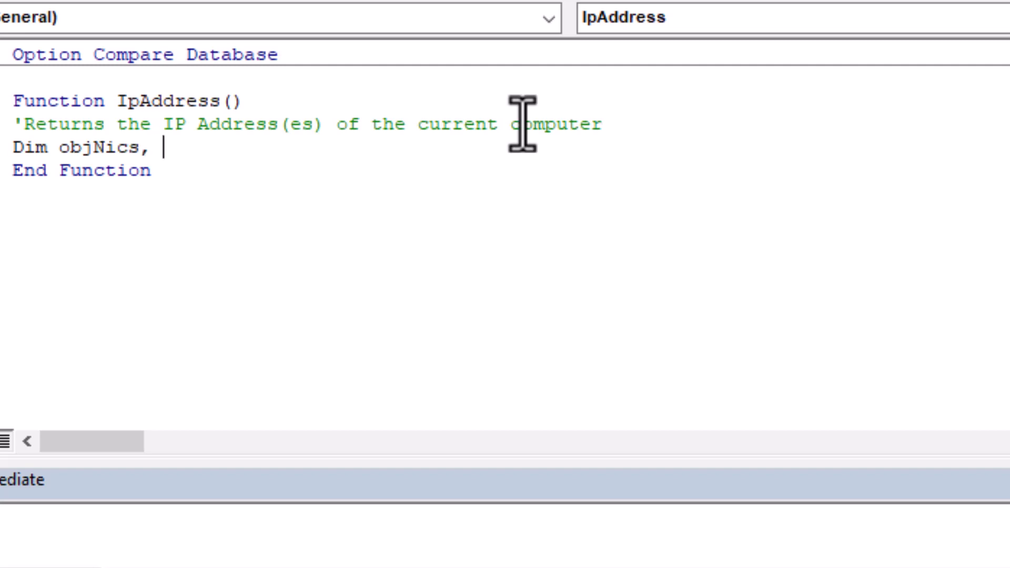
{"action": "type", "text": "objNe"}
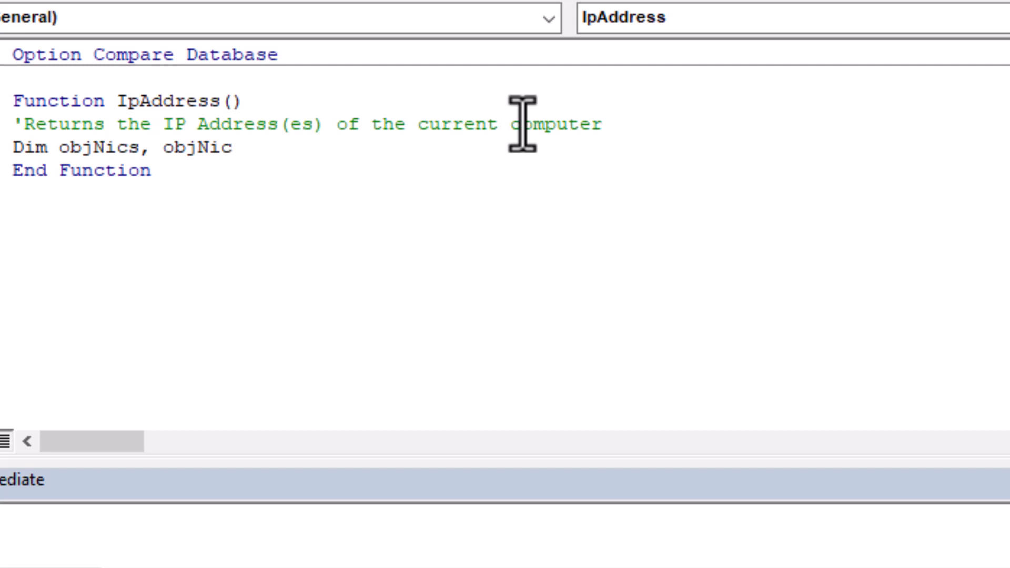
- Declare strIp, strComputer and strIps As String
{"action": "type", "text": "Dim"}
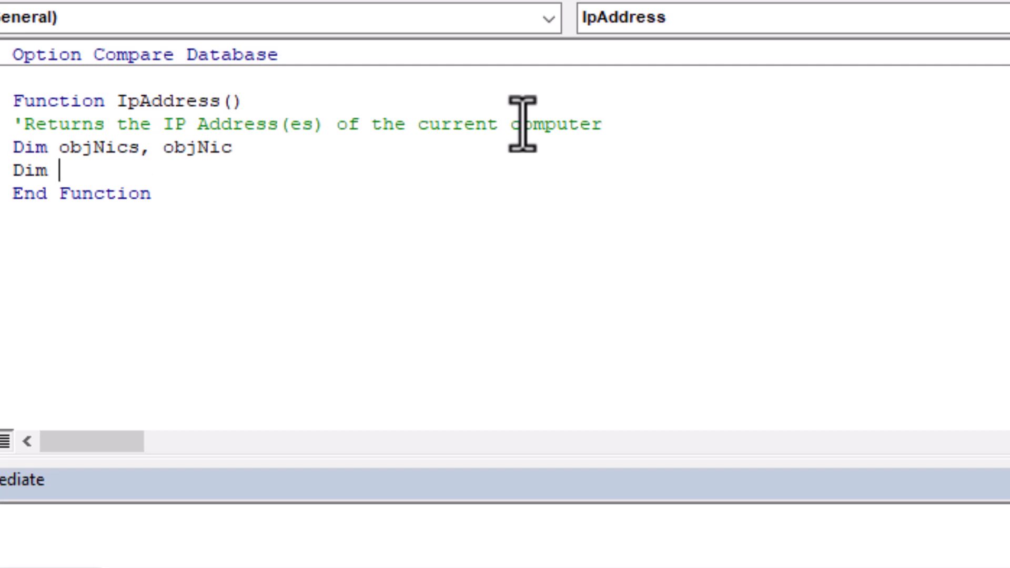
{"action": "type", "text": "str"}
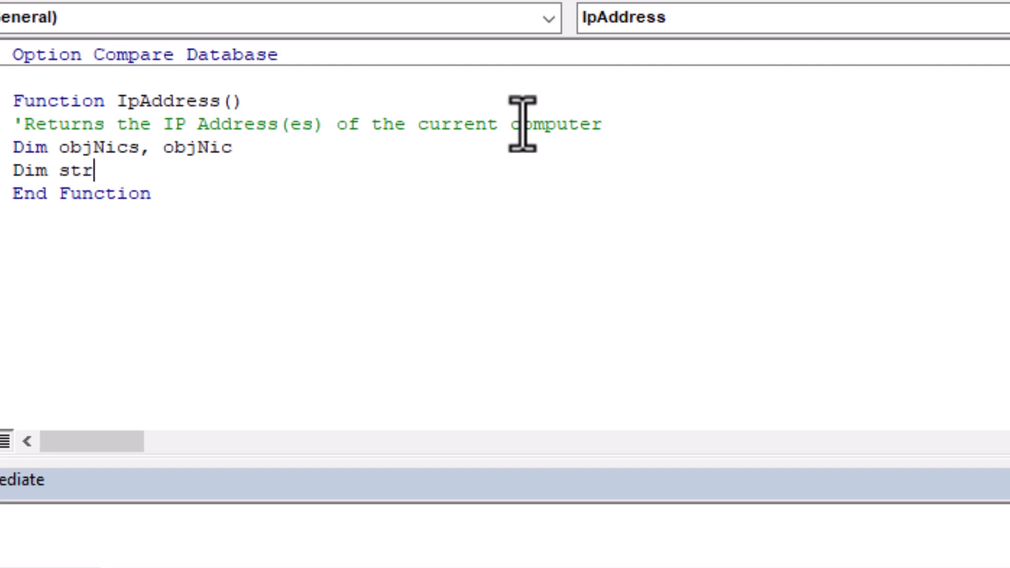
{"action": "type", "text": "Ip as String"}
{"action": "type", "text": "Dim"}
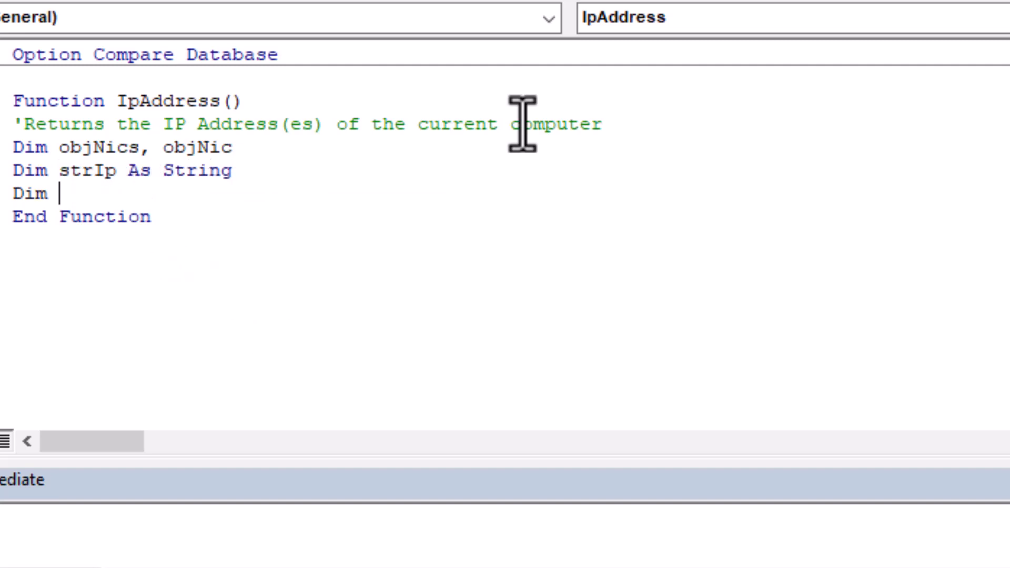
{"action": "type", "text": "strComputer as"}
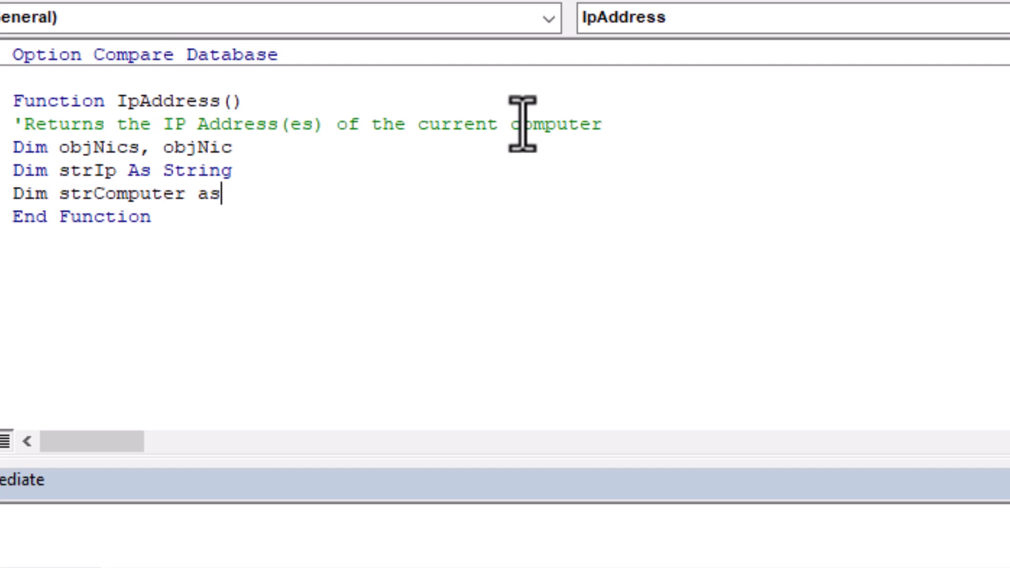
{"action": "type", "text": "String"}
{"action": "type", "text": "D"}
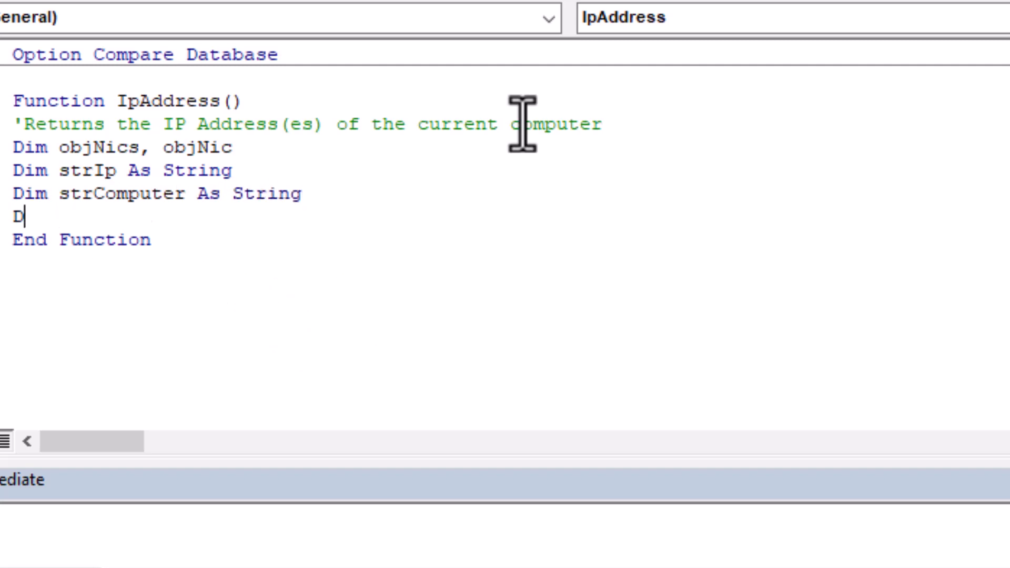
{"action": "type", "text": "im str"}
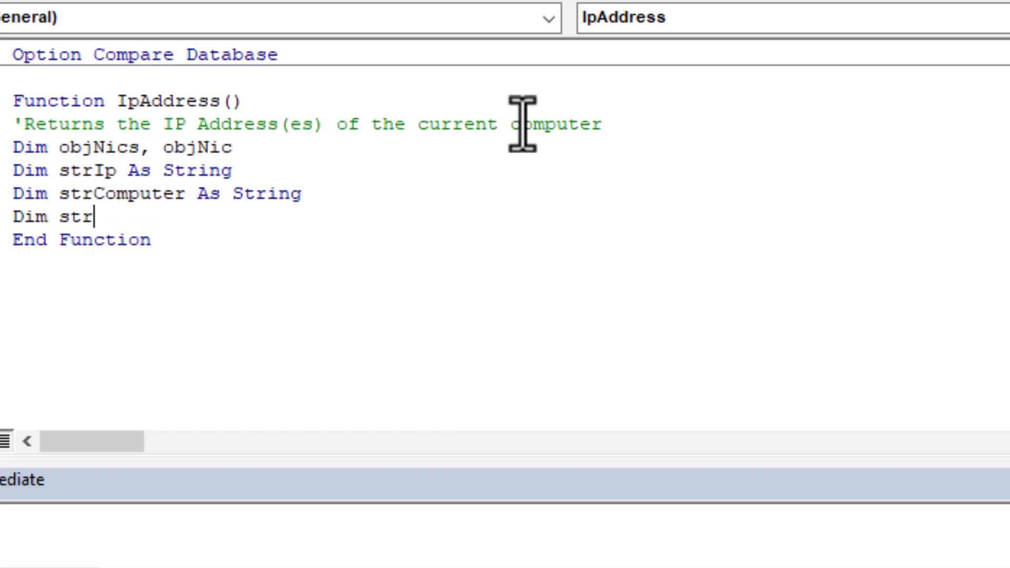
{"action": "type", "text": "Ips as st"}
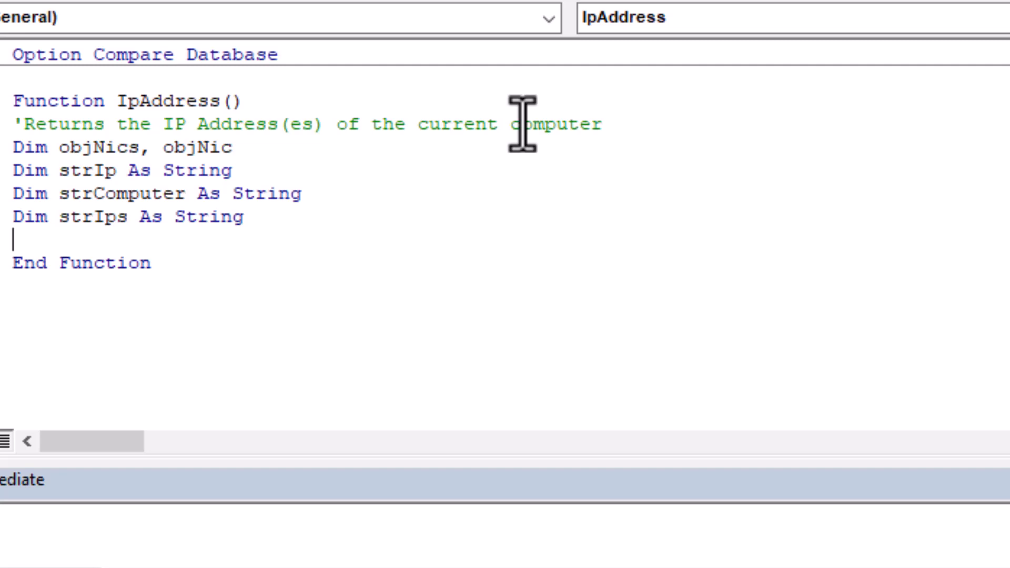
{"action": "type", "text": "Set"}
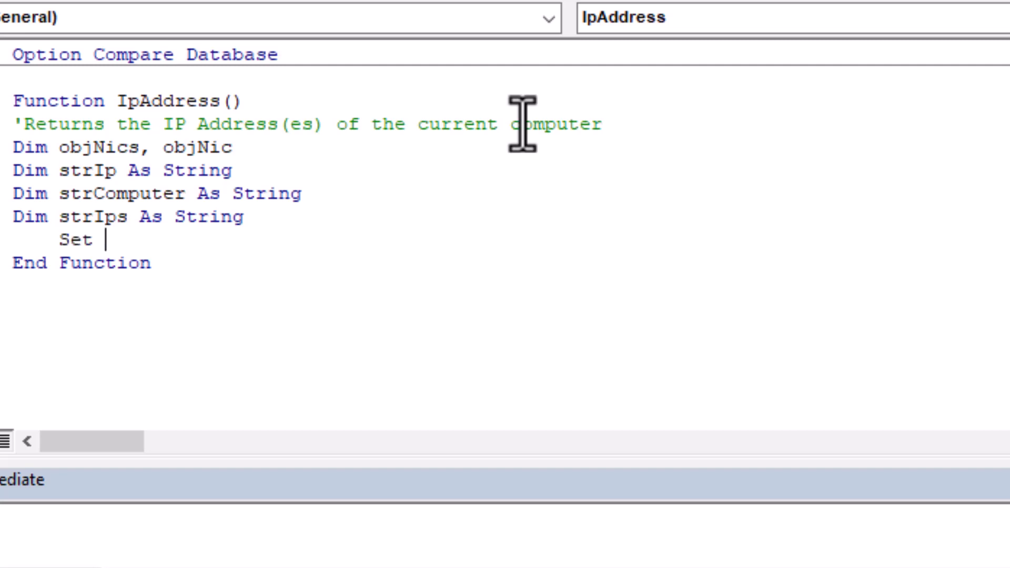
- Start assigning objNics from GetObject("winmgmts:")
{"action": "type", "text": "objNi"}
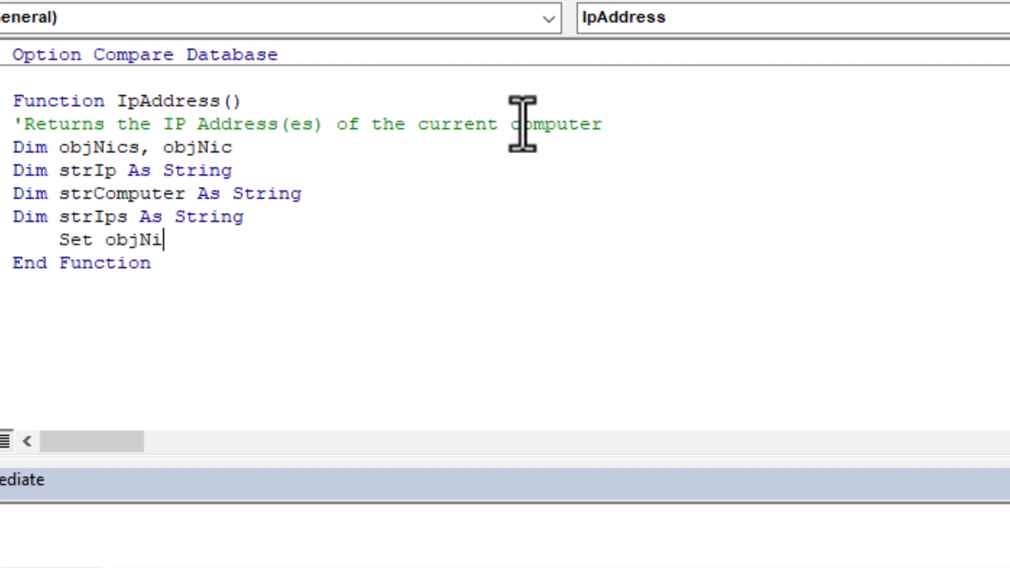
{"action": "type", "text": "cs ="}
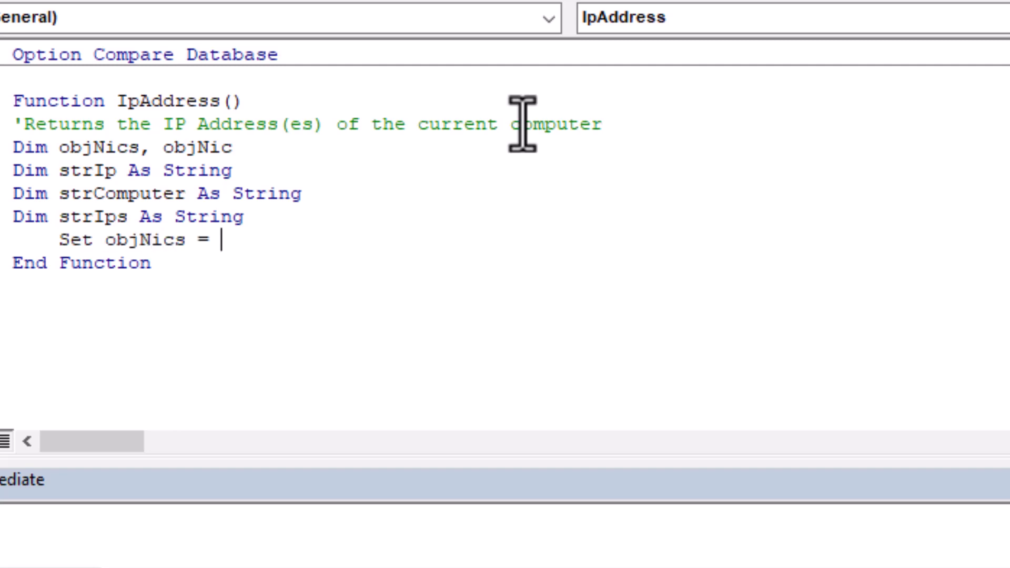
{"action": "type", "text": "GetObject"}
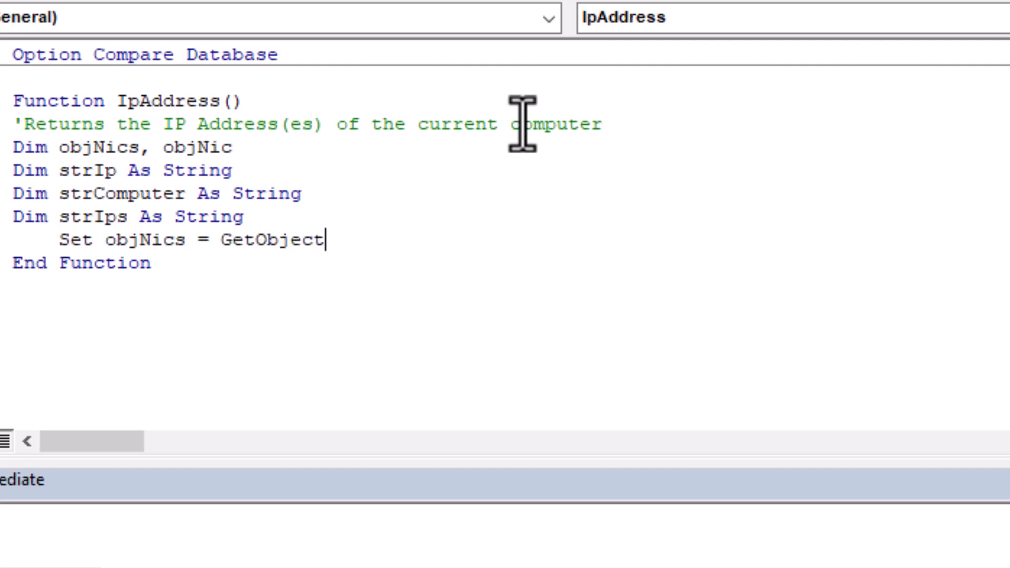
{"action": "type", "text": "(\""}
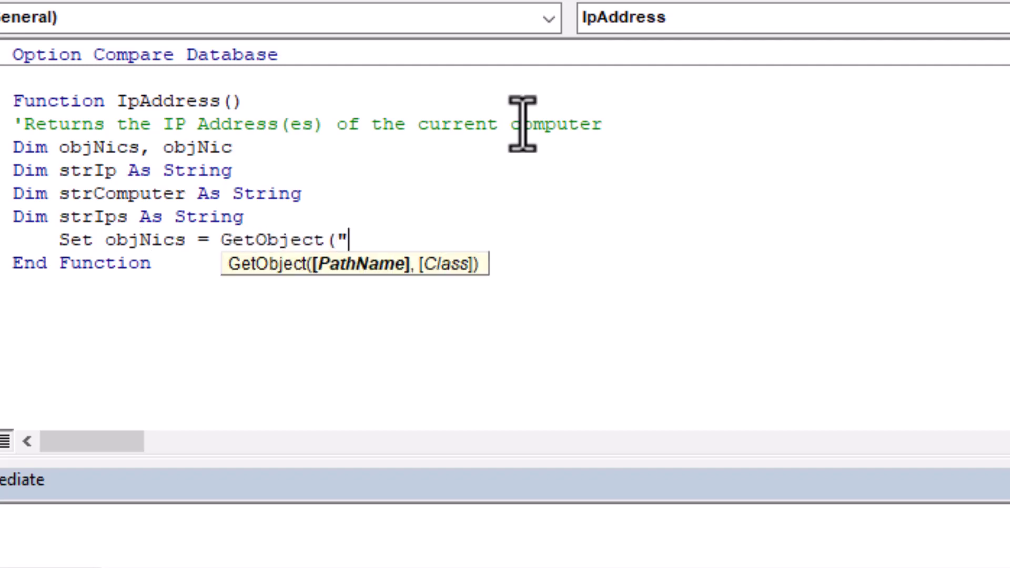
{"action": "type", "text": "wind"}
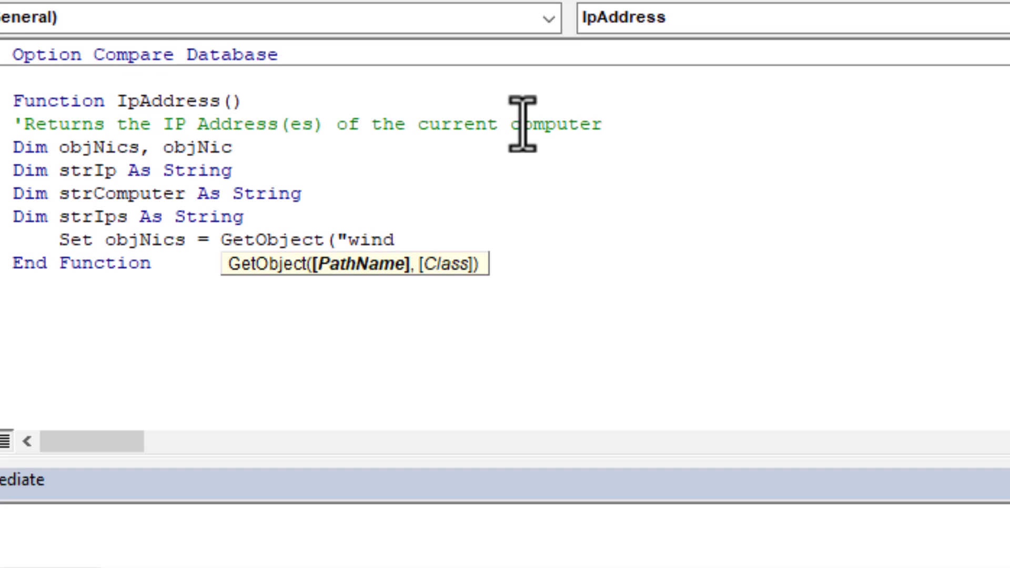
{"action": "type", "text": "m"}
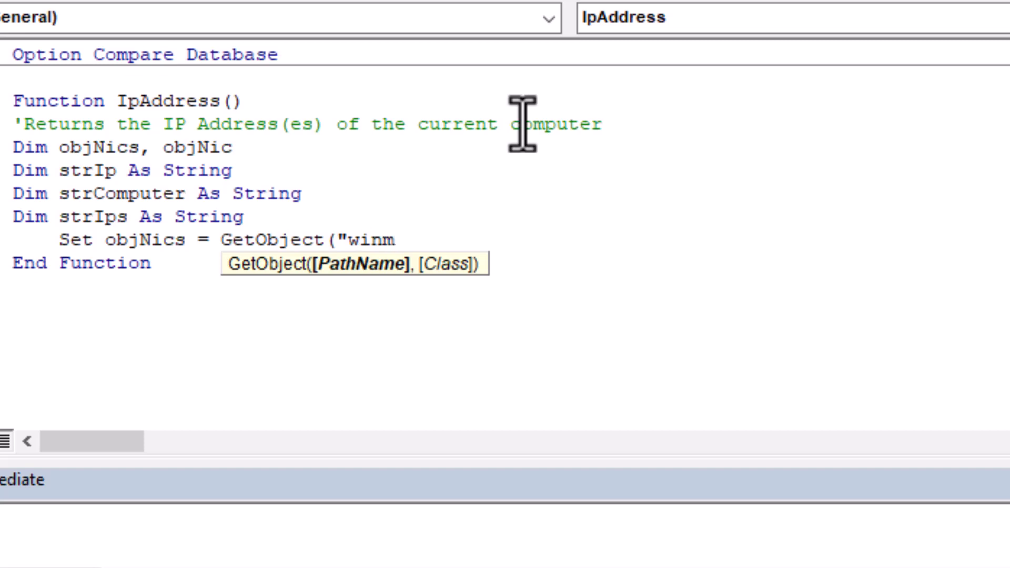
{"action": "type", "text": "gmts"}
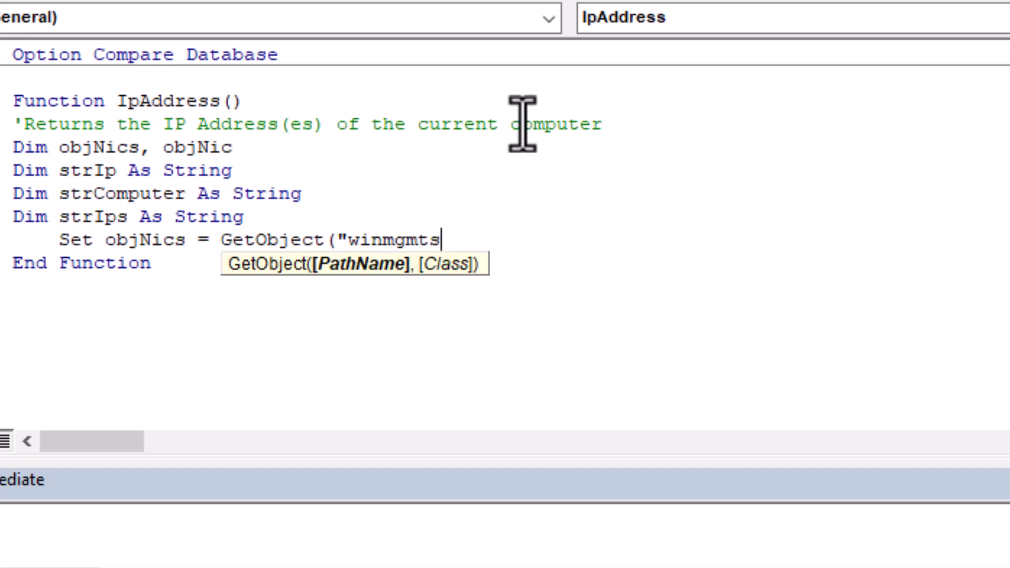
{"action": "type", "text": ":"}
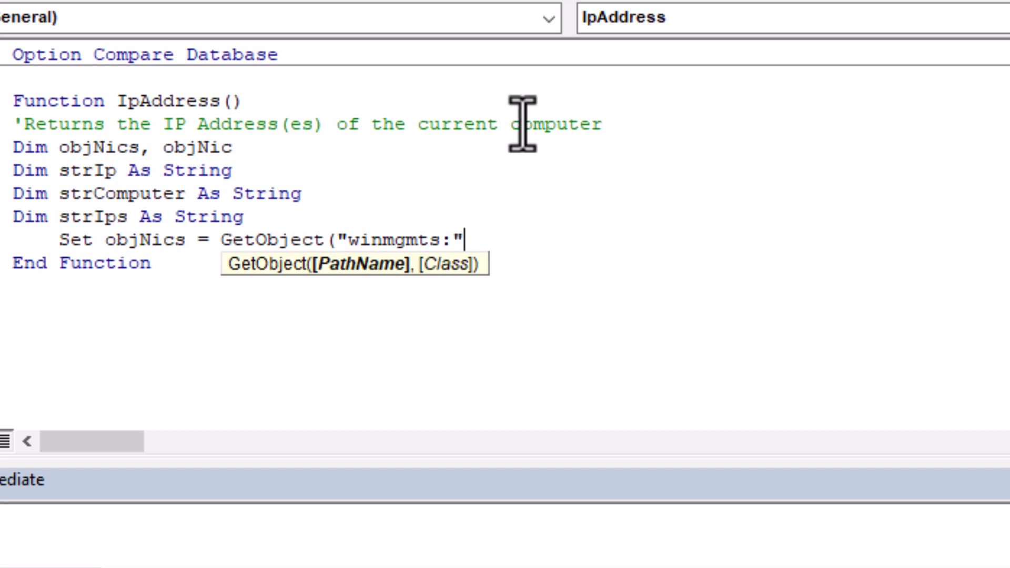
{"action": "type", "text": "\")."}
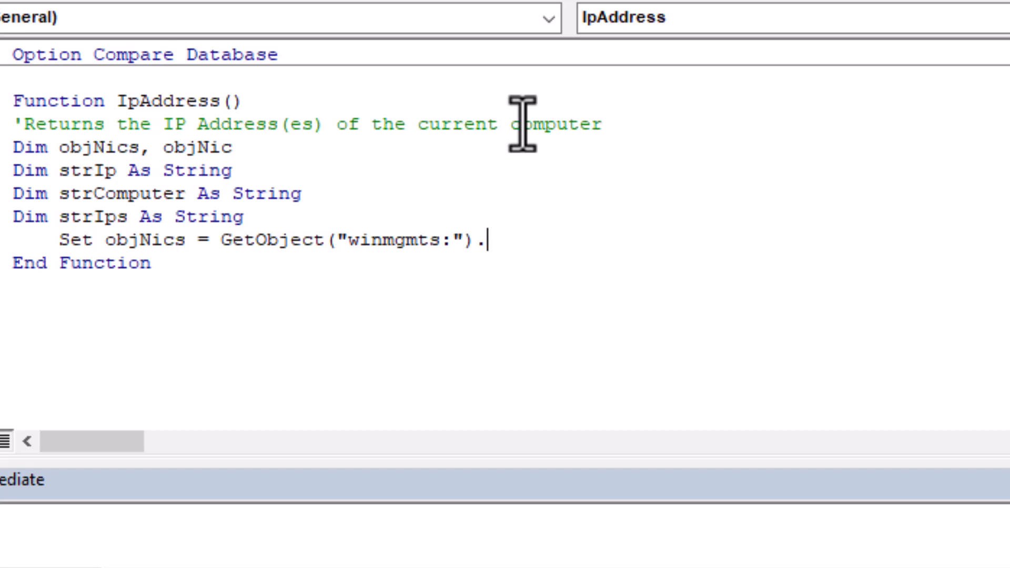
- Complete the assignment with .InstancesOf("Win32_NetworkAdapterConfiguration")
{"action": "type", "text": "InstanceO"}
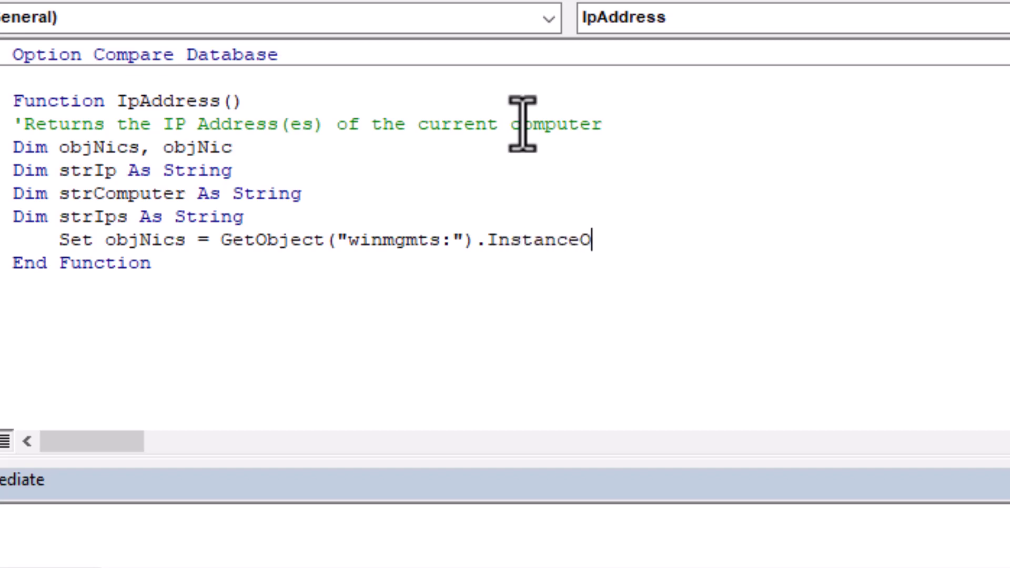
{"action": "type", "text": "sOf("}
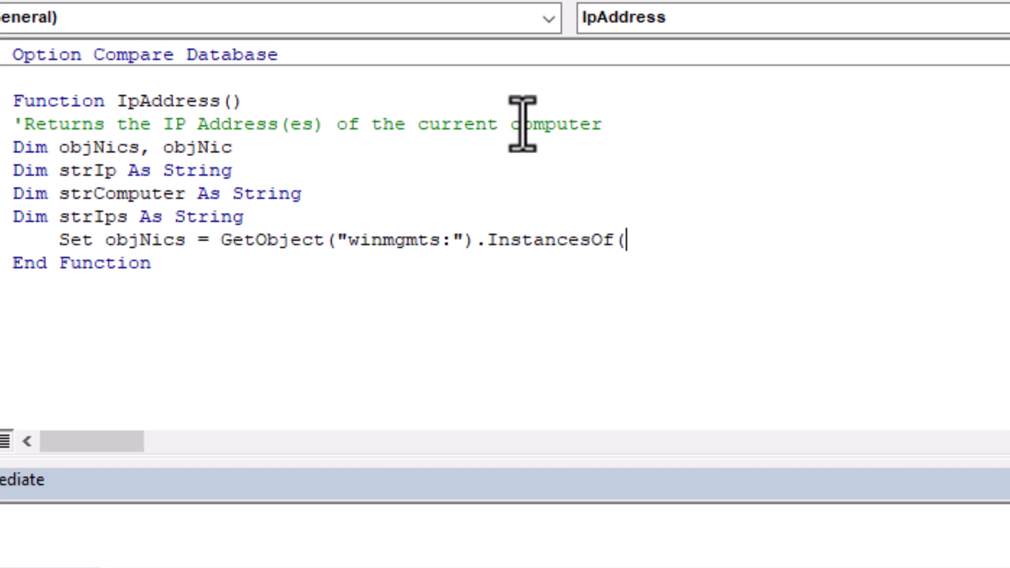
{"action": "type", "text": "\""}
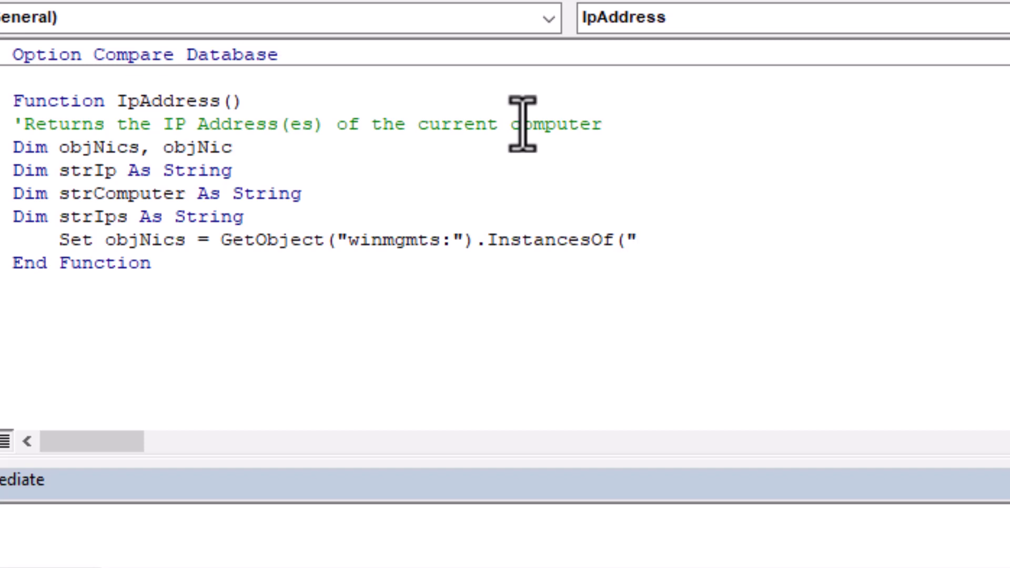
{"action": "type", "text": "wIN"}
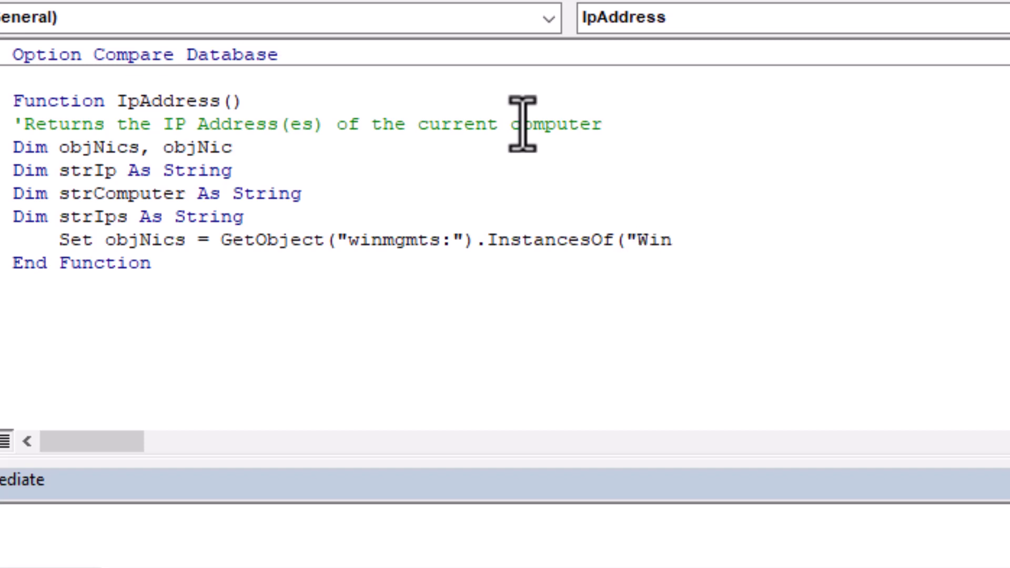
{"action": "type", "text": "32"}
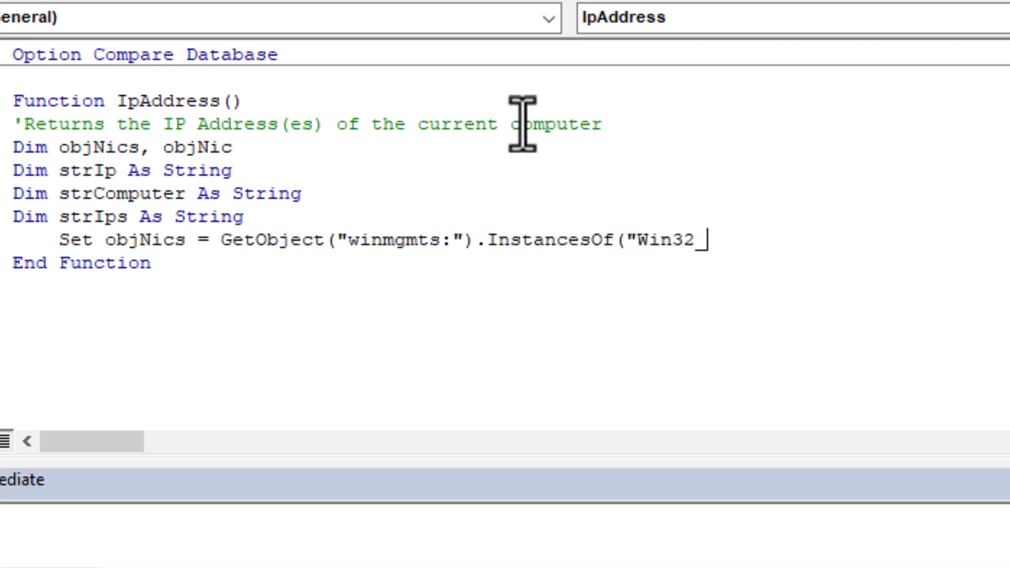
{"action": "type", "text": "_Network"}
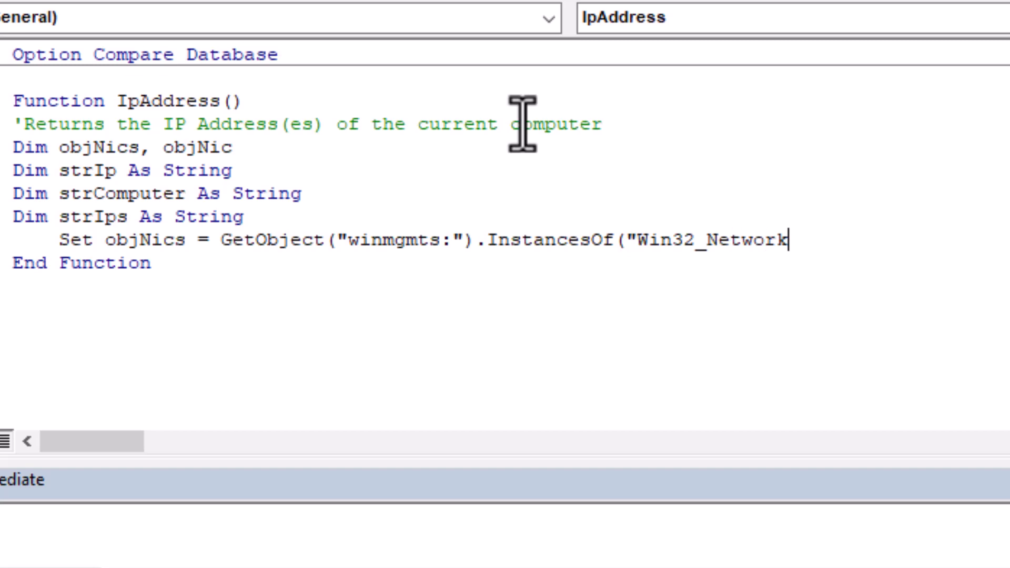
{"action": "type", "text": "Adapter"}
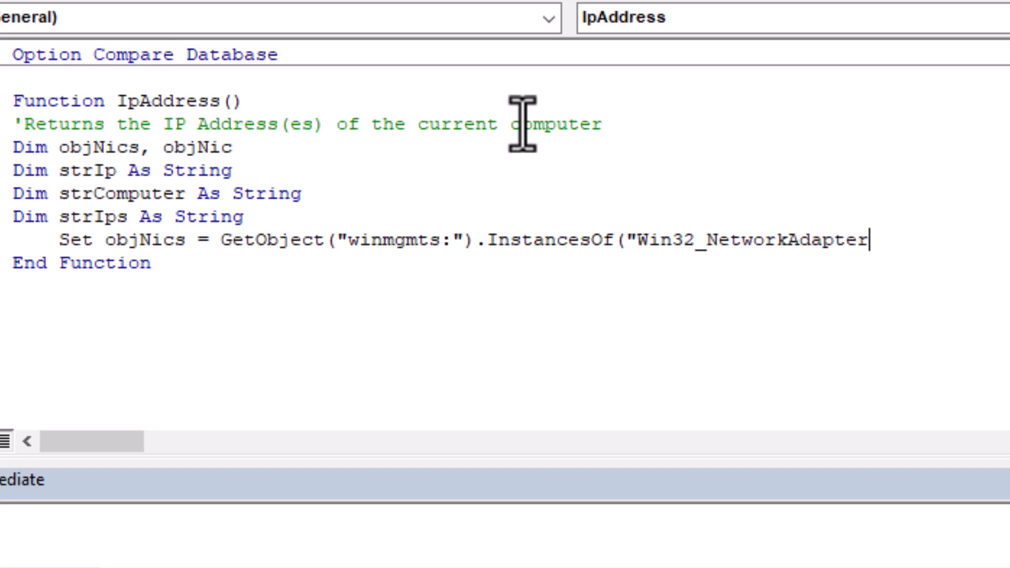
{"action": "type", "text": "Configuration"}
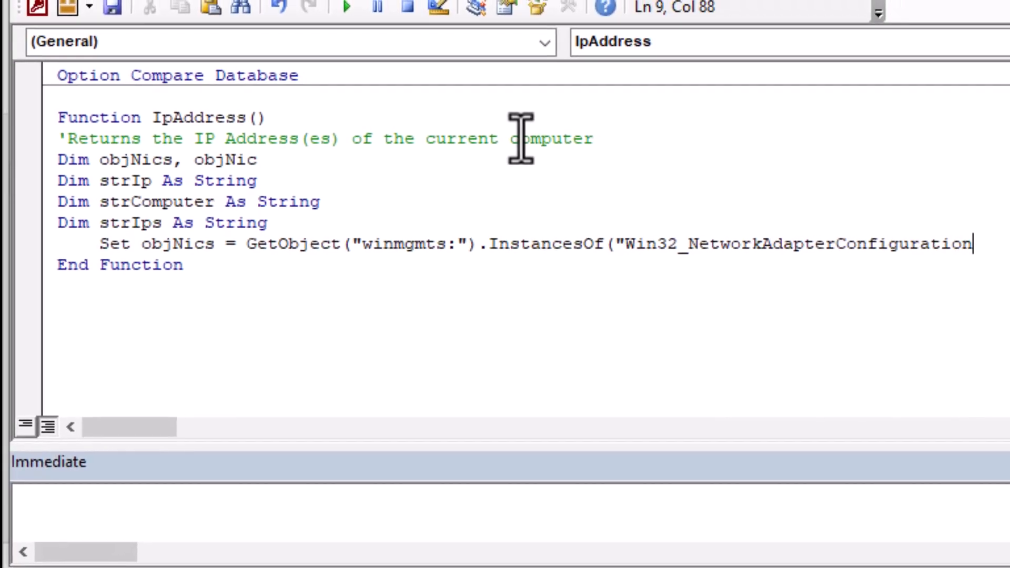
{"action": "type", "text": "\")"}
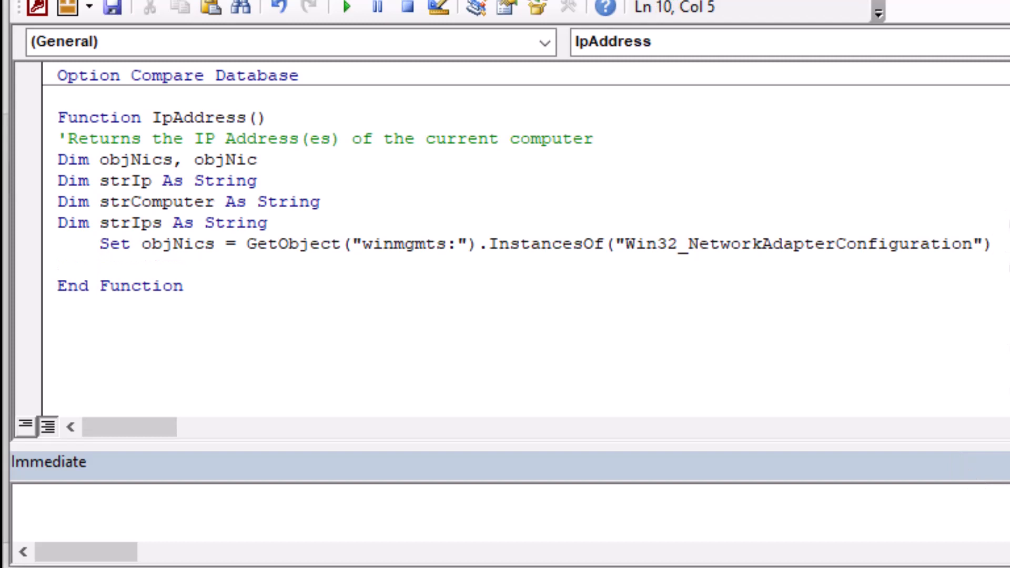
- Add a For Each objNic In objNics loop closed by Next
{"action": "type", "text": "For Ea"}
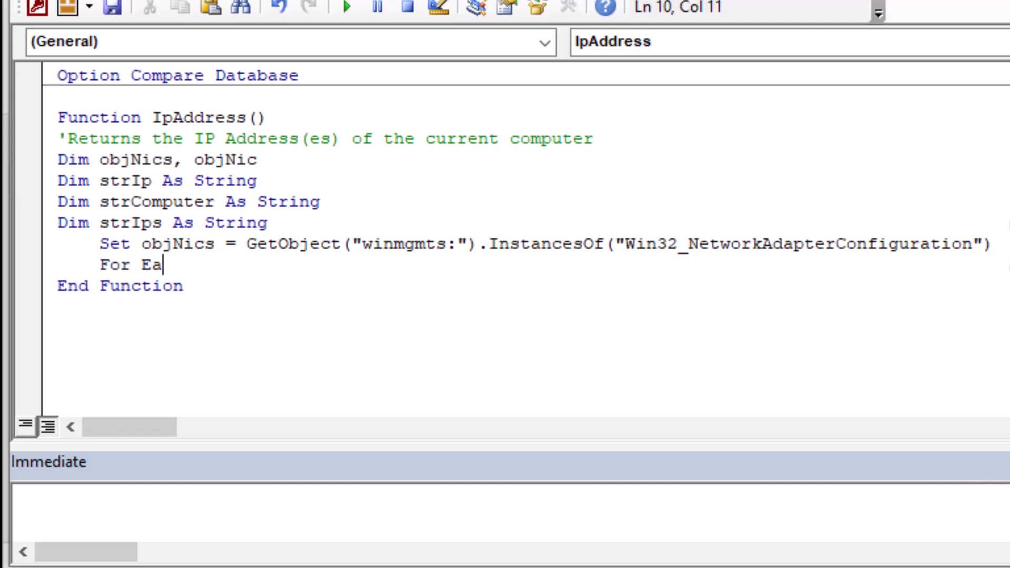
{"action": "type", "text": "ch obj"}
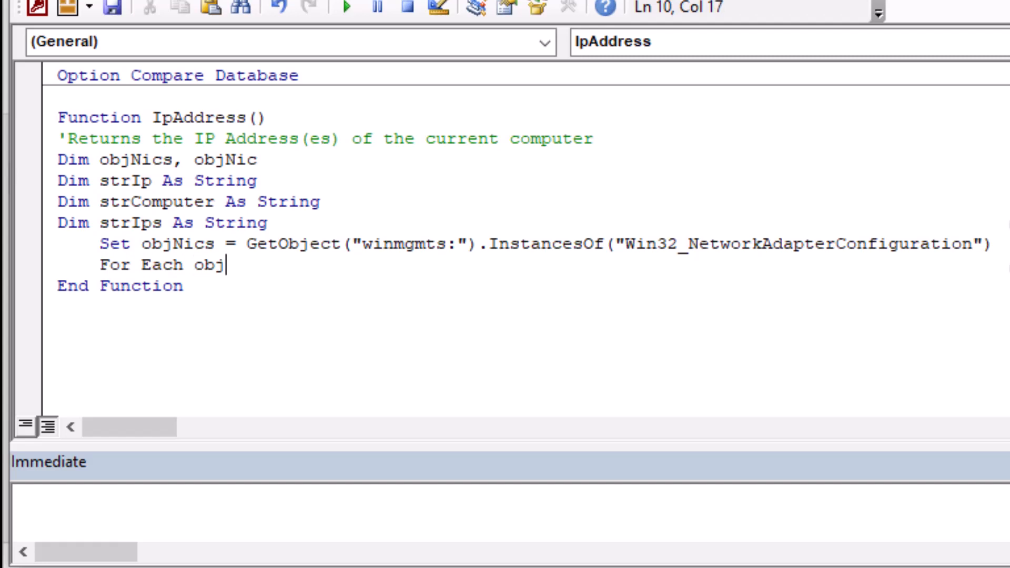
{"action": "type", "text": "Nic"}
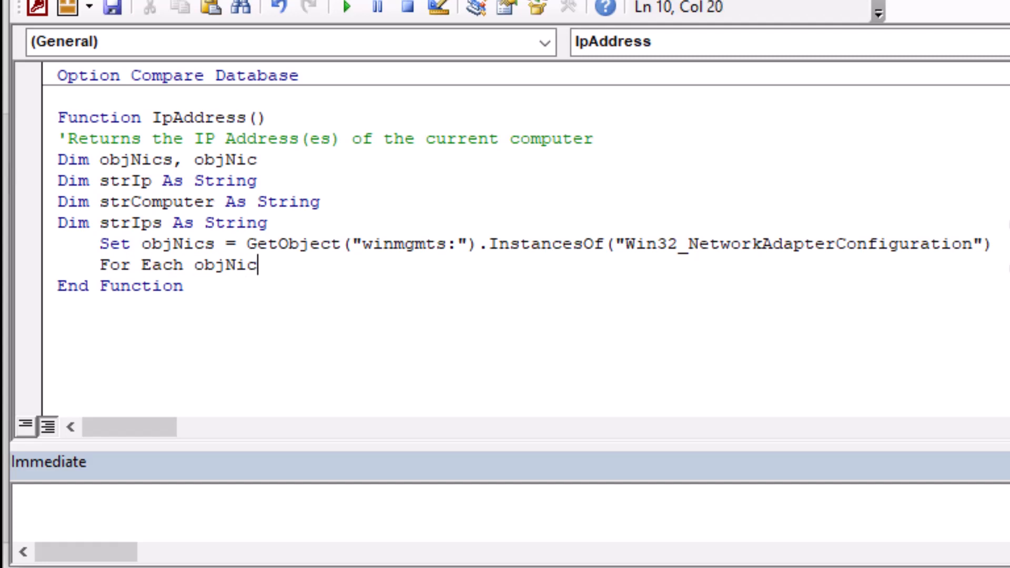
{"action": "type", "text": "in O"}
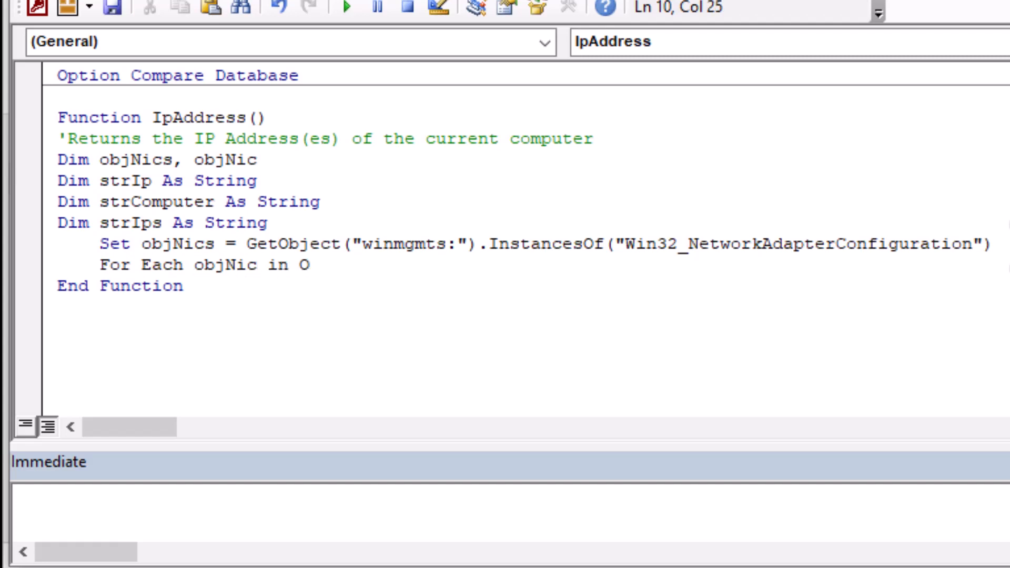
{"action": "type", "text": "bjNic"}
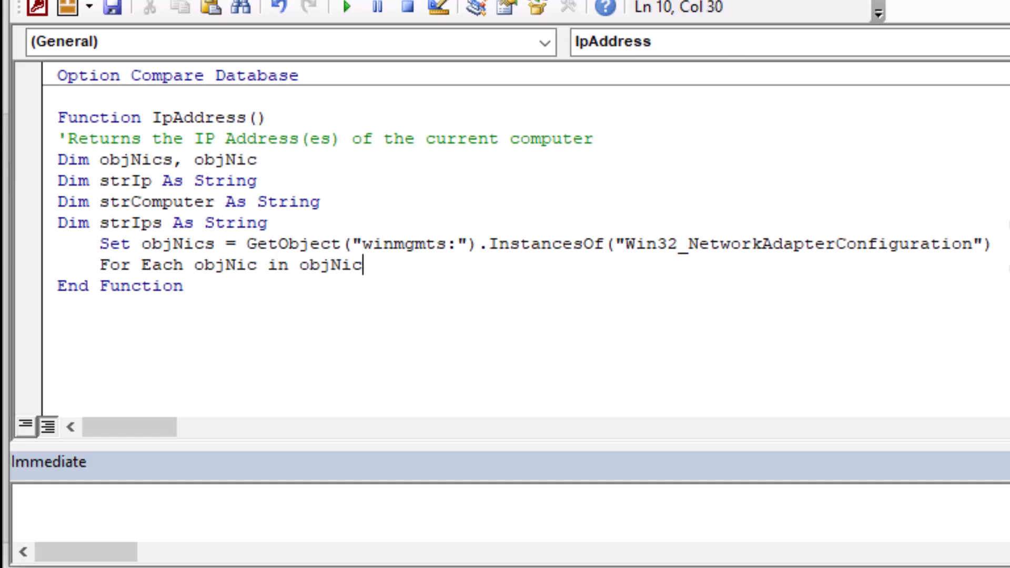
{"action": "type", "text": "s"}
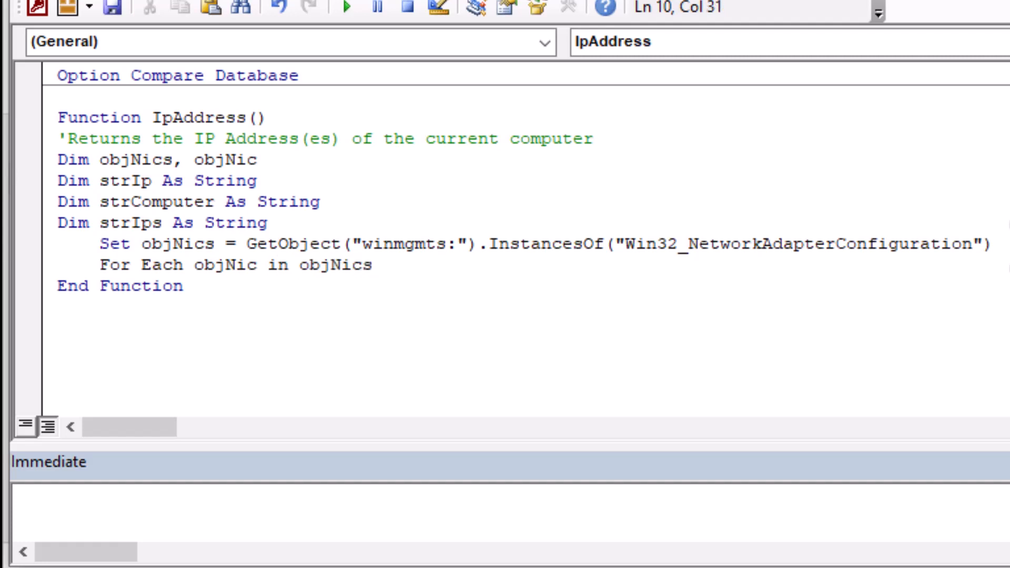
{"action": "left_click", "coordinate": [372, 265]}
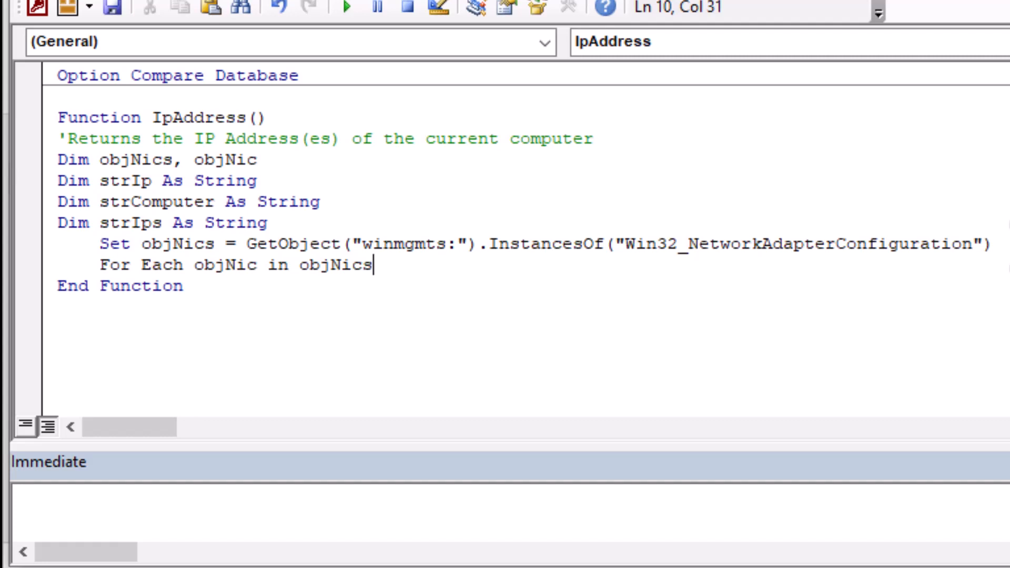
{"action": "key", "text": "enter"}
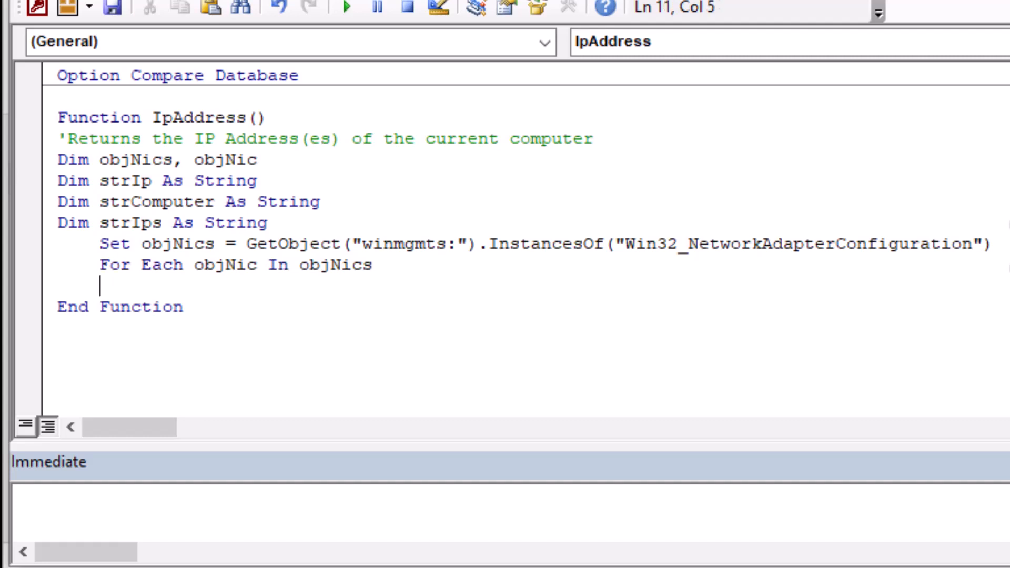
{"action": "type", "text": "Next"}
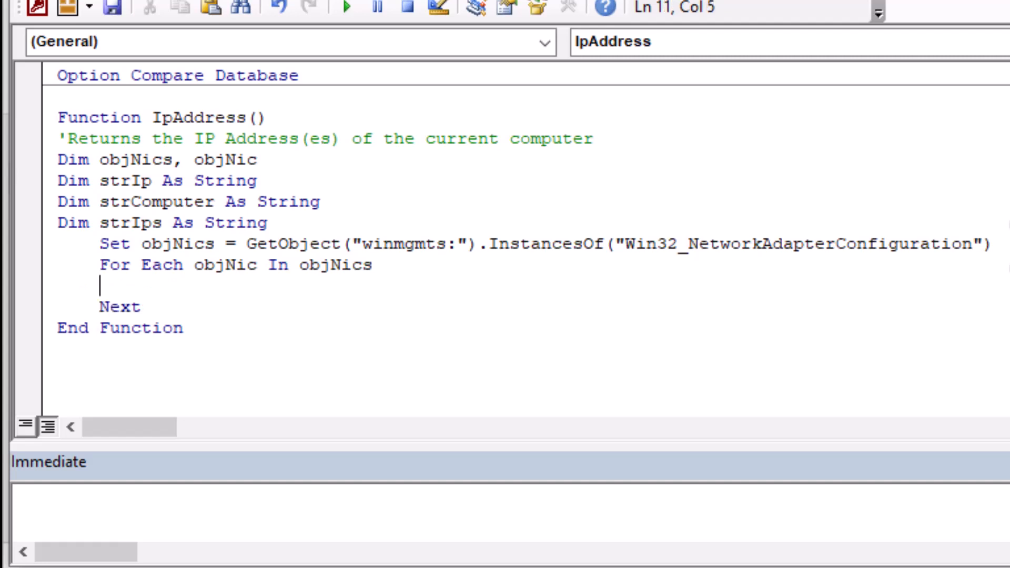
{"action": "key", "text": "Tab"}
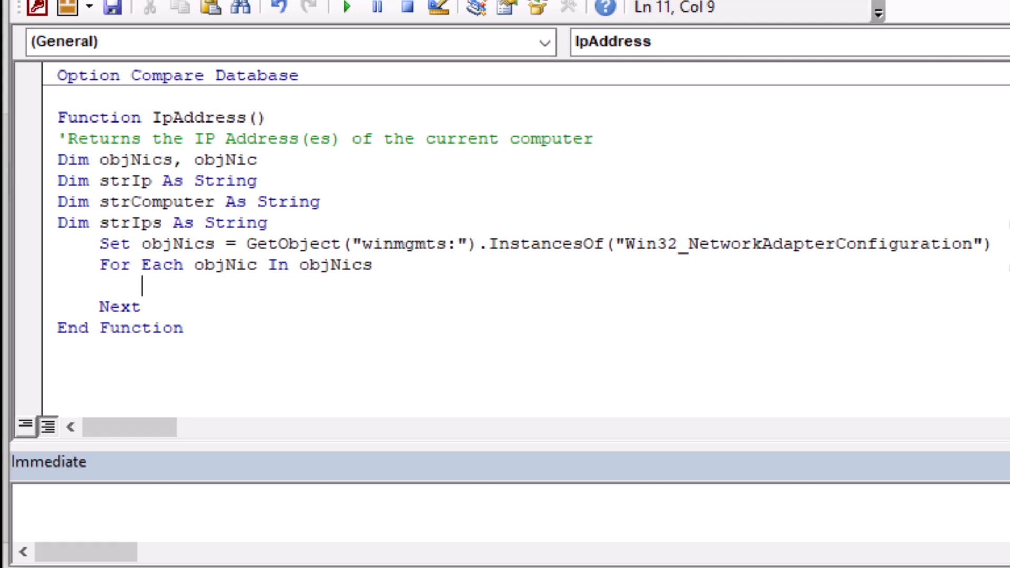
- Inside the loop, add an If objNic.IPEnabled Then block closed with End If
{"action": "type", "text": "If"}
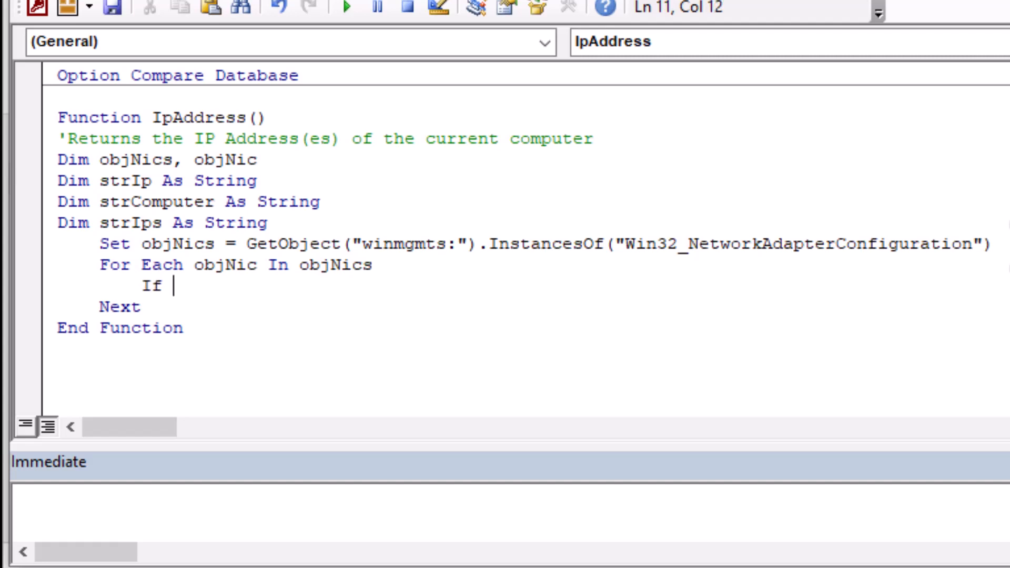
{"action": "type", "text": "objNi"}
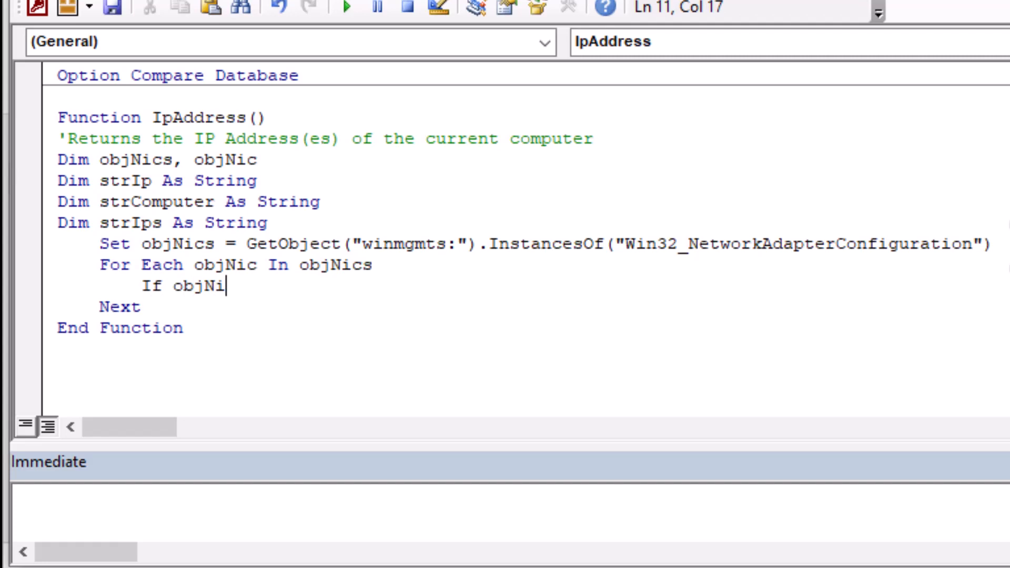
{"action": "type", "text": ".I"}
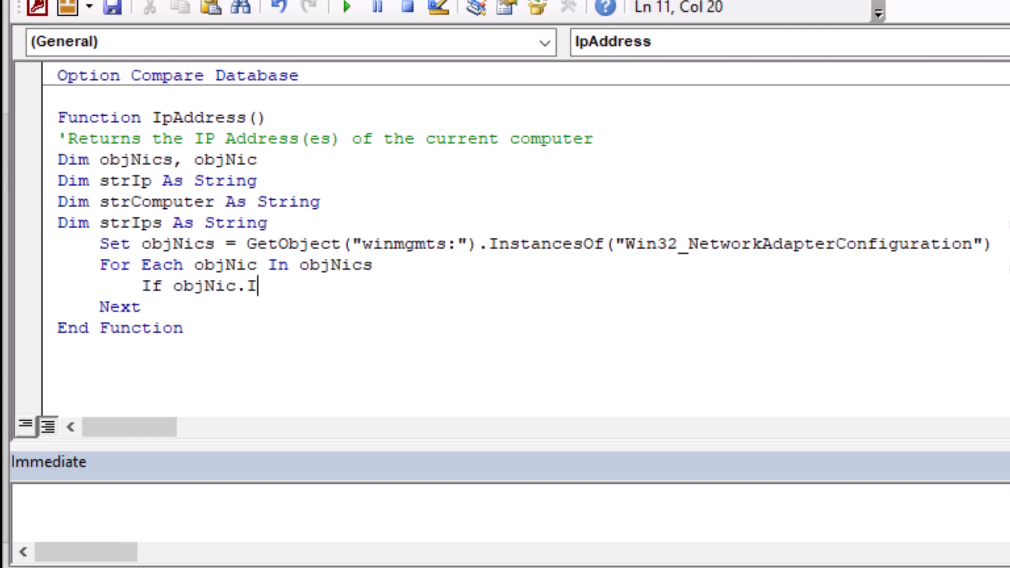
{"action": "type", "text": "PEnable"}
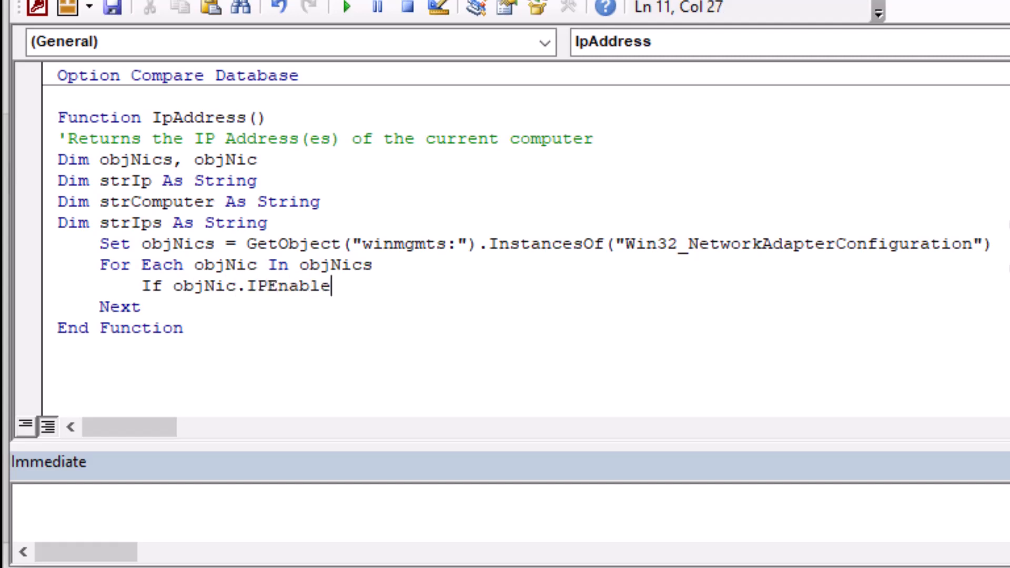
{"action": "type", "text": "d Then"}
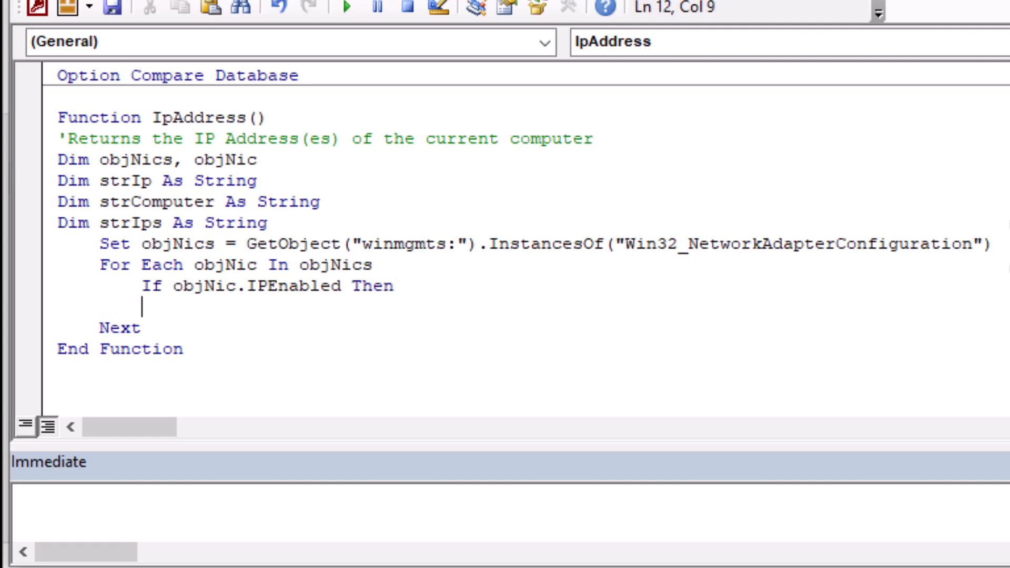
{"action": "type", "text": "End If"}
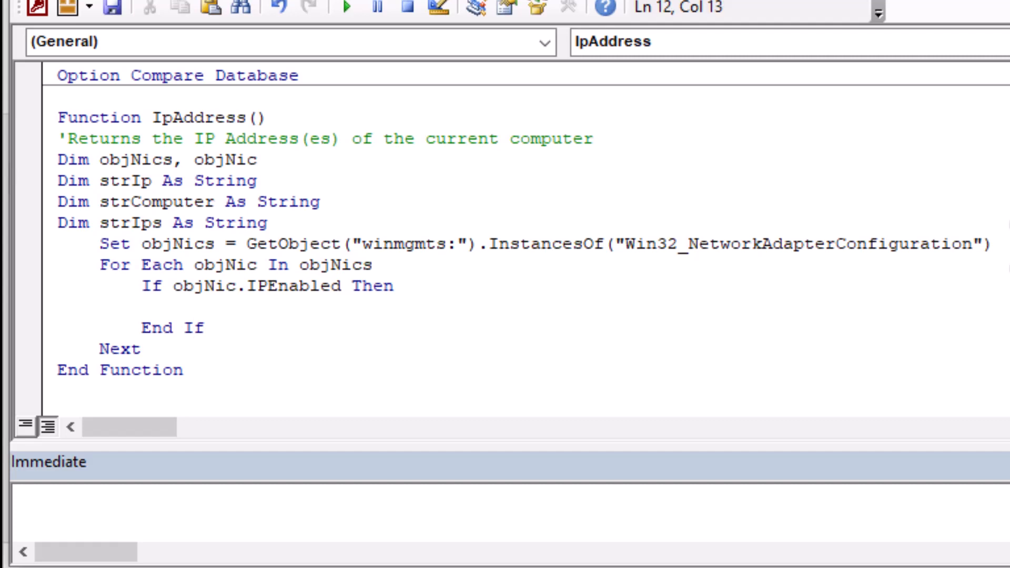
- Set strIp = objNic.IPAddress(0) in the If block and add a line after Set objNics
{"action": "type", "text": "strIP ="}
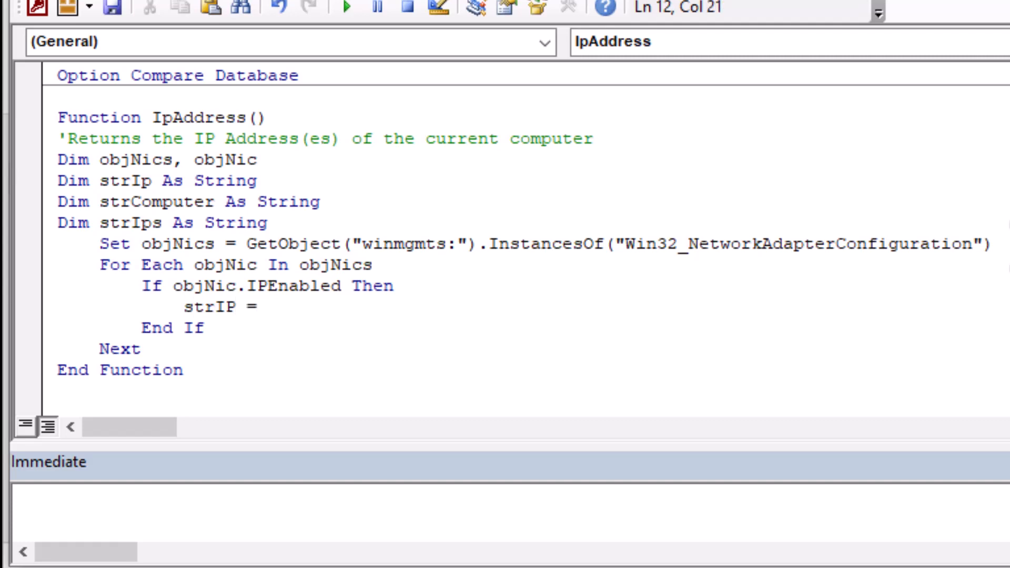
{"action": "type", "text": "obj"}
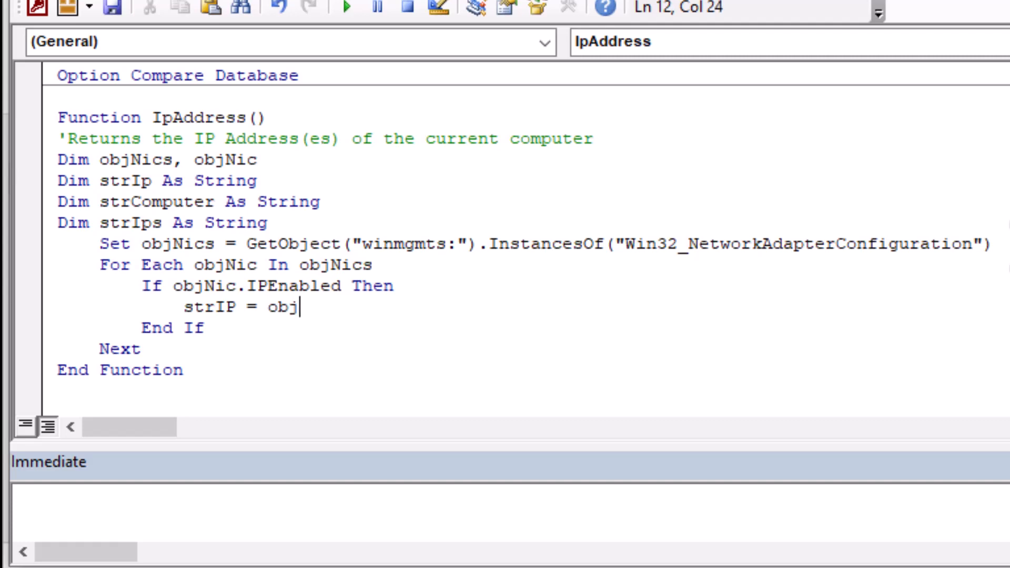
{"action": "type", "text": "Nic."}
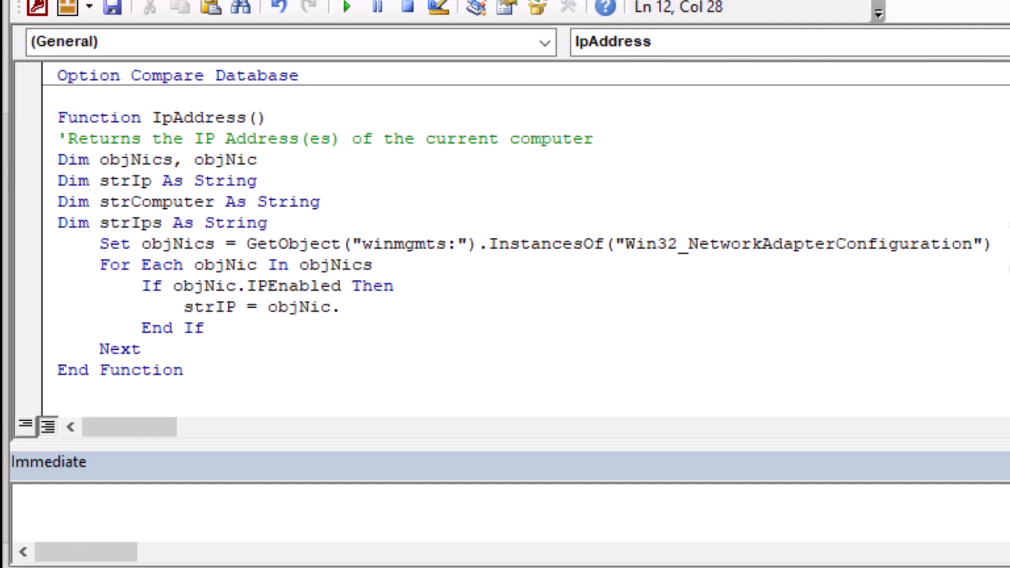
{"action": "type", "text": "IPAddress"}
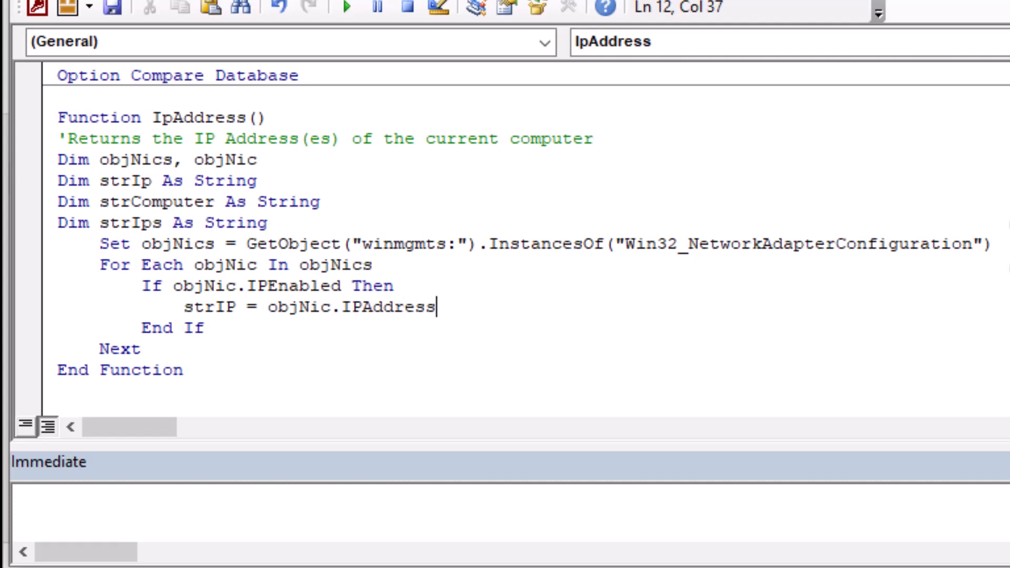
{"action": "type", "text": "(0)"}
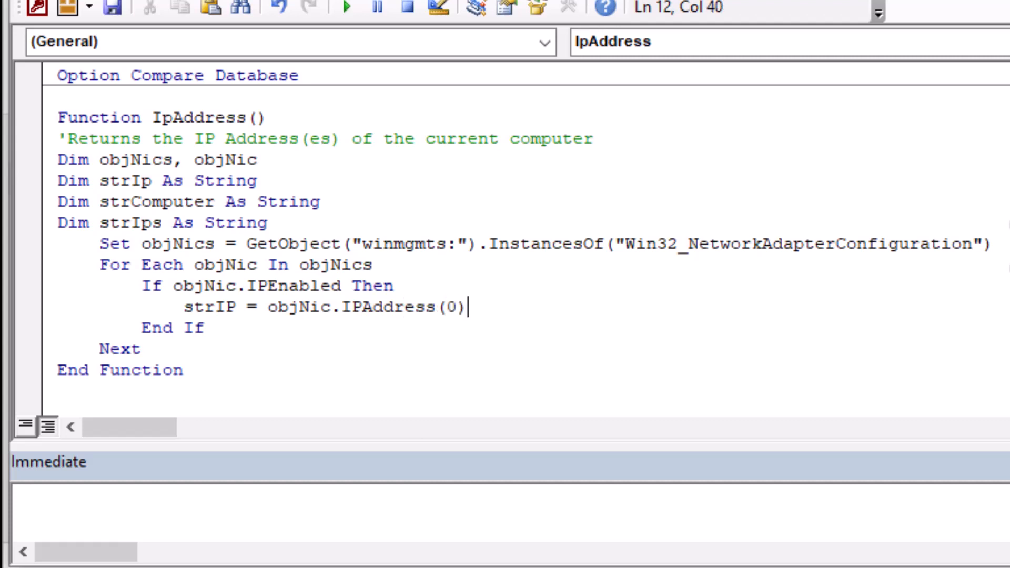
{"action": "key", "text": "enter"}
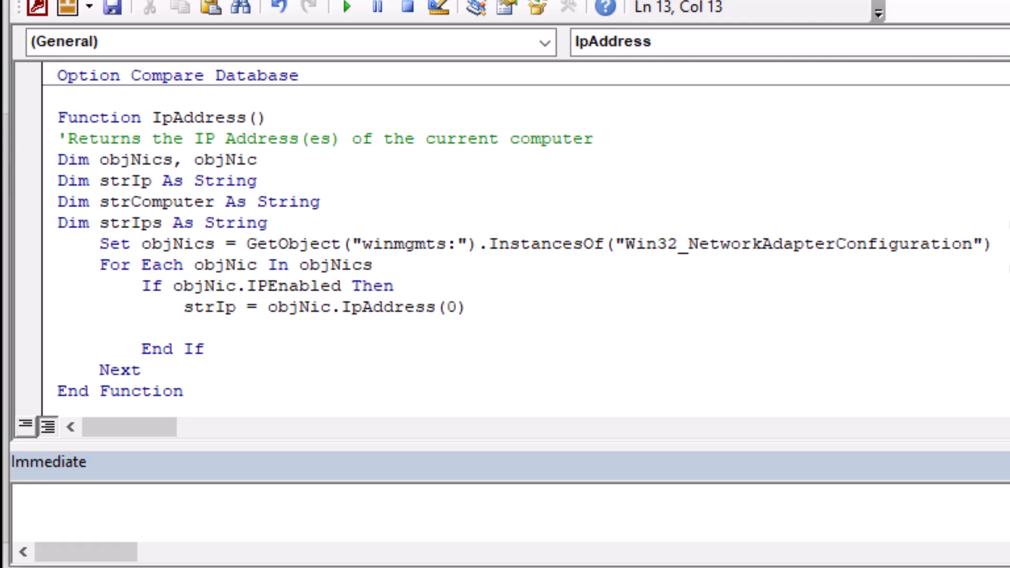
{"action": "left_click", "coordinate": [184, 328]}
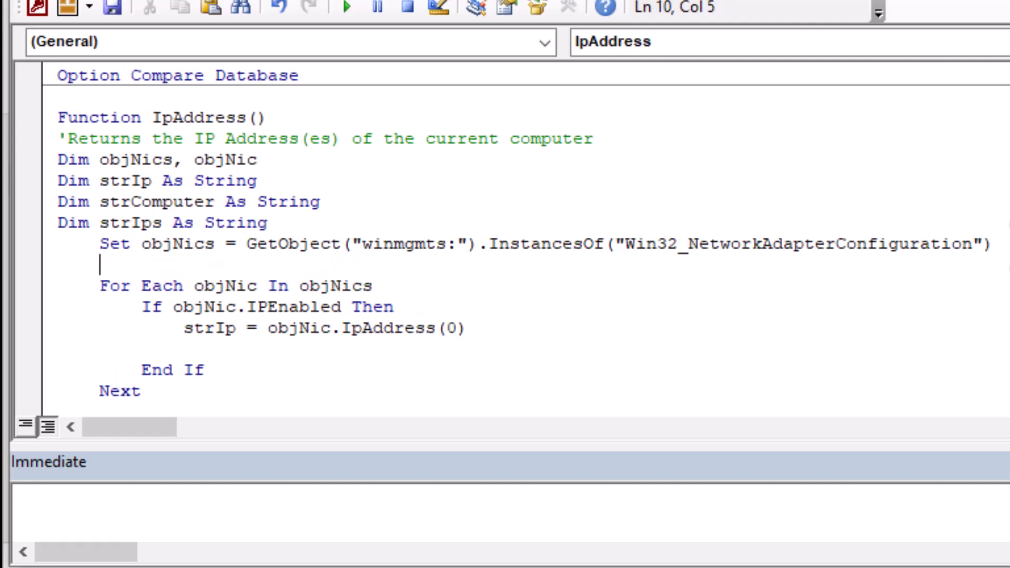
- Initialize strIps = "" before the loop and add If Len(strIps) > 0 Then
{"action": "type", "text": "strIp"}
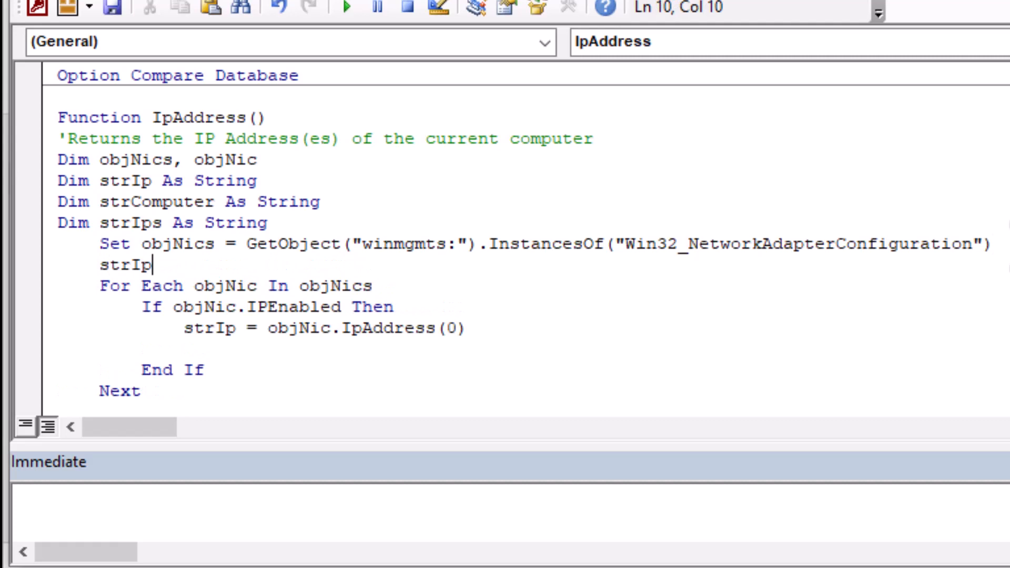
{"action": "type", "text": "s = \"\""}
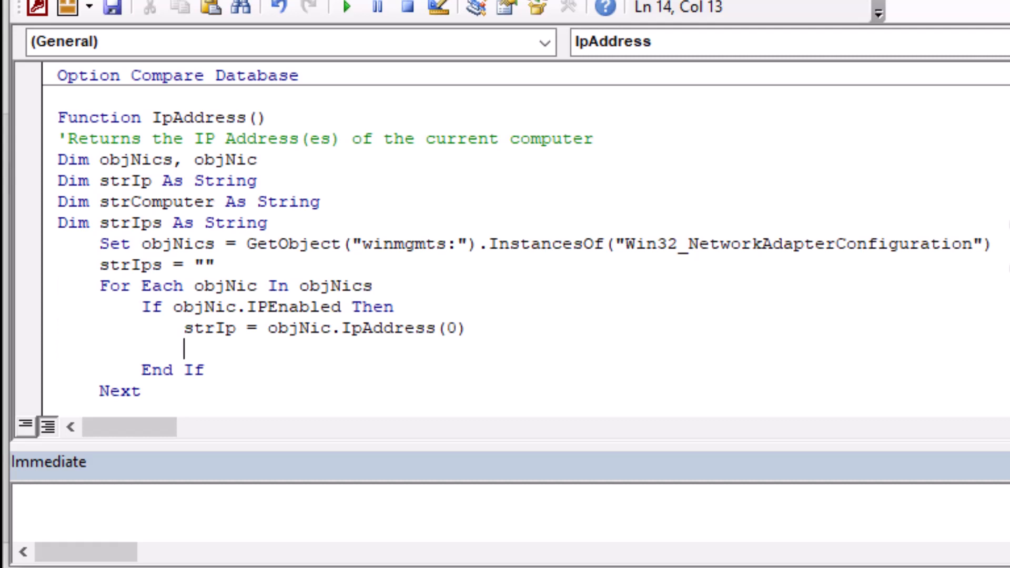
{"action": "type", "text": "If L"}
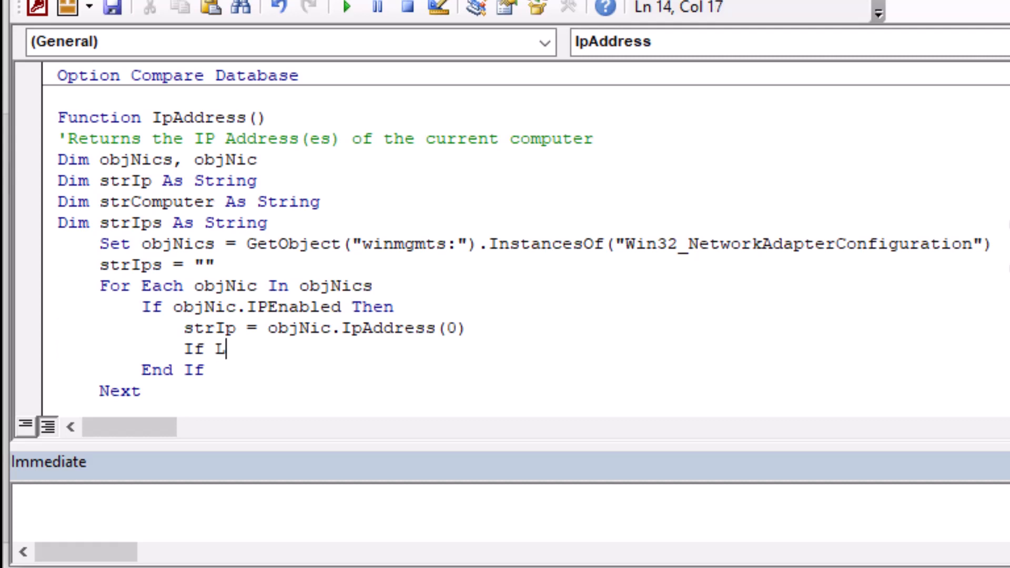
{"action": "type", "text": "en(strIps"}
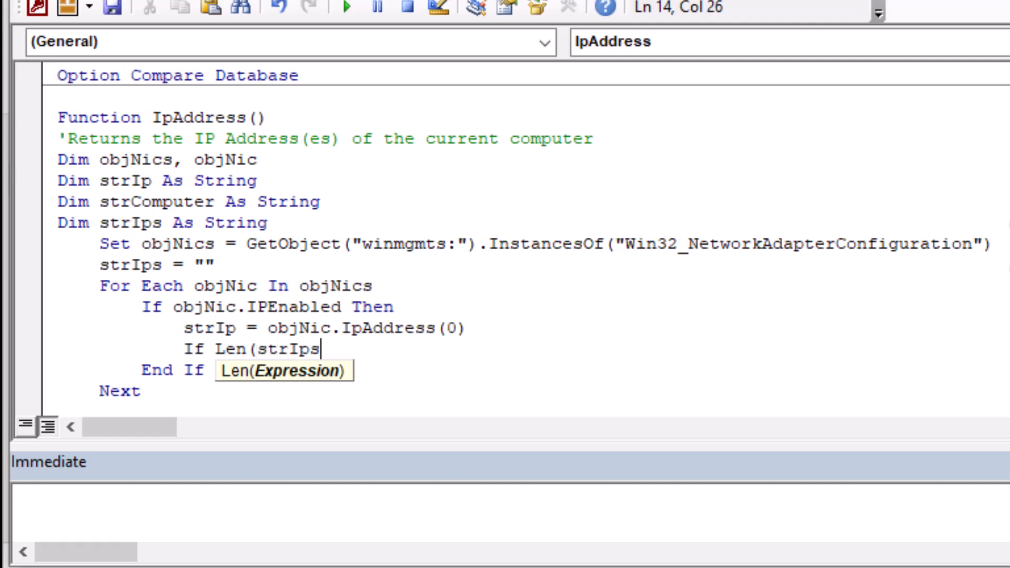
{"action": "type", "text": ") >"}
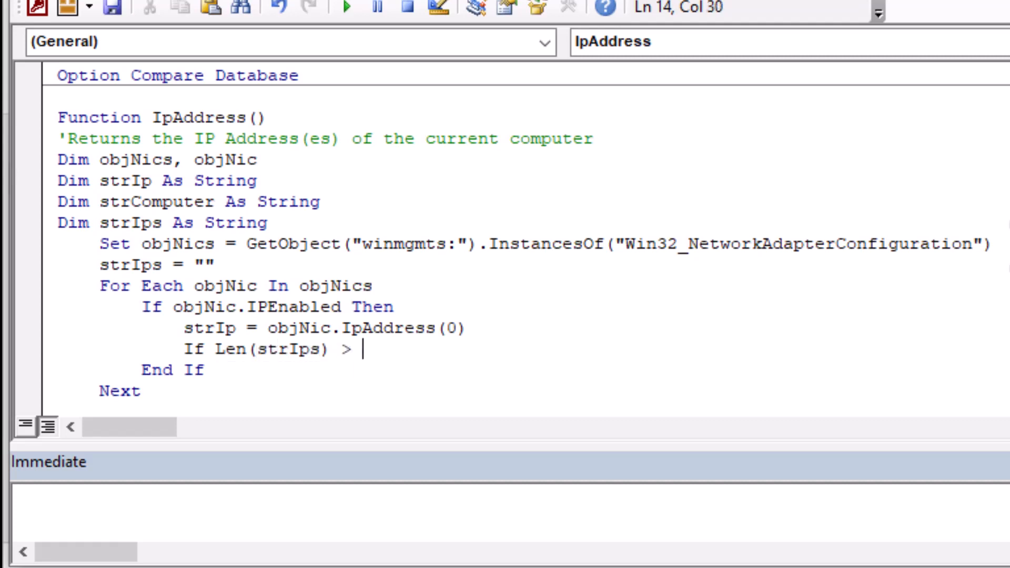
{"action": "type", "text": "0 Then strIps = s"}
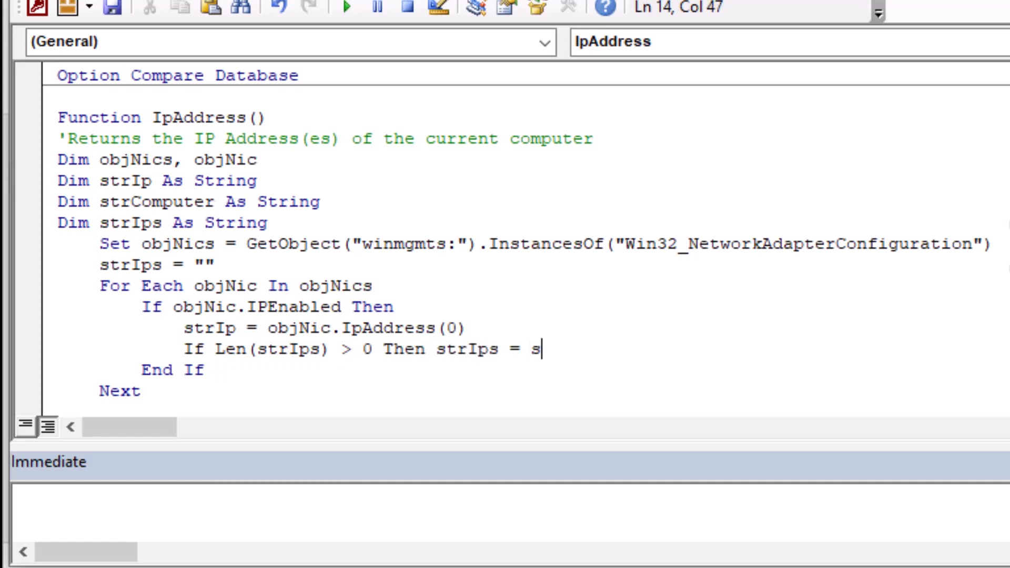
- Append a comma separator and strIp to strIps, ending the loop with Next
{"action": "type", "text": "trIps & \","}
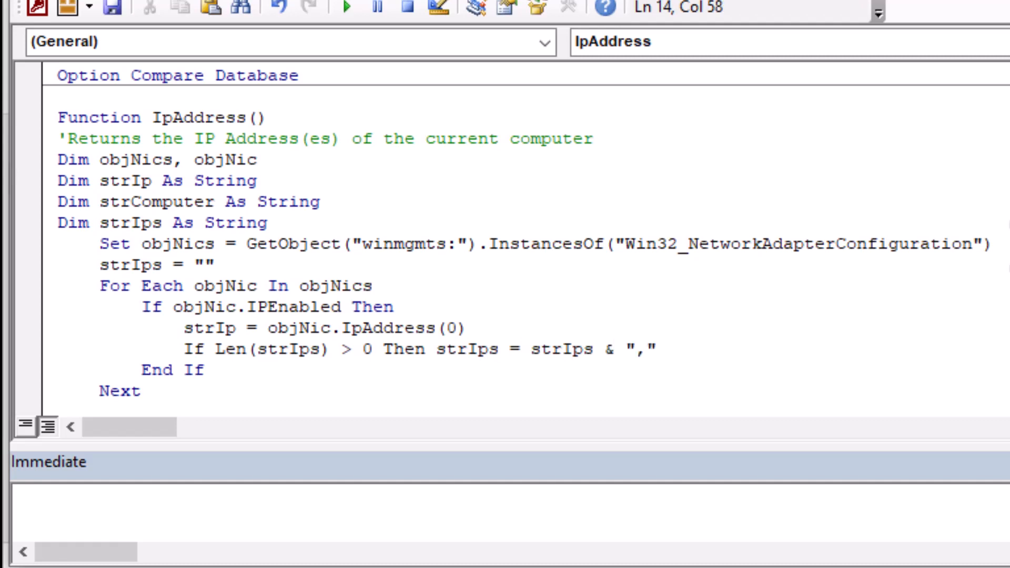
{"action": "type", "text": "s"}
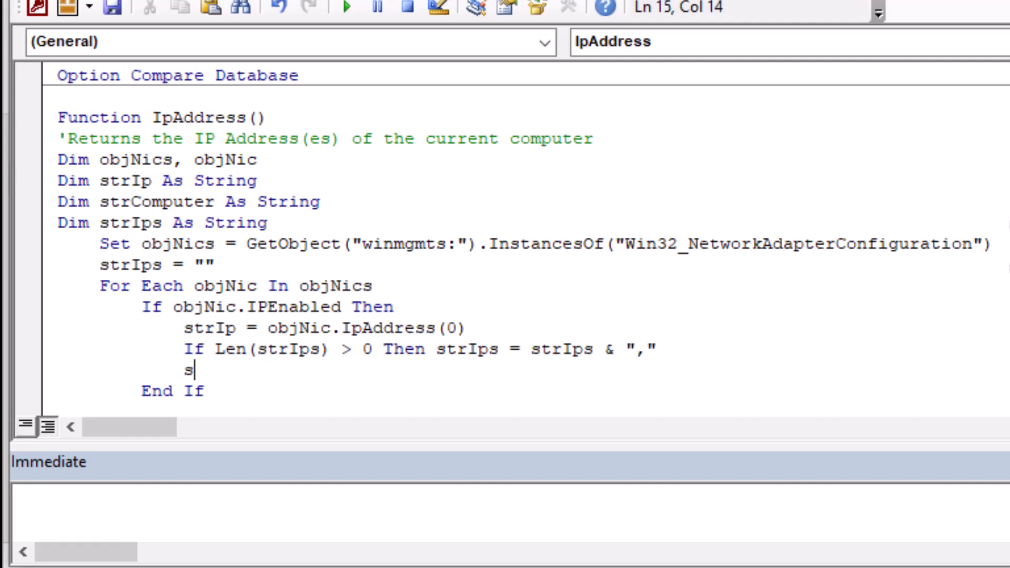
{"action": "type", "text": "trIps"}
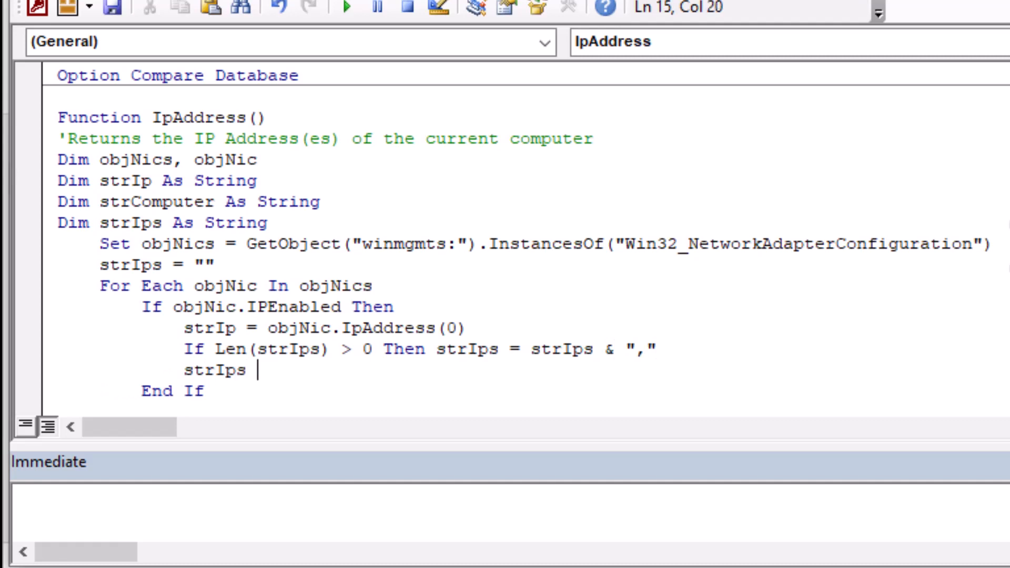
{"action": "type", "text": "= strIps &"}
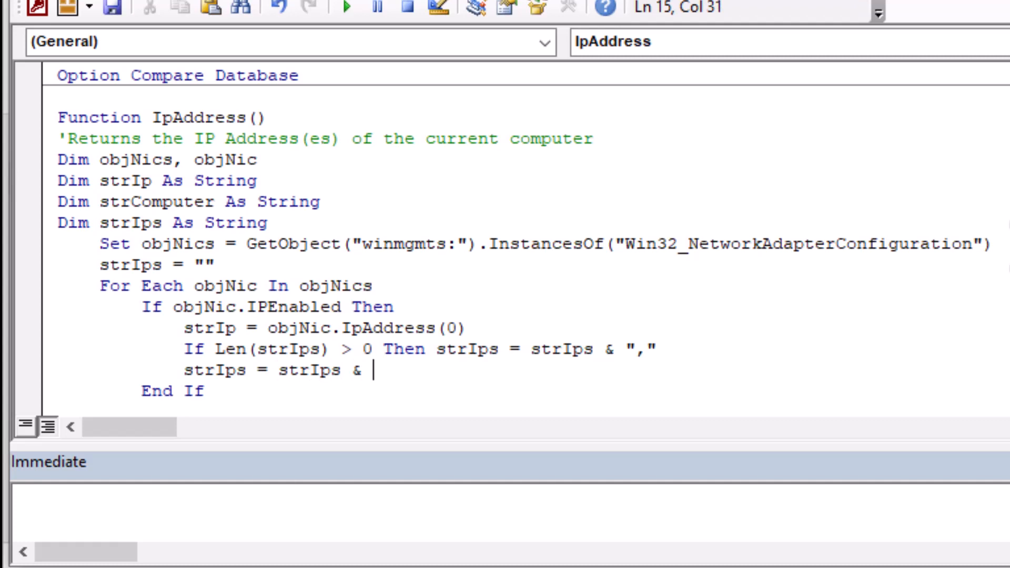
{"action": "type", "text": "strIp"}
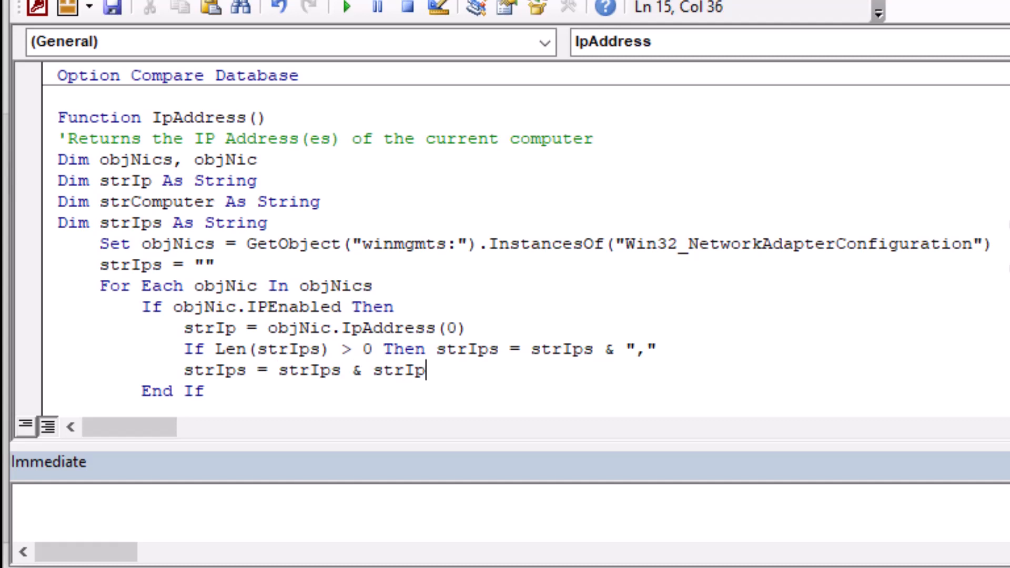
{"action": "double_click", "coordinate": [402, 370]}
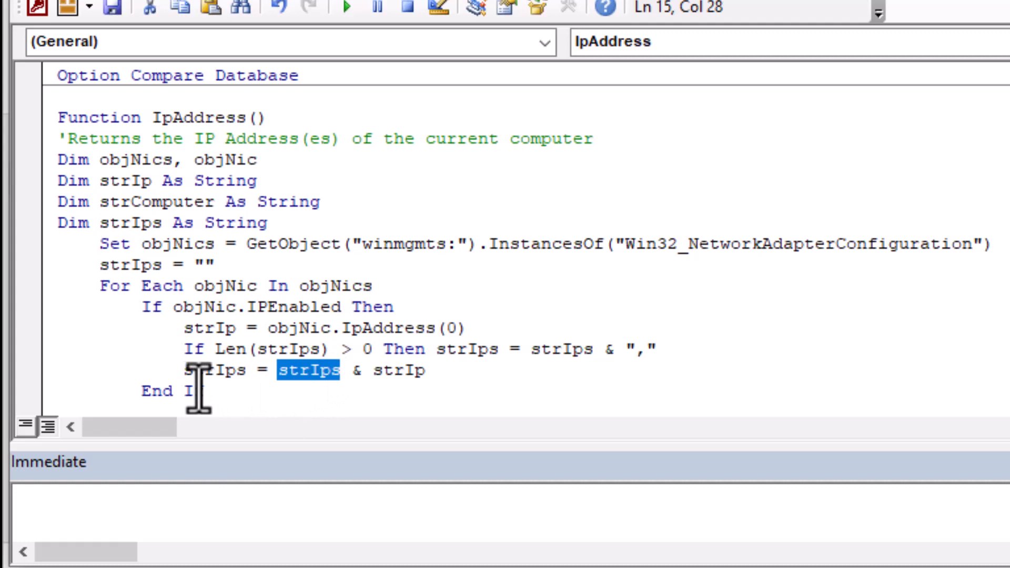
{"action": "double_click", "coordinate": [217, 370]}
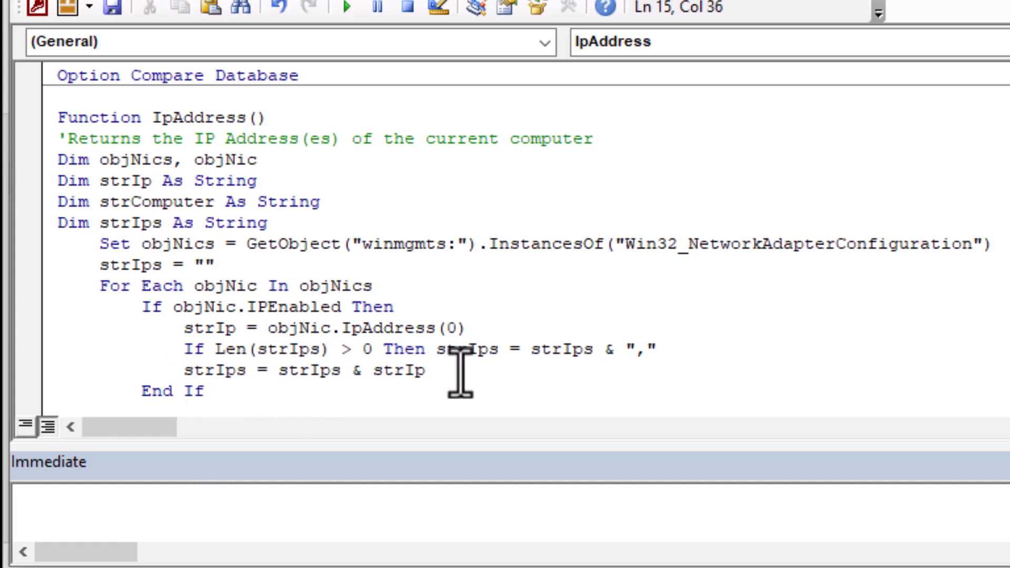
{"action": "mouse_move", "coordinate": [449, 379]}
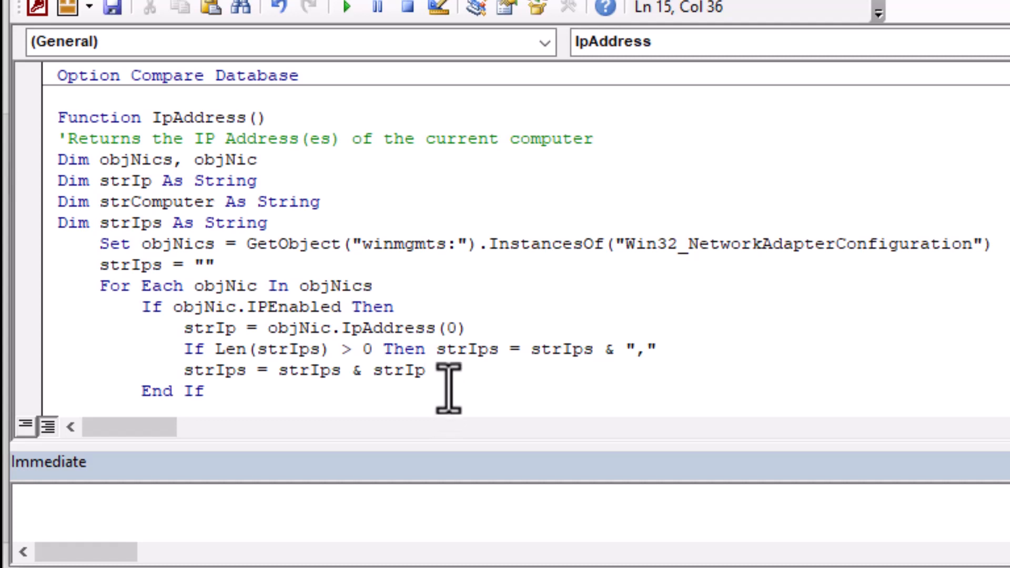
{"action": "type", "text": "Next"}
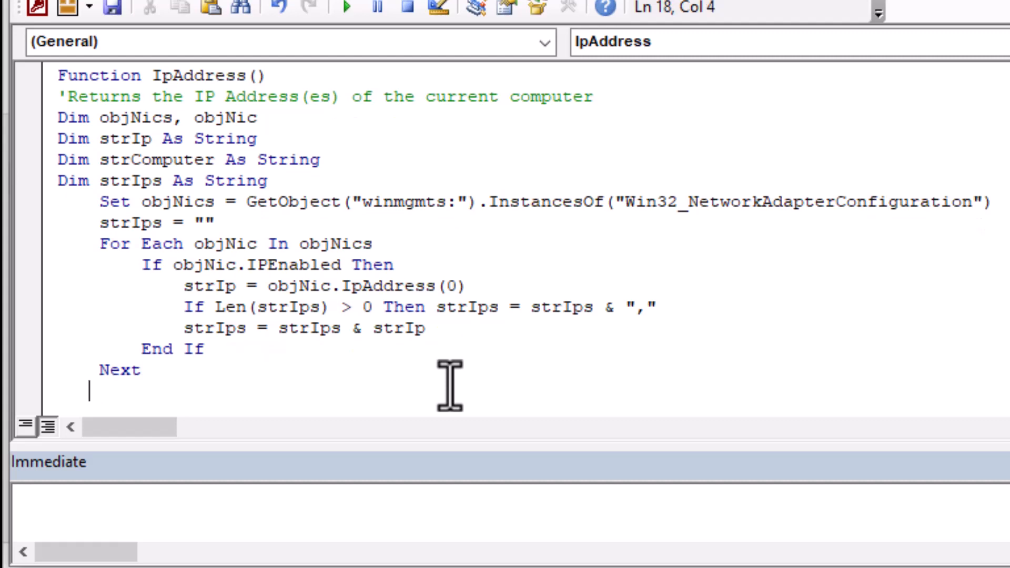
- Return the list by adding IpAddress = strIps after the loop
{"action": "key", "text": "Home"}
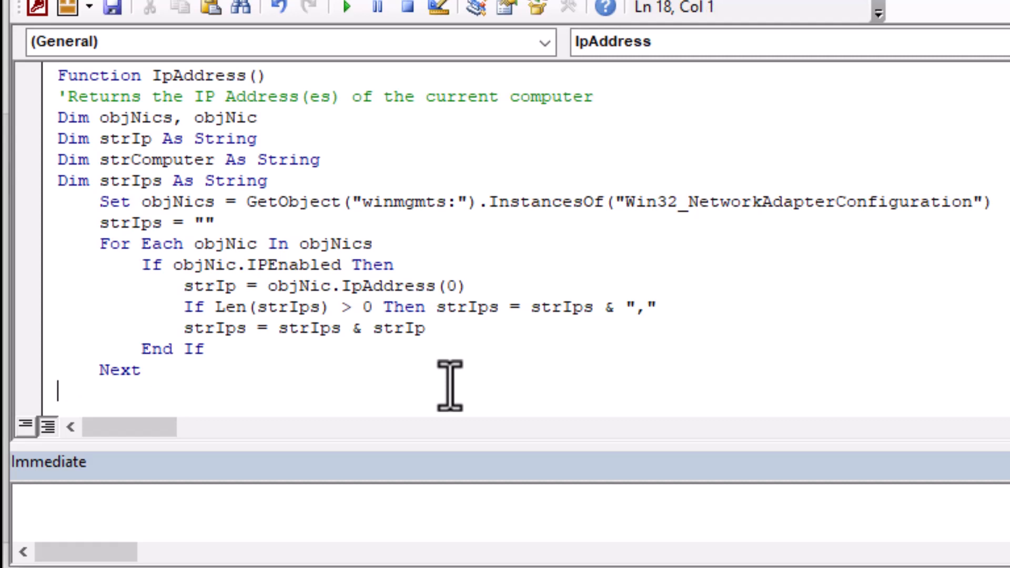
{"action": "type", "text": "IpAddress"}
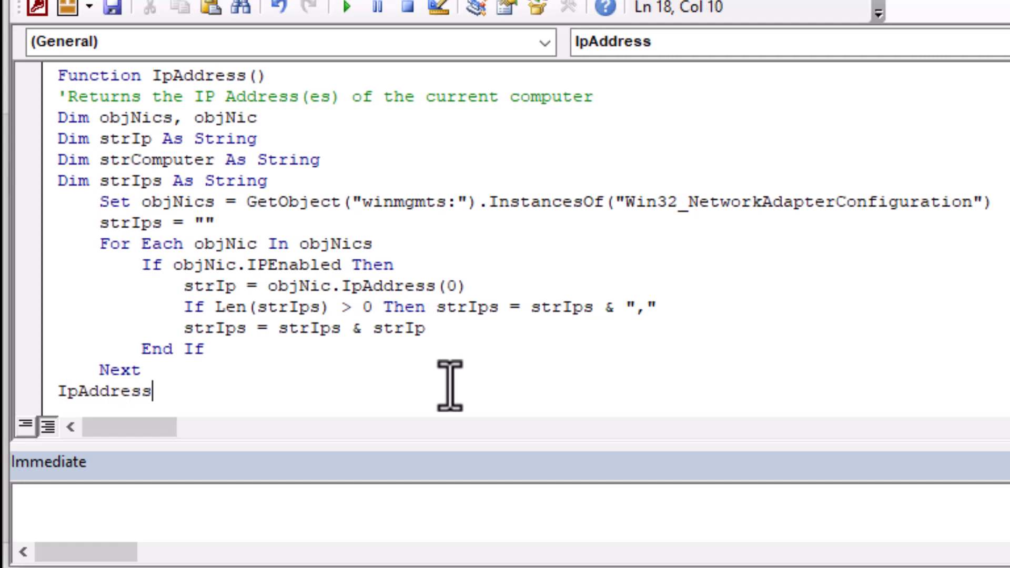
{"action": "type", "text": "="}
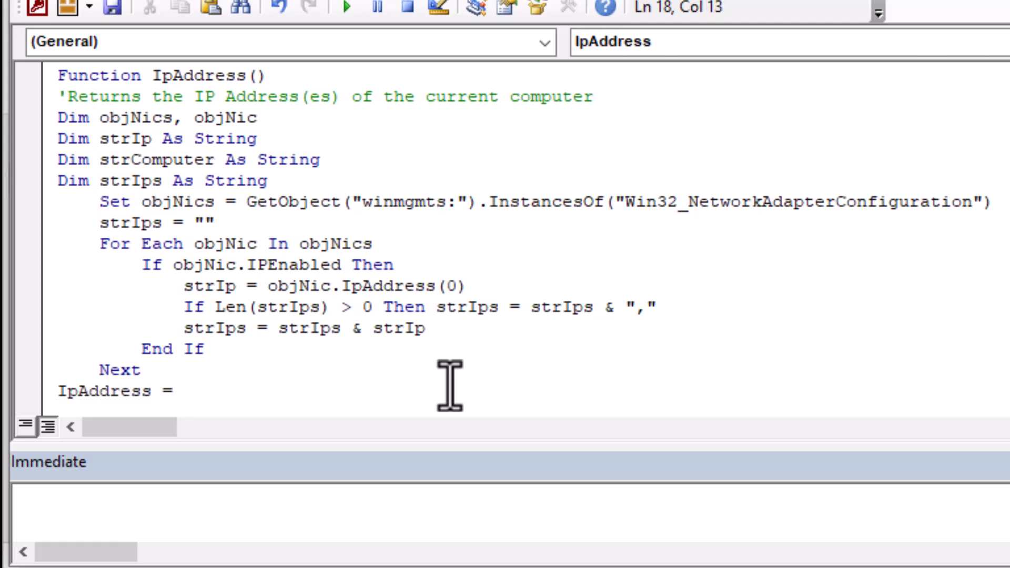
{"action": "type", "text": "strIps"}
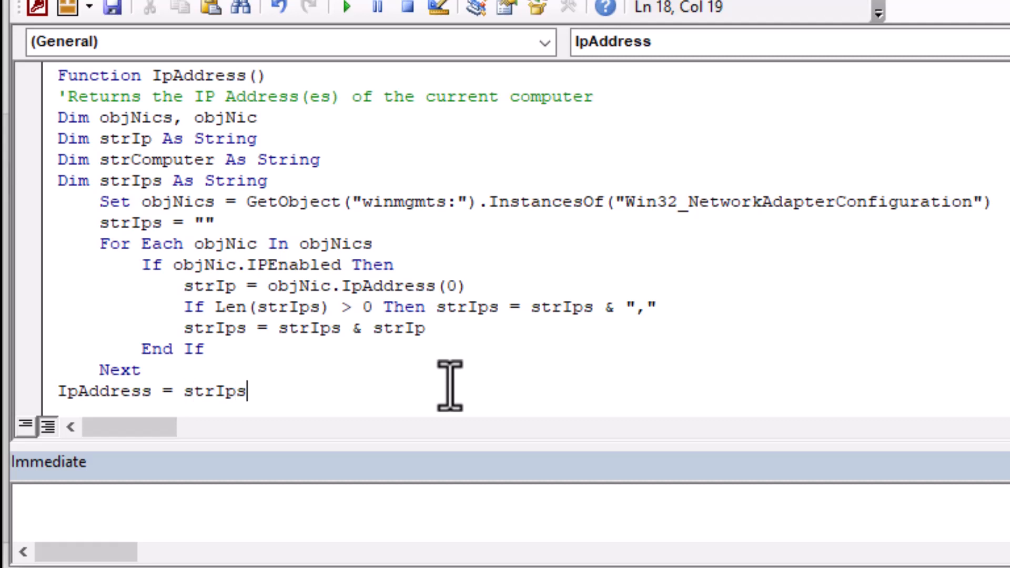
- Save the module as modIP
{"action": "key", "text": "Enter"}
{"action": "type", "text": "End Function"}
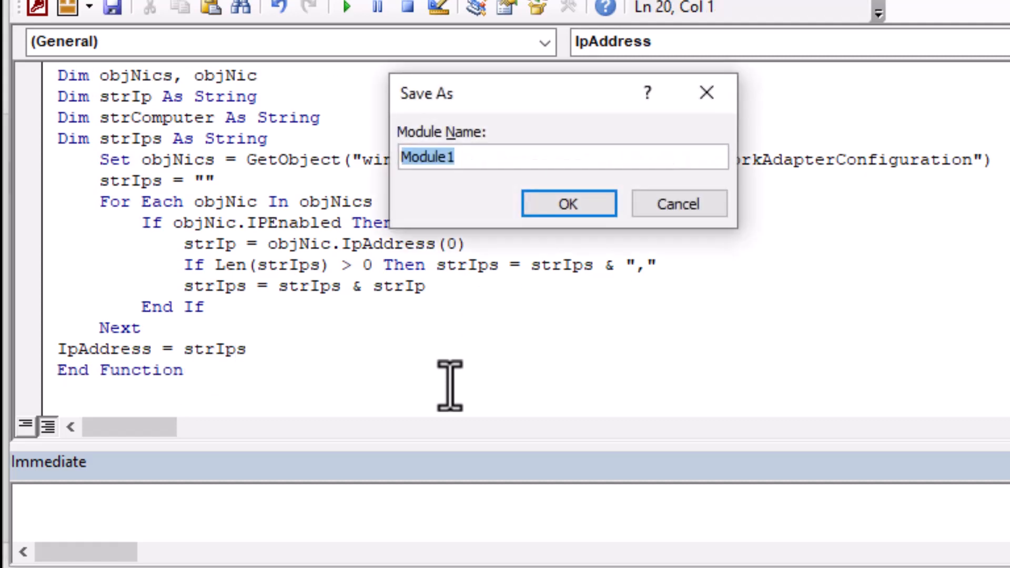
{"action": "type", "text": "modI"}
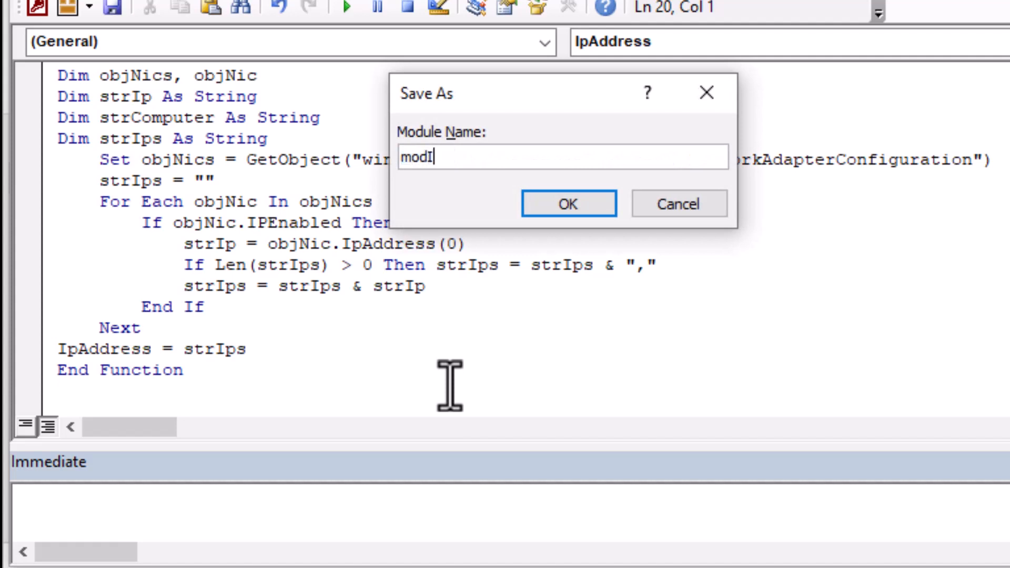
{"action": "type", "text": "P"}
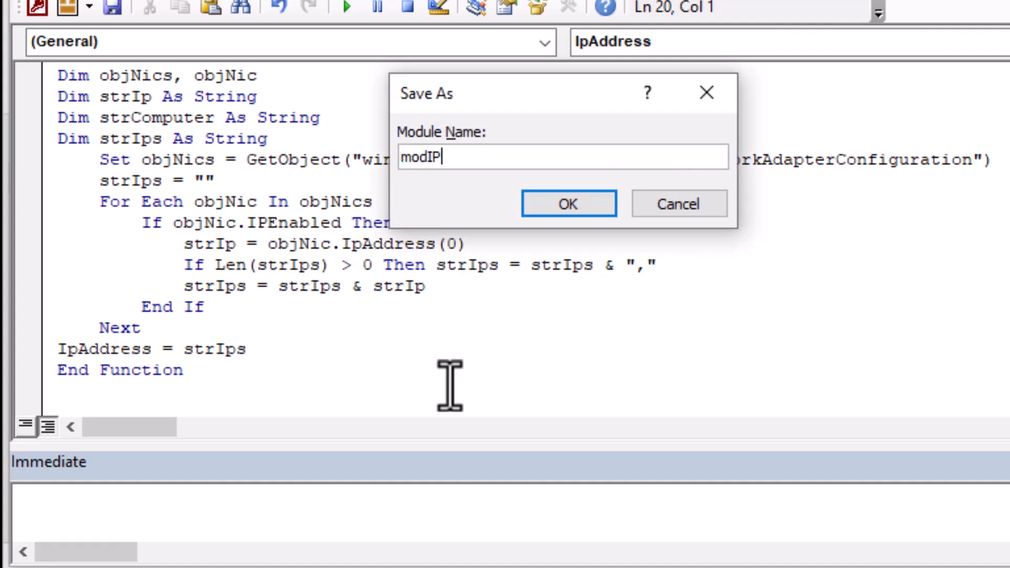
{"action": "left_click", "coordinate": [568, 203]}
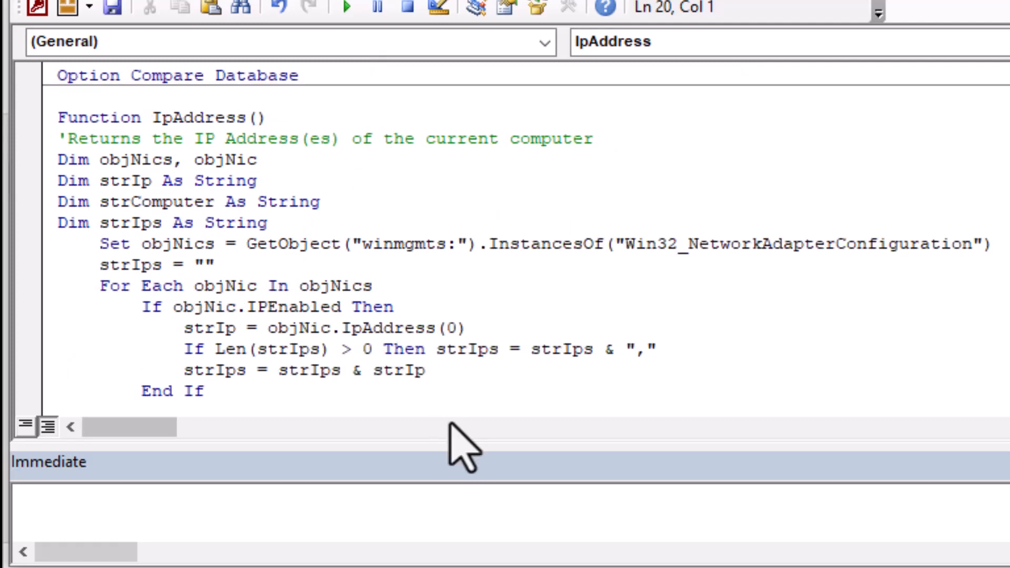
{"action": "mouse_move", "coordinate": [274, 83]}
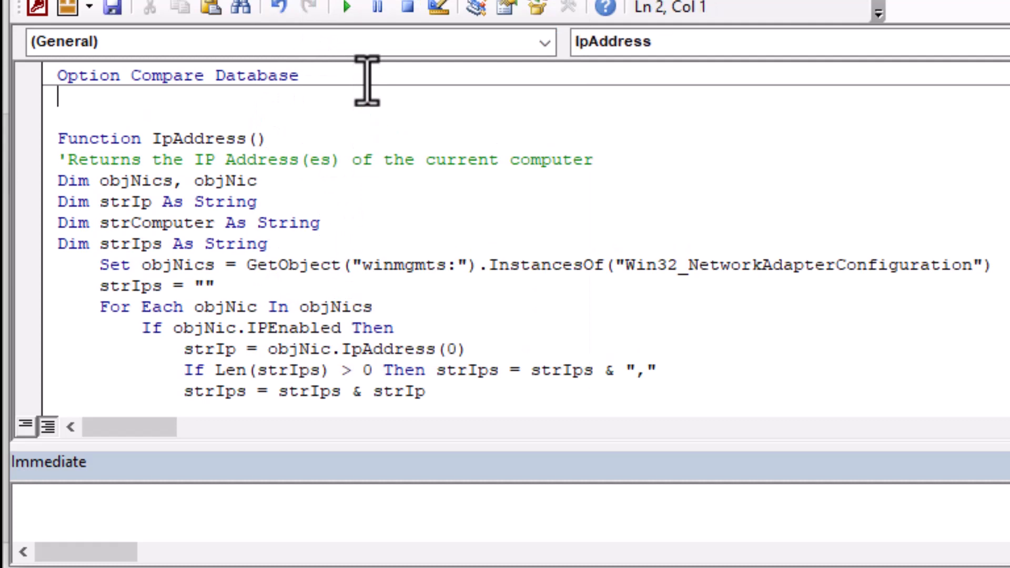
- Add Option Explicit below Option Compare Database
{"action": "type", "text": "O"}
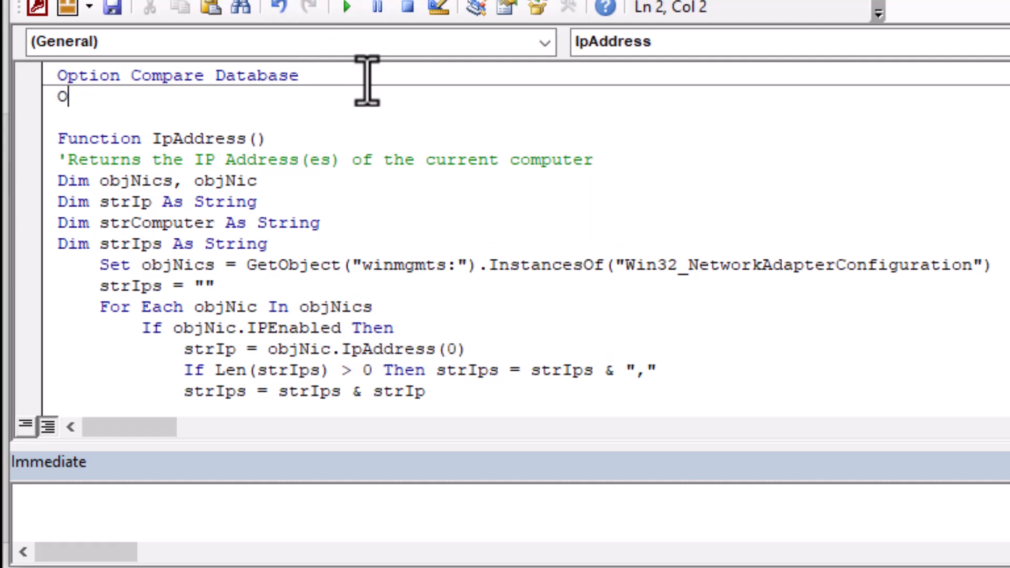
{"action": "type", "text": "ption Explic"}
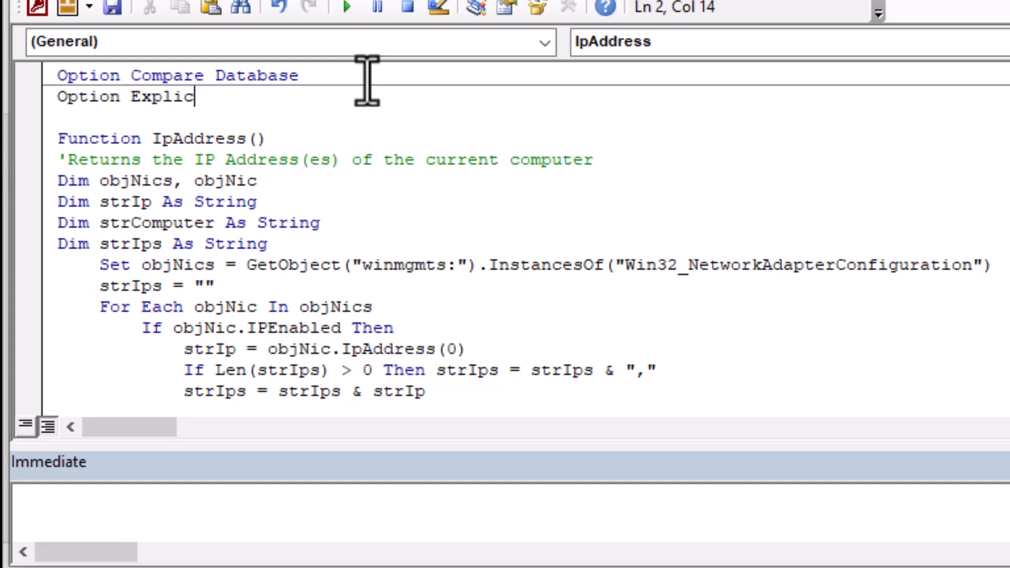
{"action": "type", "text": "it"}
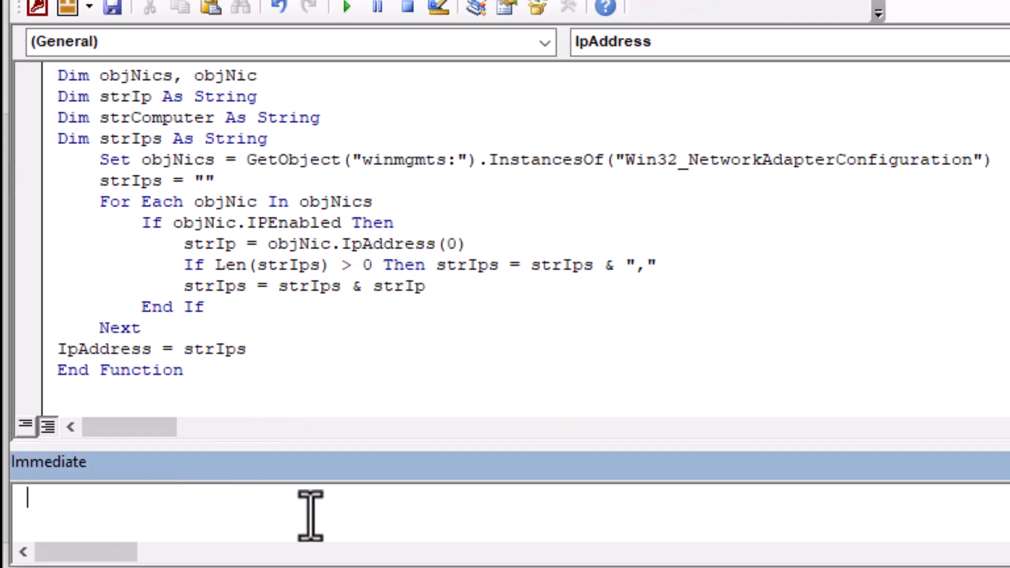
- Run ?IpAddress() in the Immediate window, getting 192.168.100.160
{"action": "type", "text": "?"}
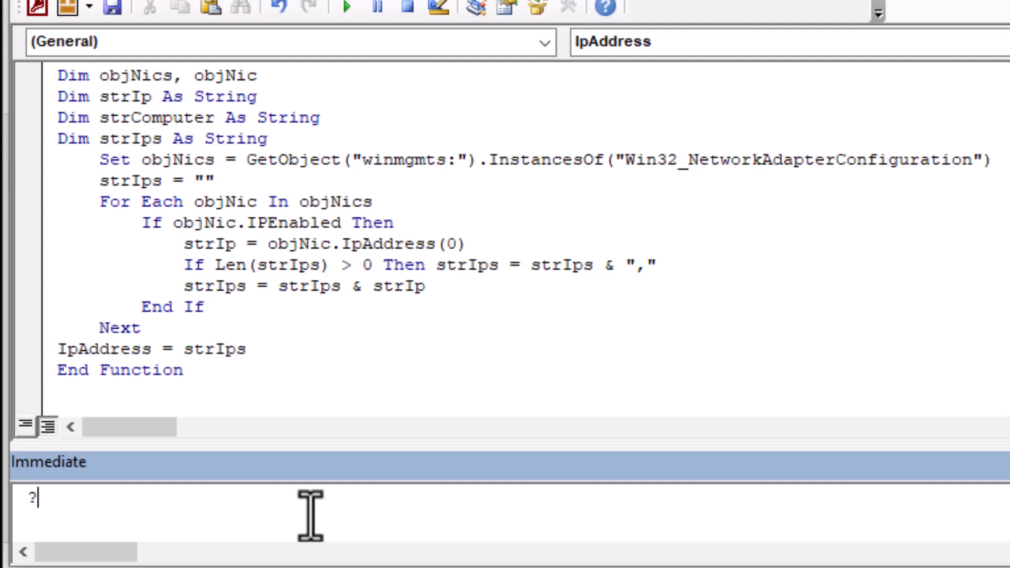
{"action": "type", "text": "IpAddress"}
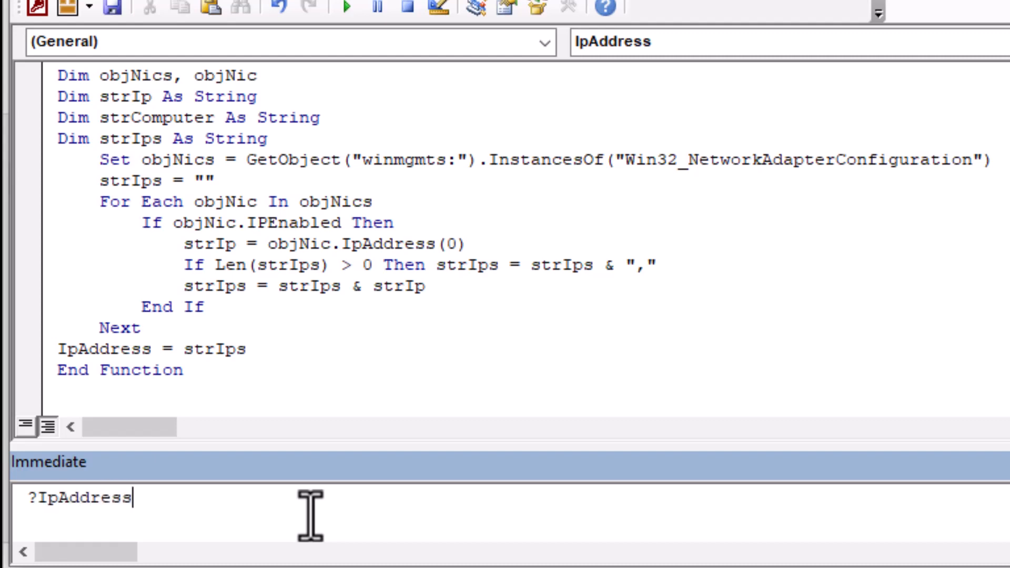
{"action": "type", "text": "()"}
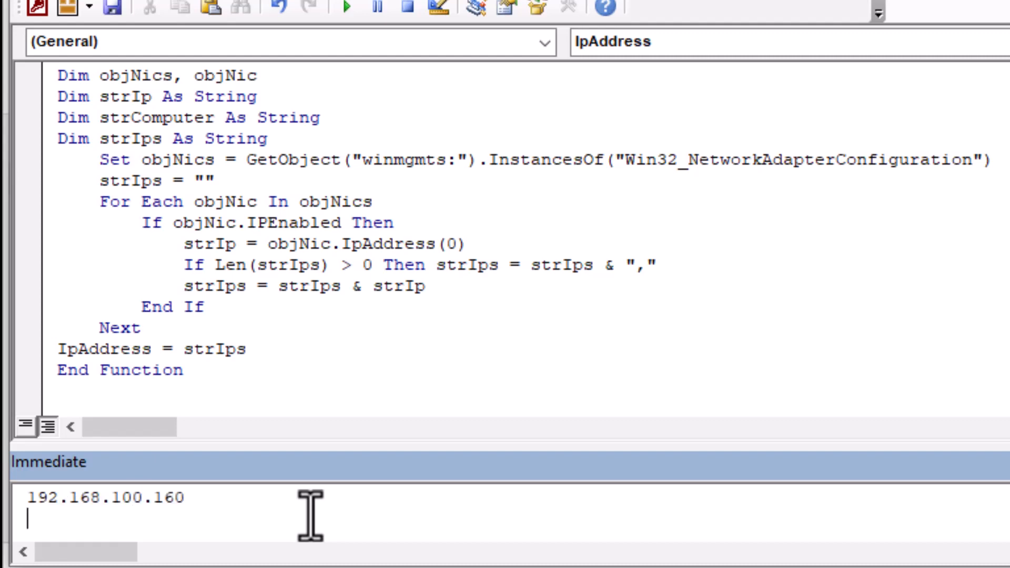
{"action": "mouse_move", "coordinate": [52, 518]}
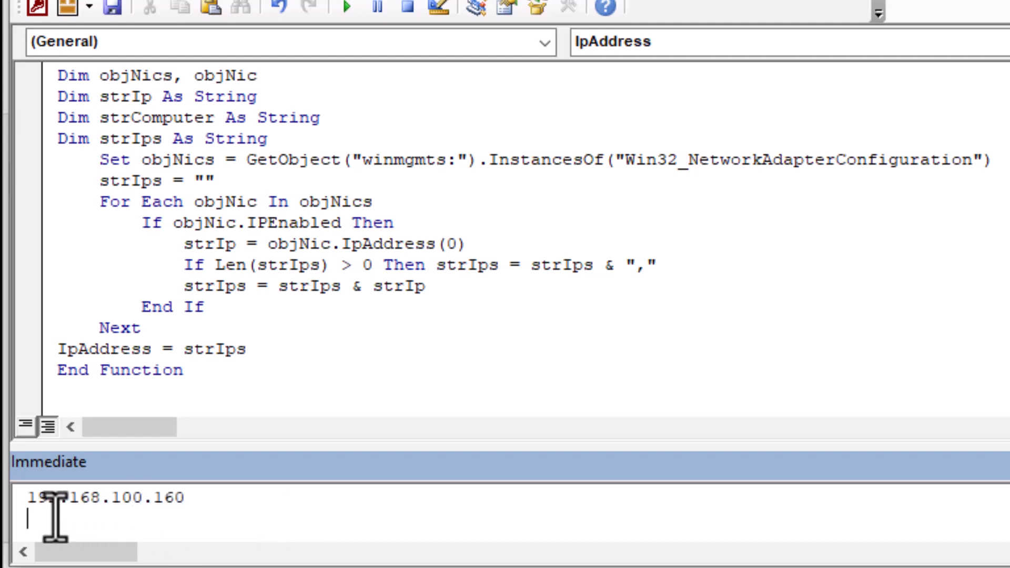
{"action": "left_click_drag", "start_coordinate": [32, 496], "coordinate": [184, 496]}
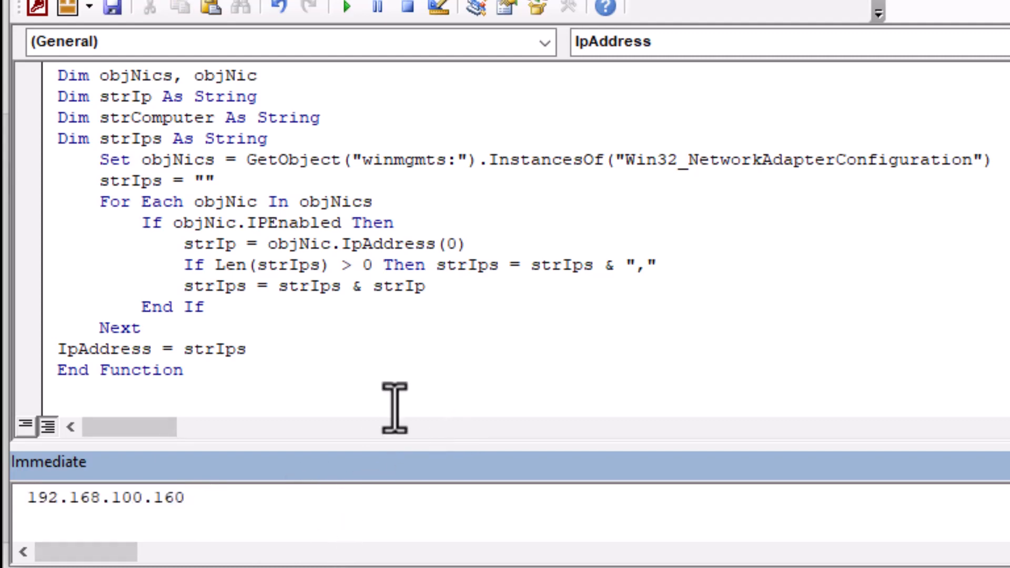
{"action": "left_click", "coordinate": [245, 349]}
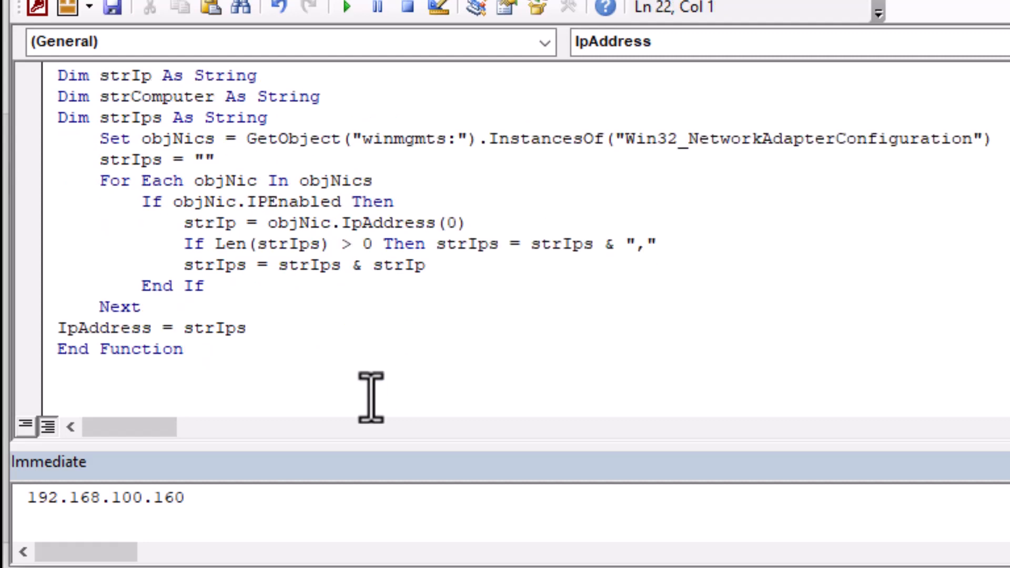
- Declare Sub ShowIpAddress() with a comment about showing the address to the user
{"action": "type", "text": "Sub"}
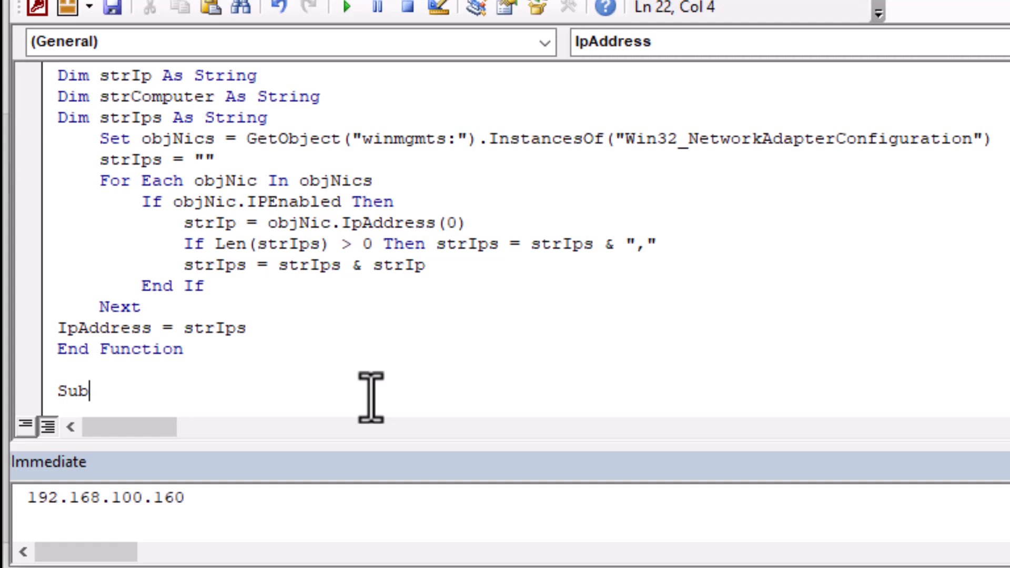
{"action": "type", "text": "ShowIp"}
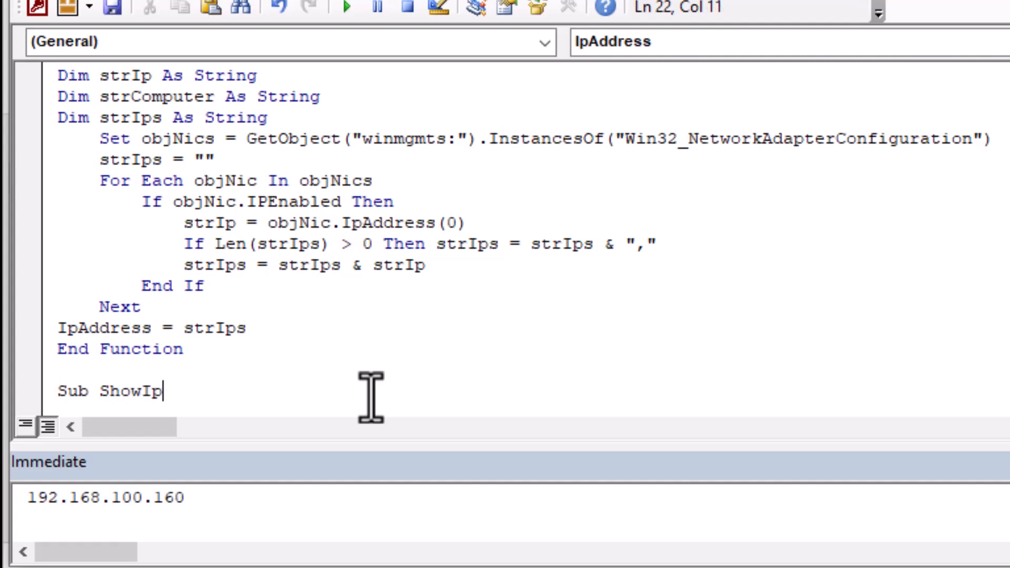
{"action": "type", "text": "Add"}
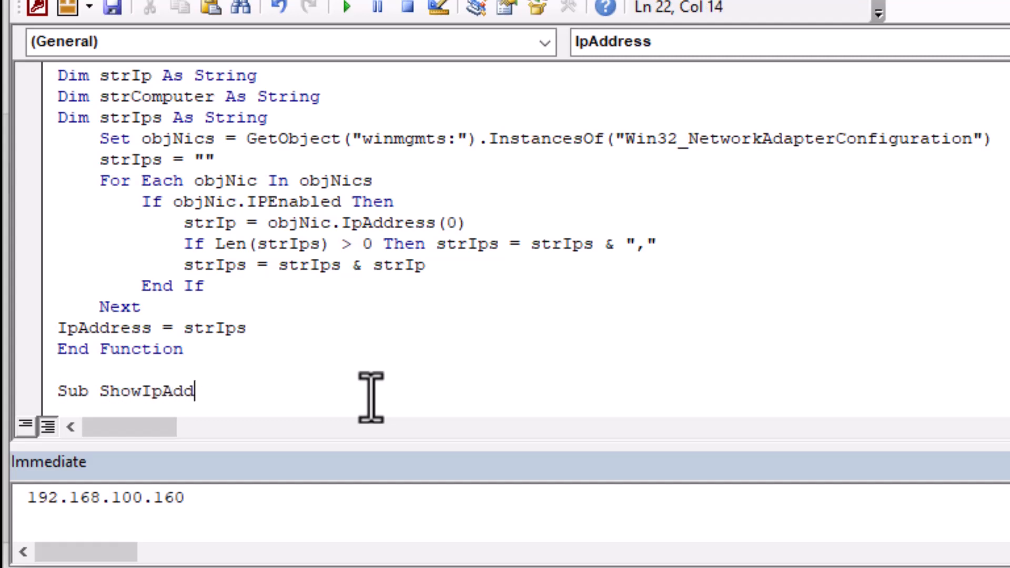
{"action": "type", "text": "ress("}
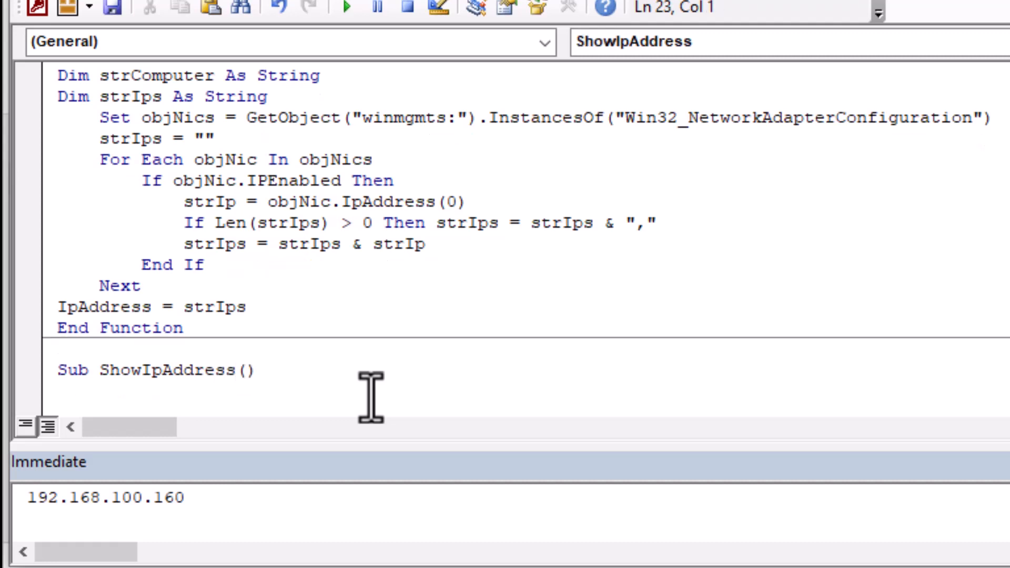
{"action": "type", "text": "'Shows the IP A"}
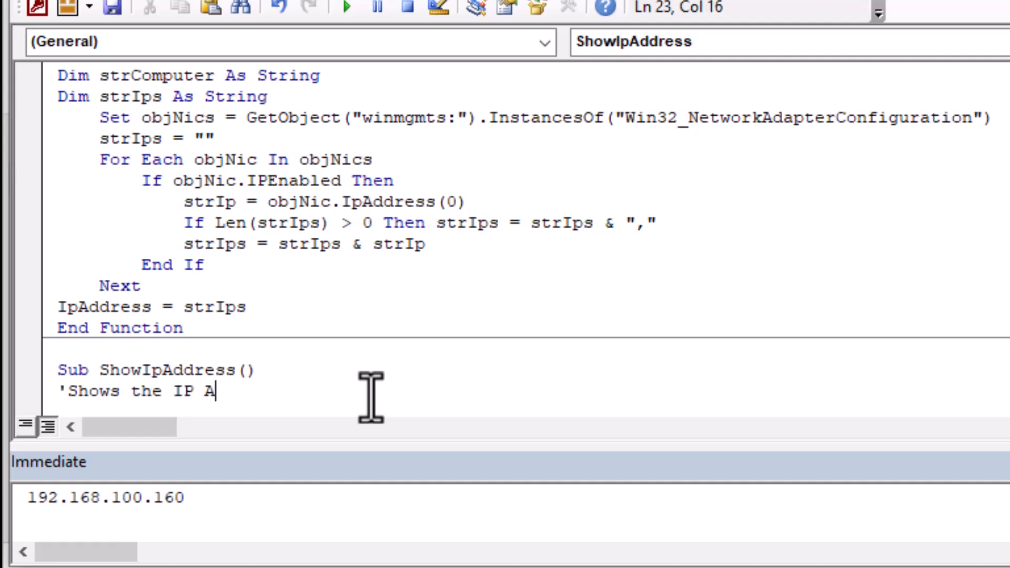
{"action": "type", "text": "ddress to user"}
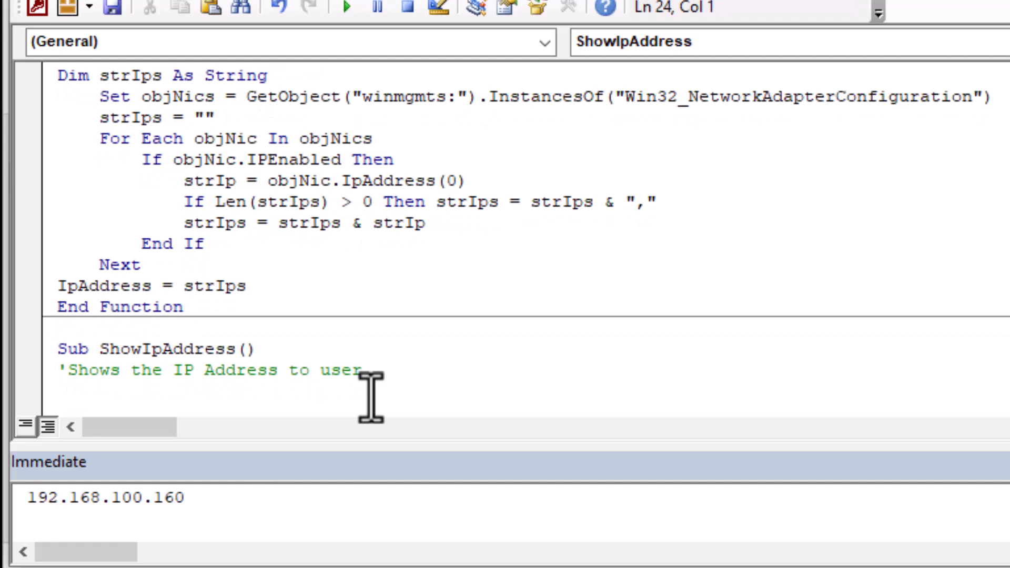
- Store IpAddress() in strIp and display MsgBox "Your IP is " & strIp & "."
{"action": "type", "text": "Dim strIp As String"}
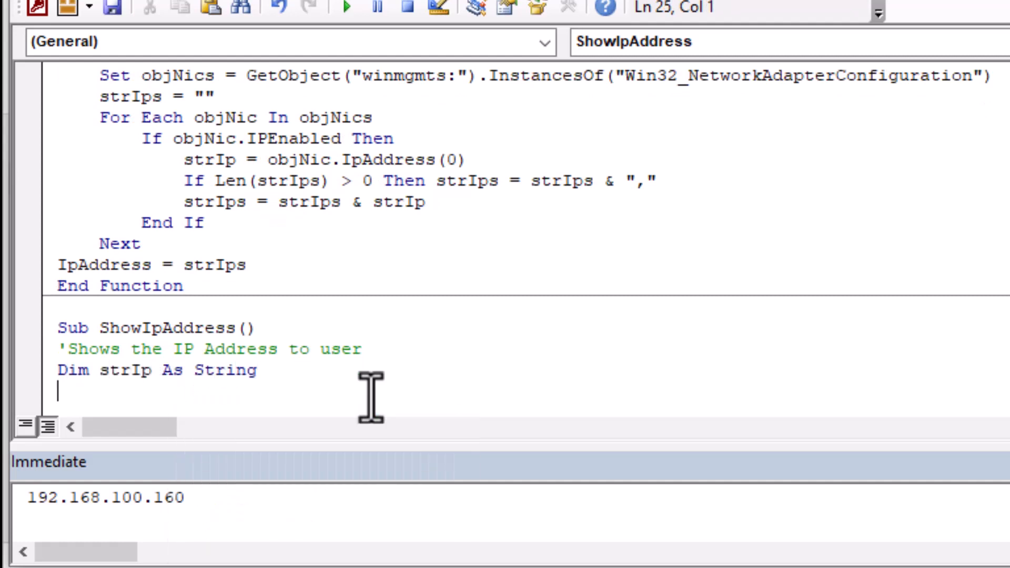
{"action": "type", "text": "str"}
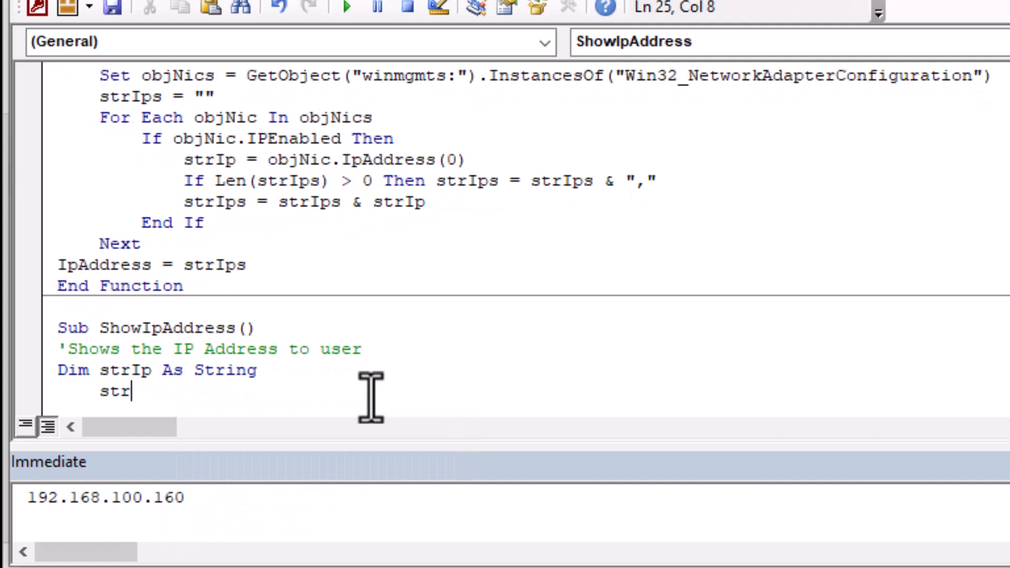
{"action": "type", "text": "Ip ="}
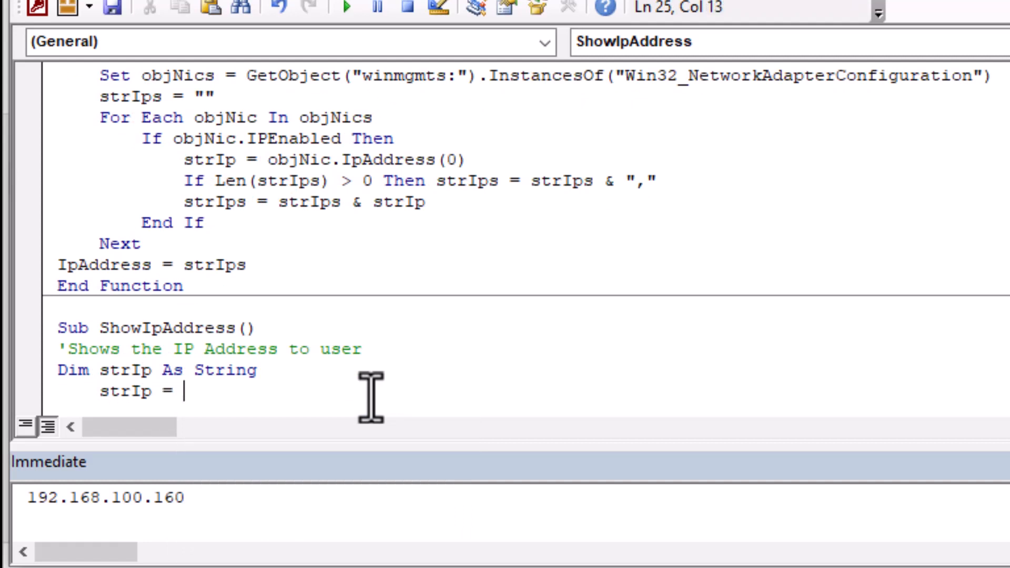
{"action": "type", "text": "IpAddress("}
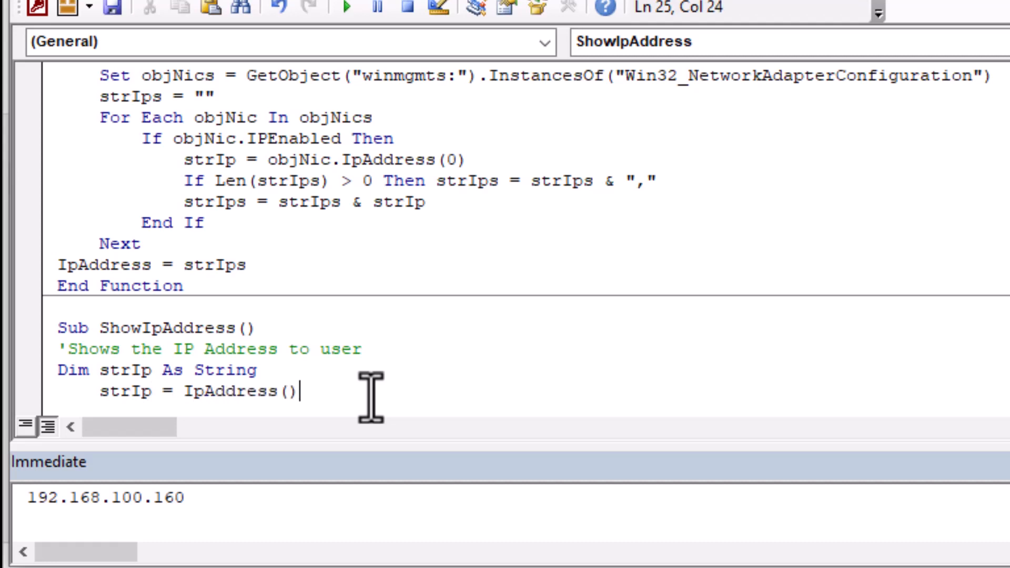
{"action": "type", "text": "MsgBox str"}
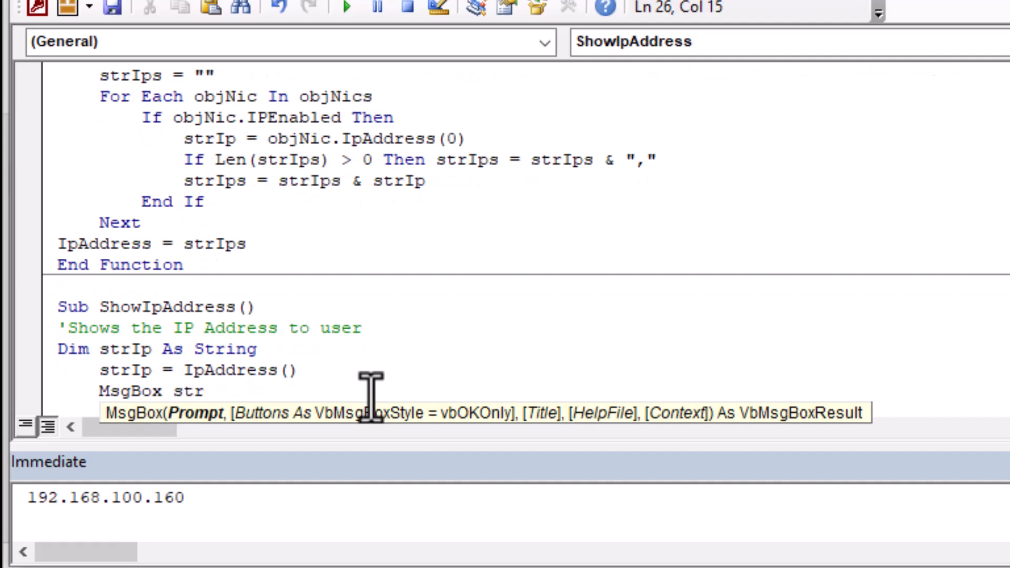
{"action": "type", "text": "\"Your I"}
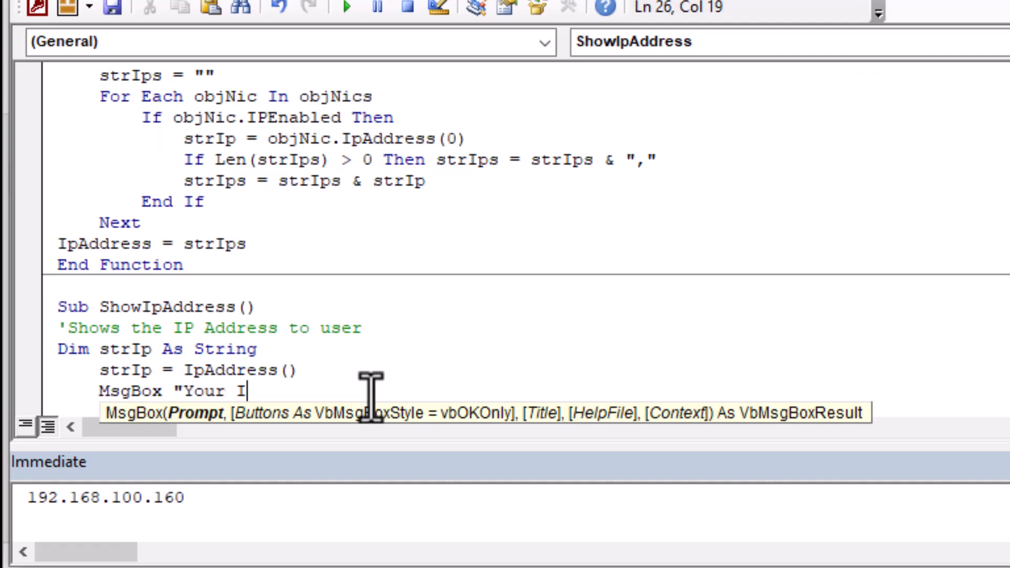
{"action": "type", "text": "P is"}
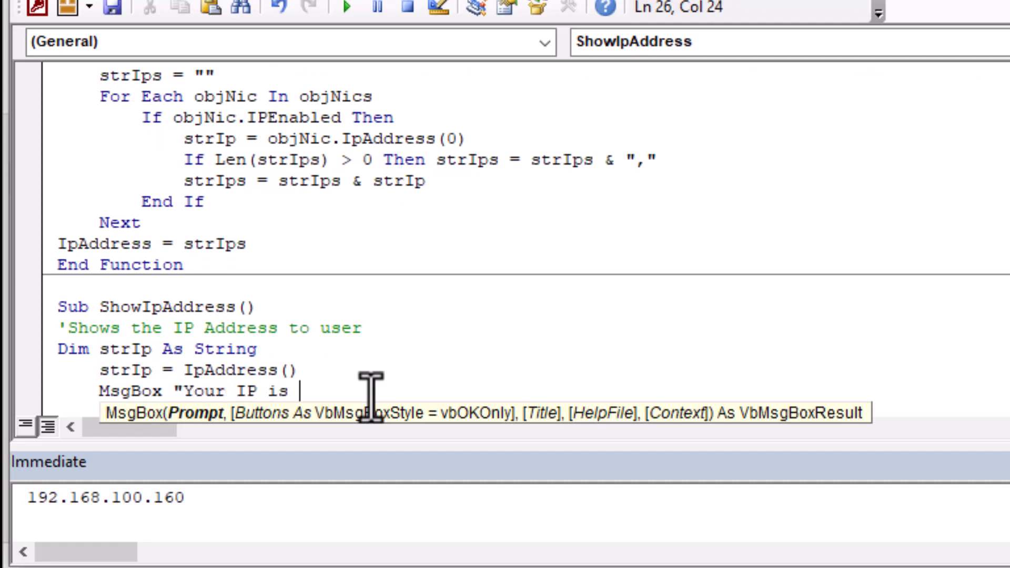
{"action": "type", "text": "\" &"}
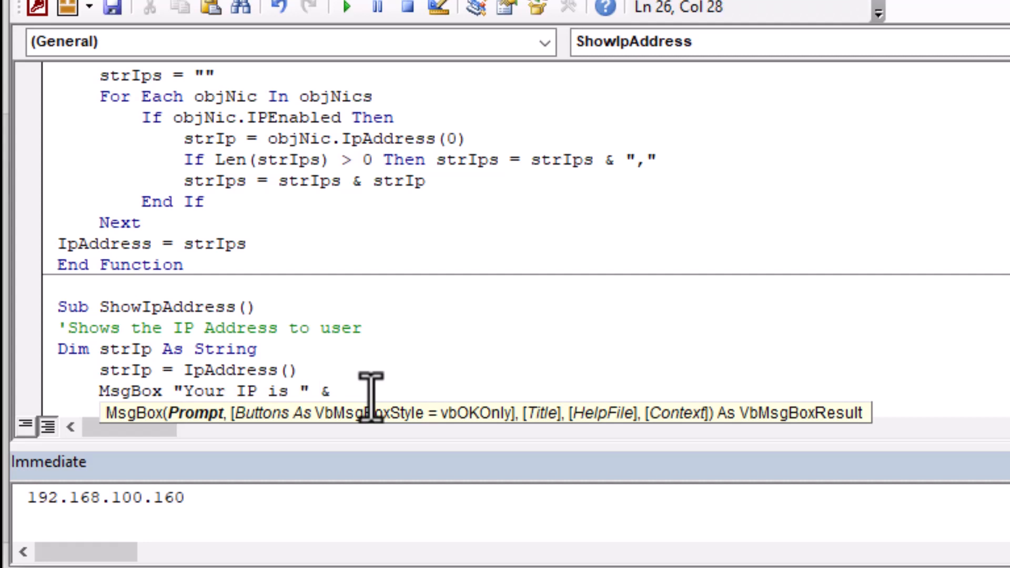
{"action": "type", "text": "strIp"}
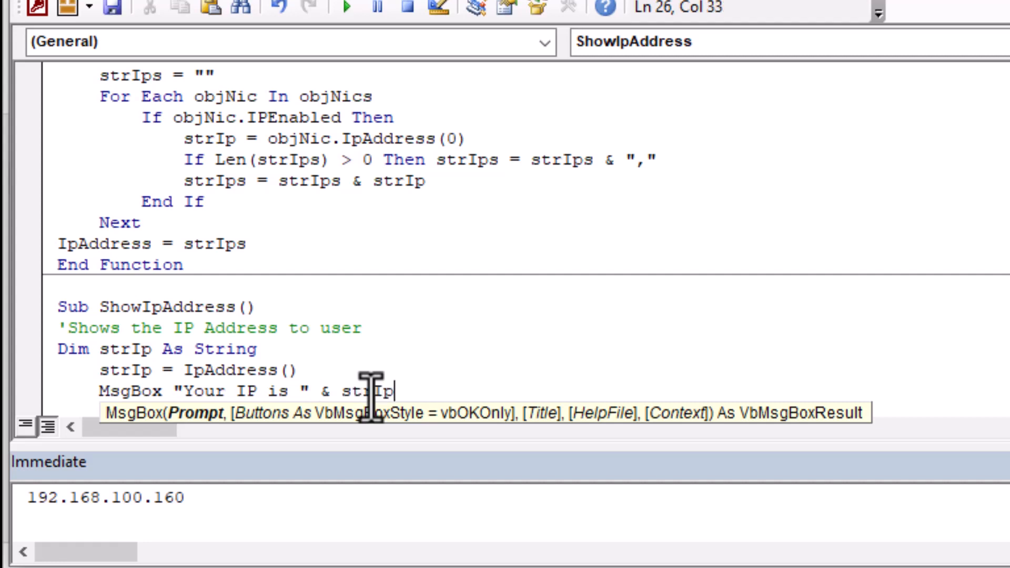
{"action": "type", "text": "& \".\""}
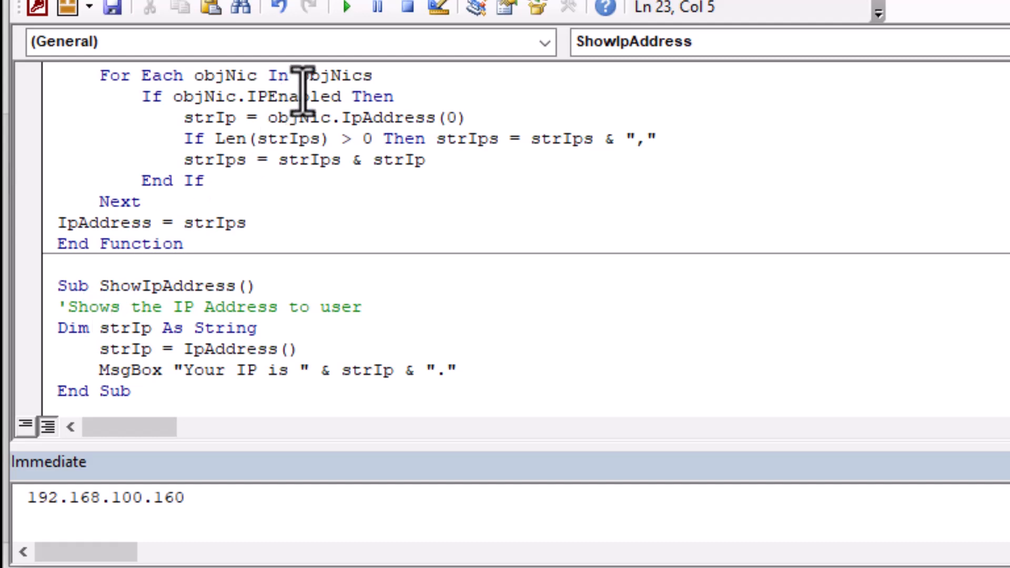
{"action": "mouse_move", "coordinate": [232, 160]}
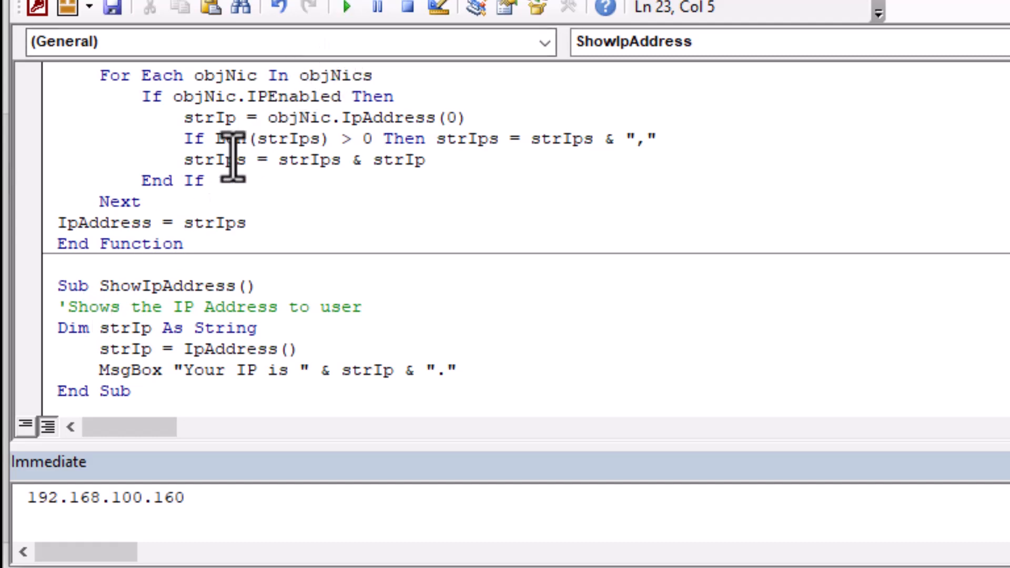
- Run ShowIpAddress, dismiss the 'Your IP is 192.168.100.160.' message, and return to the database
{"action": "double_click", "coordinate": [69, 285]}
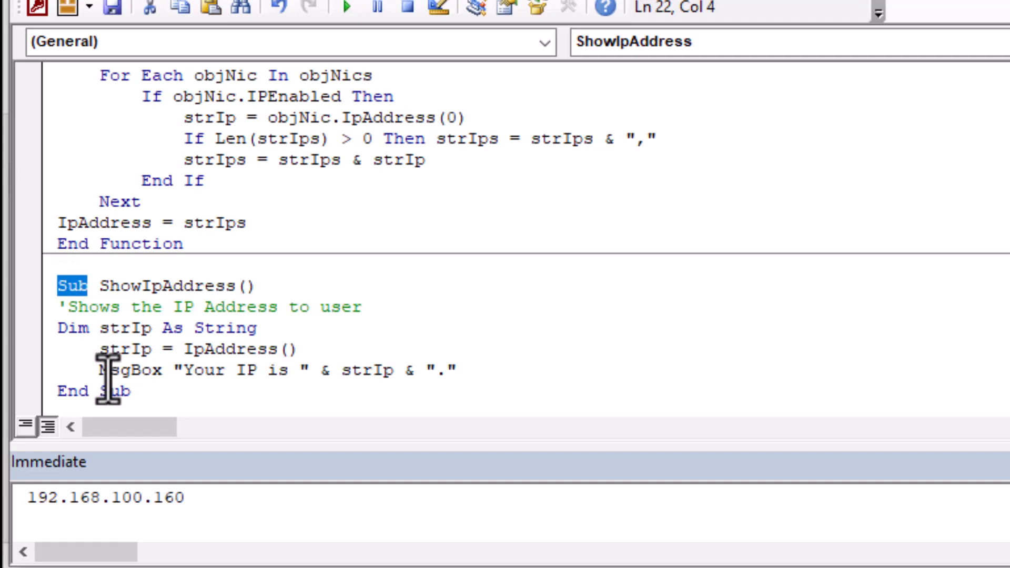
{"action": "mouse_move", "coordinate": [348, 90]}
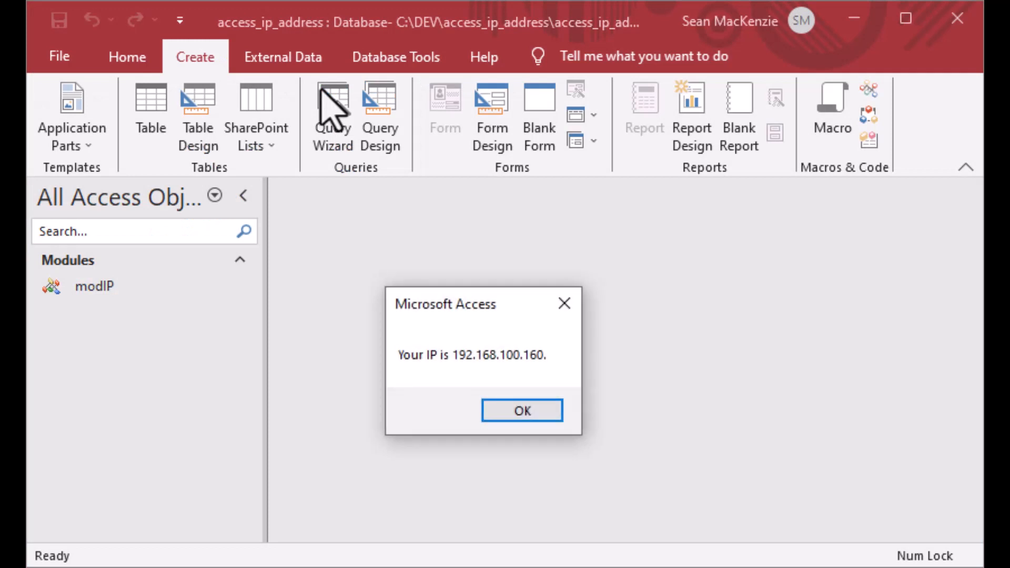
{"action": "mouse_move", "coordinate": [462, 393]}
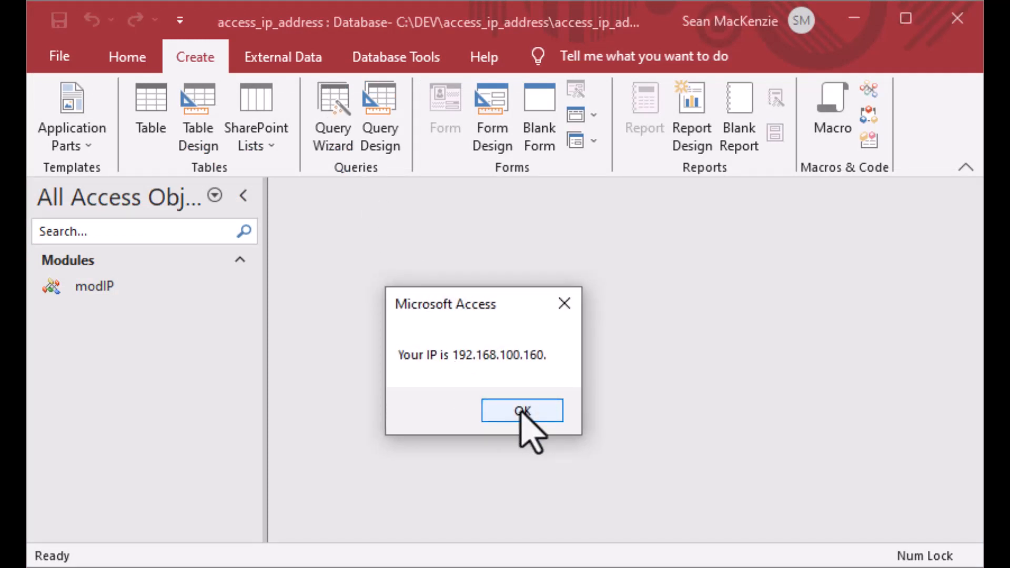
{"action": "left_click", "coordinate": [522, 411]}
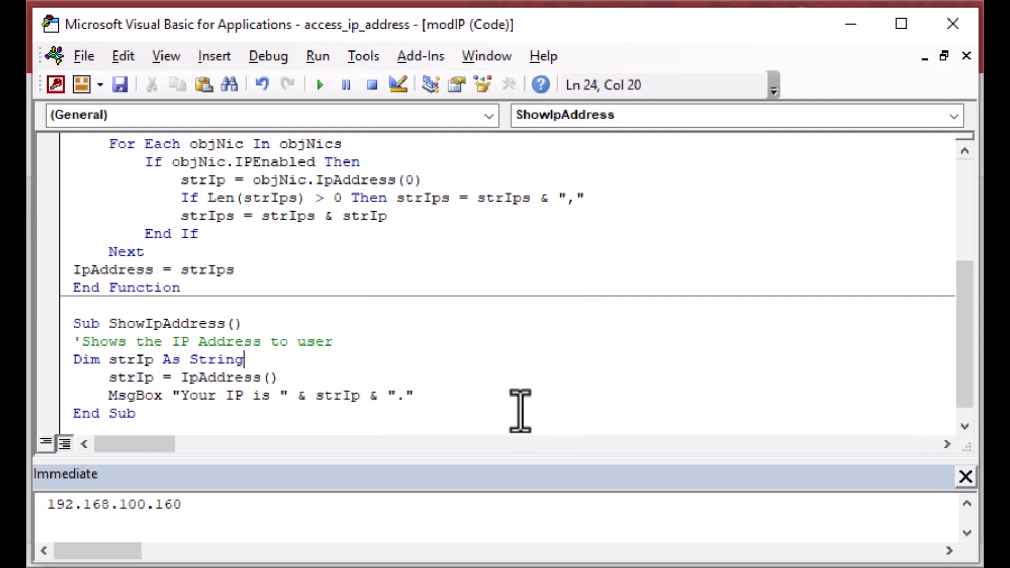
{"action": "mouse_move", "coordinate": [850, 25]}
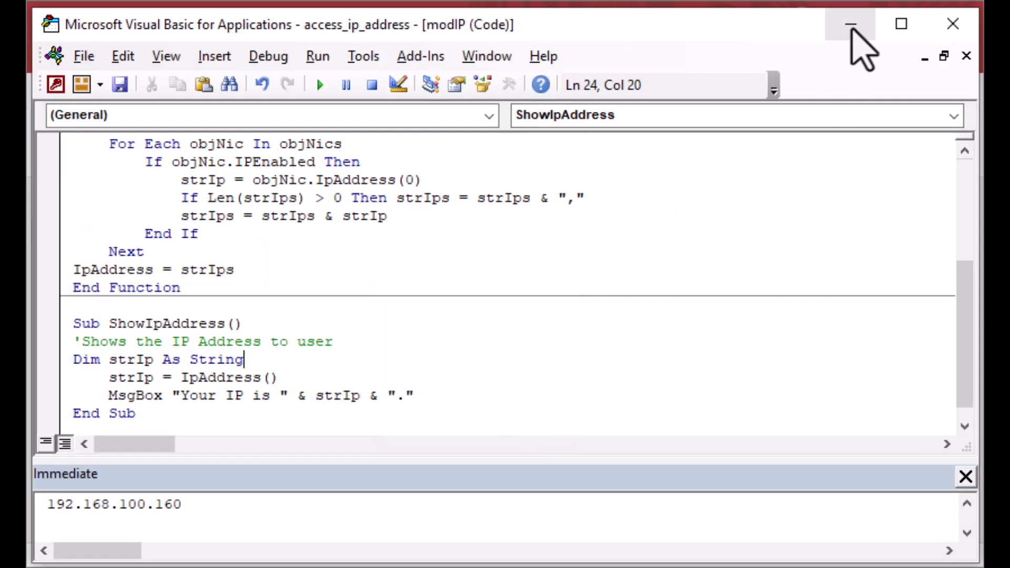
{"action": "mouse_move", "coordinate": [852, 25]}
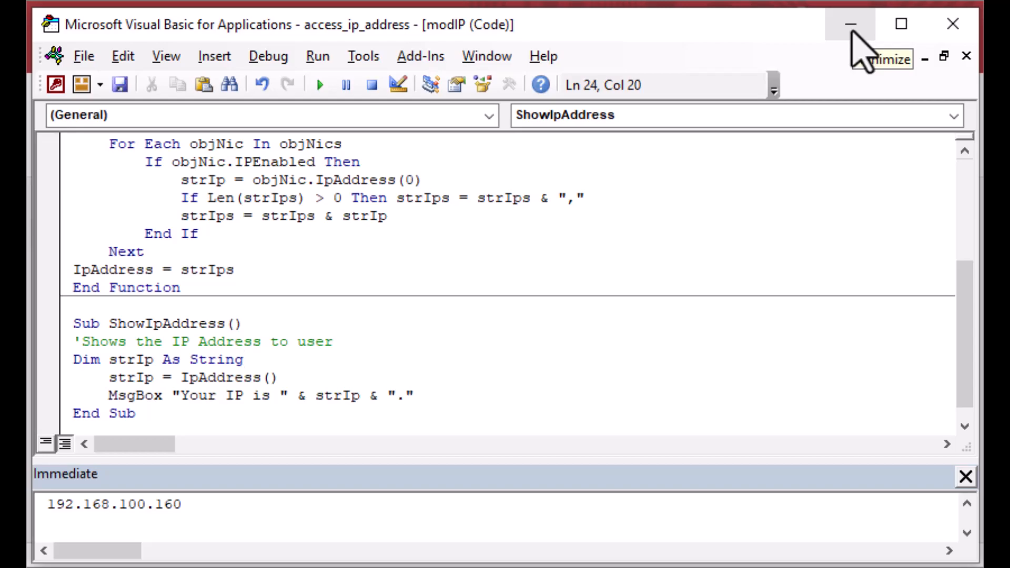
{"action": "left_click", "coordinate": [849, 24]}
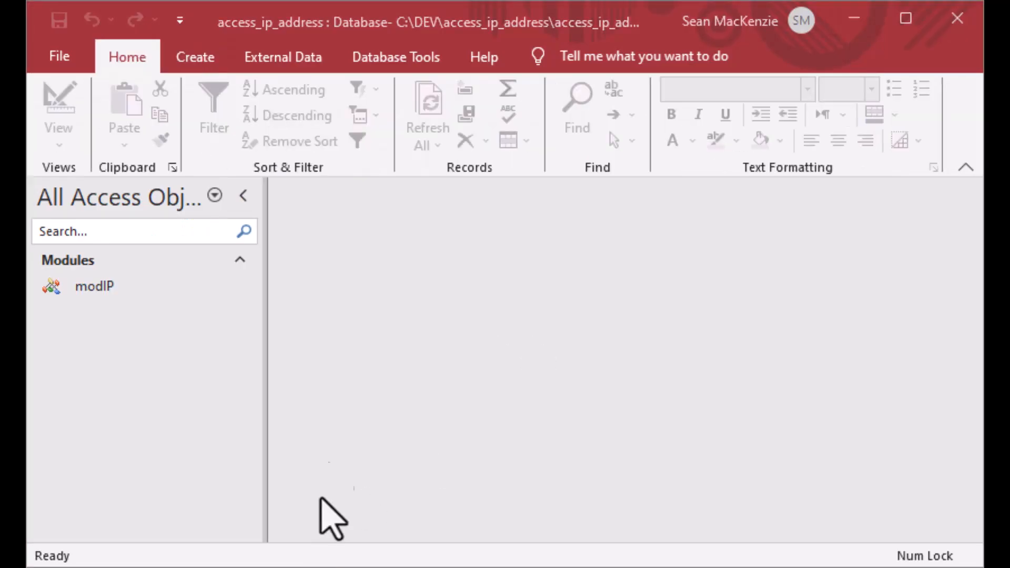
{"action": "mouse_move", "coordinate": [280, 103]}
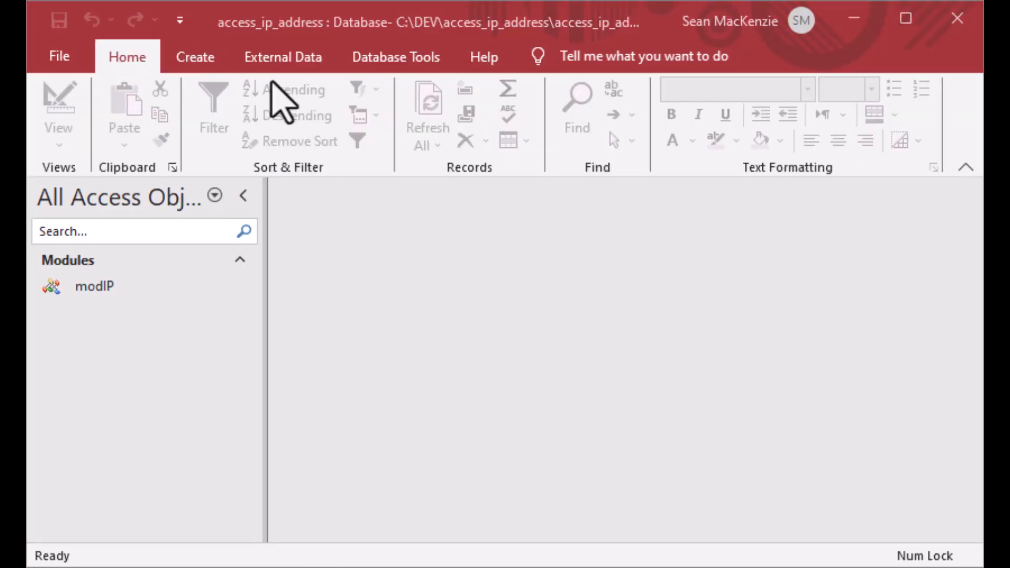
{"action": "left_click", "coordinate": [195, 57]}
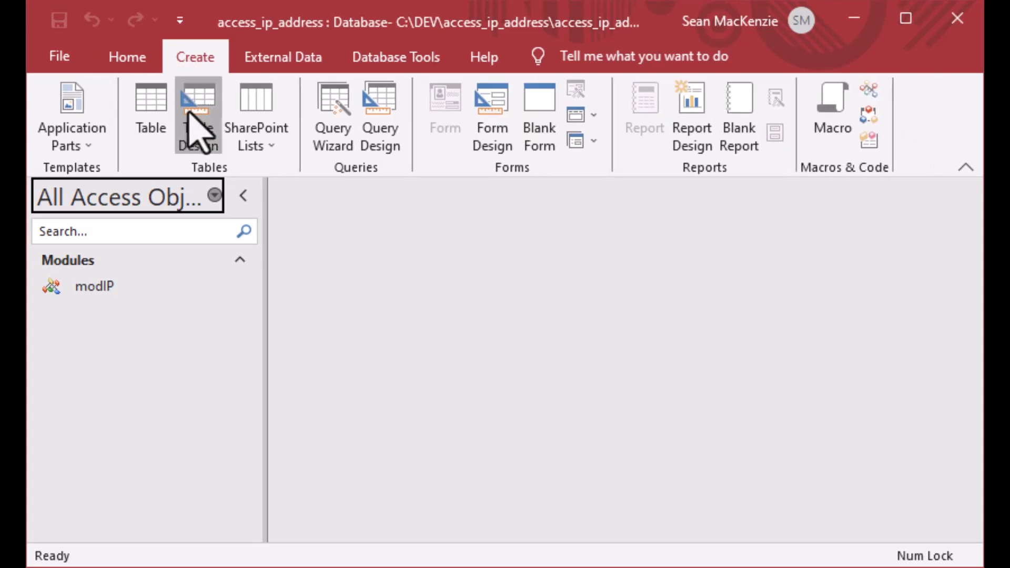
- Design tblLog with IpAddress (Short Text) and DStamp (Date/Time) defaulting to Now()
{"action": "left_click", "coordinate": [198, 116]}
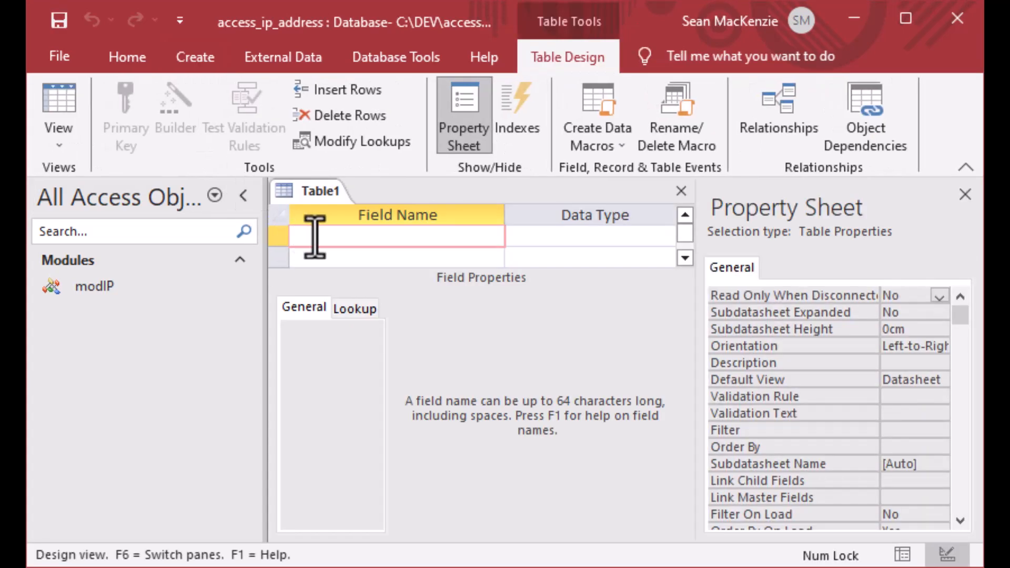
{"action": "type", "text": "LogID"}
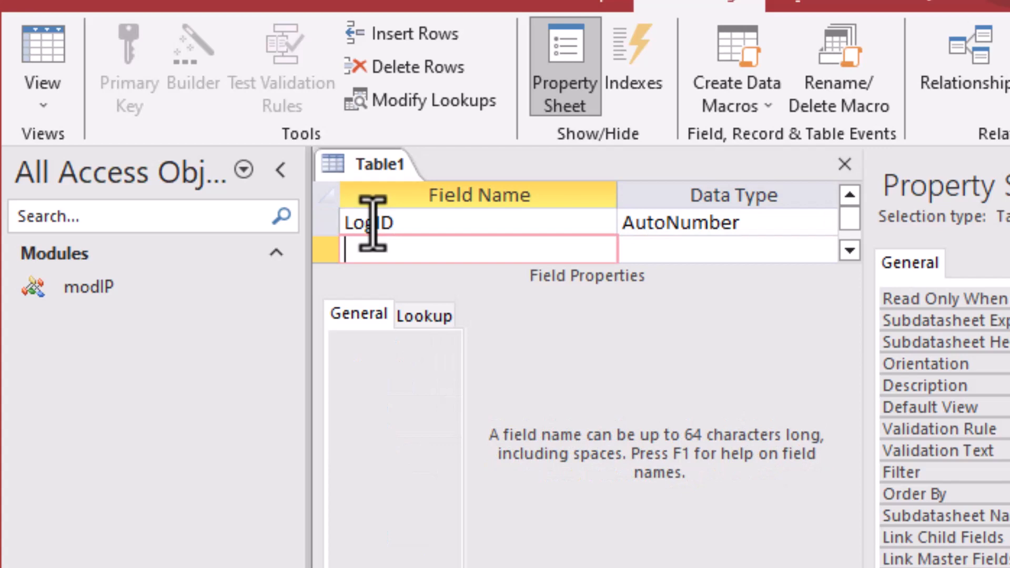
{"action": "type", "text": "IpAddress"}
{"action": "type", "text": "DStamp"}
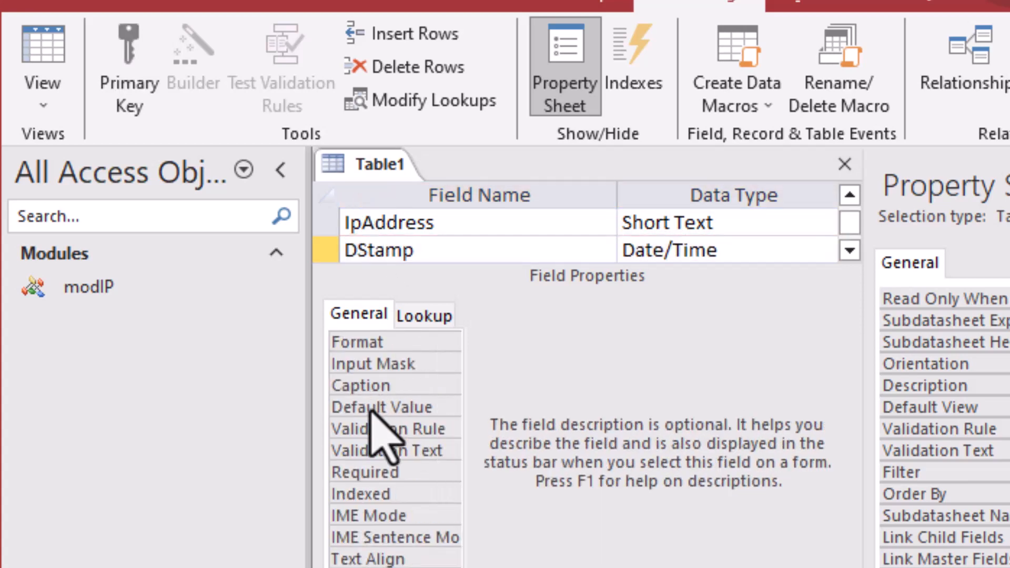
{"action": "mouse_move", "coordinate": [444, 444]}
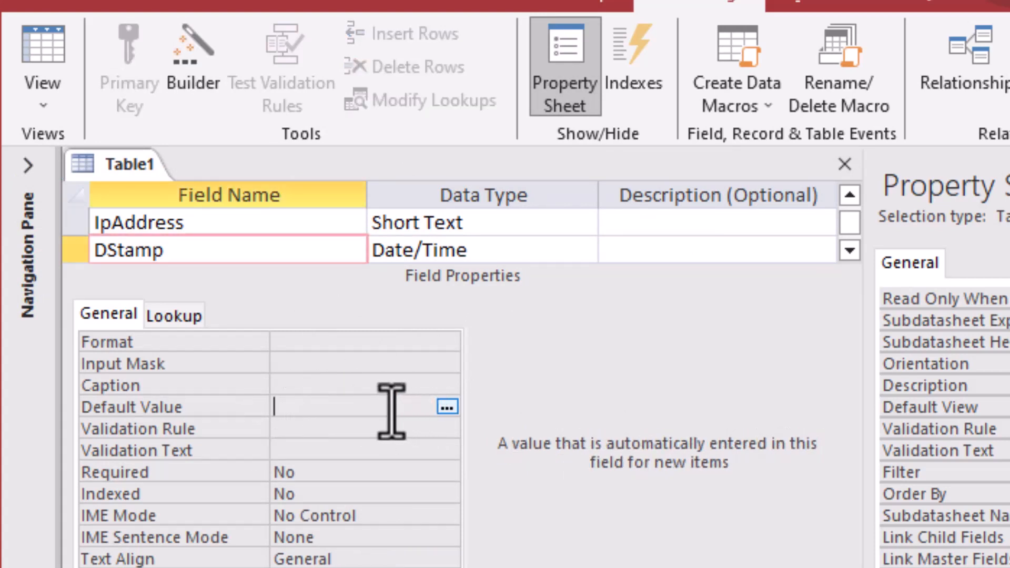
{"action": "mouse_move", "coordinate": [309, 405]}
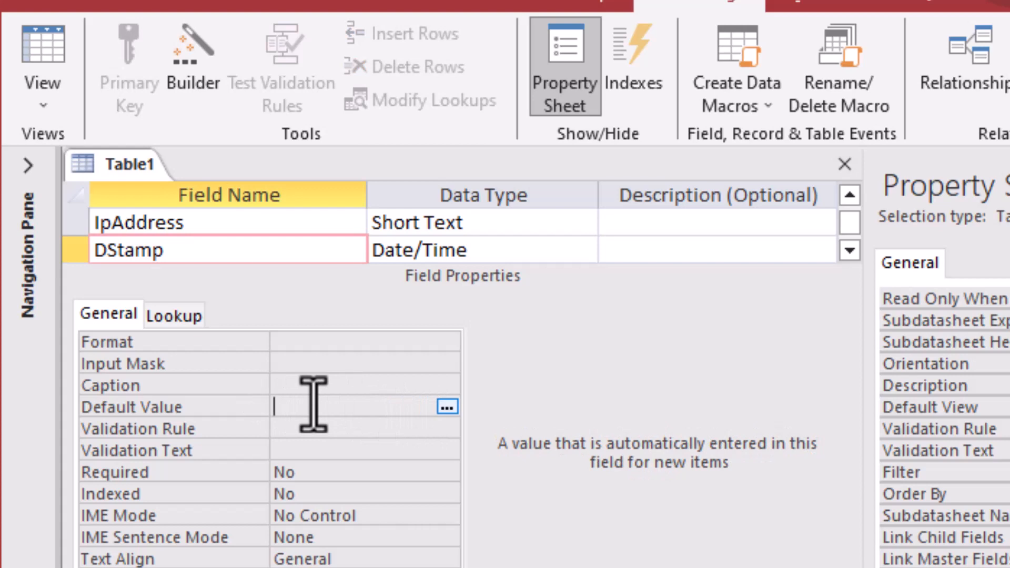
{"action": "type", "text": "Now("}
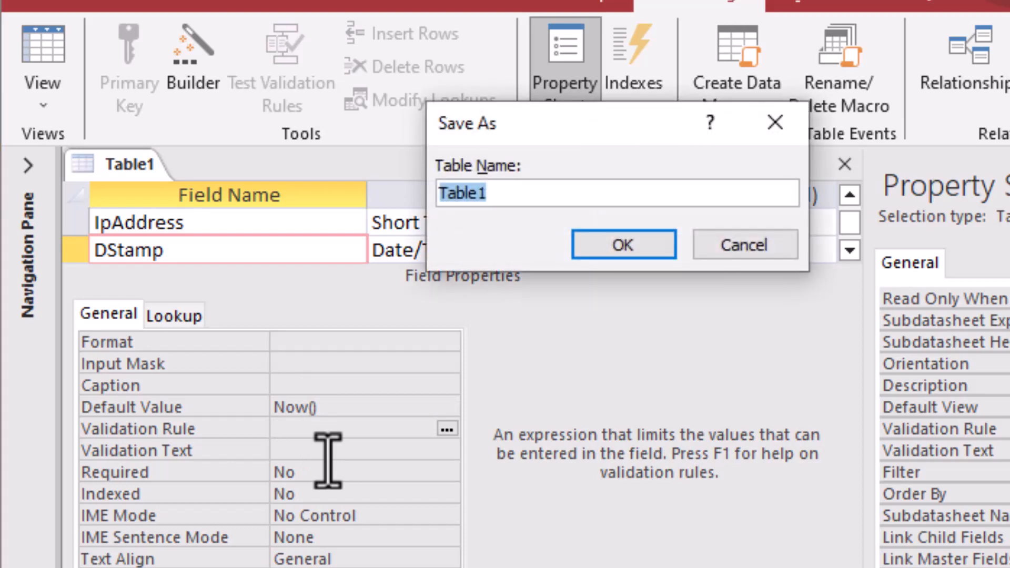
{"action": "type", "text": "tblLog"}
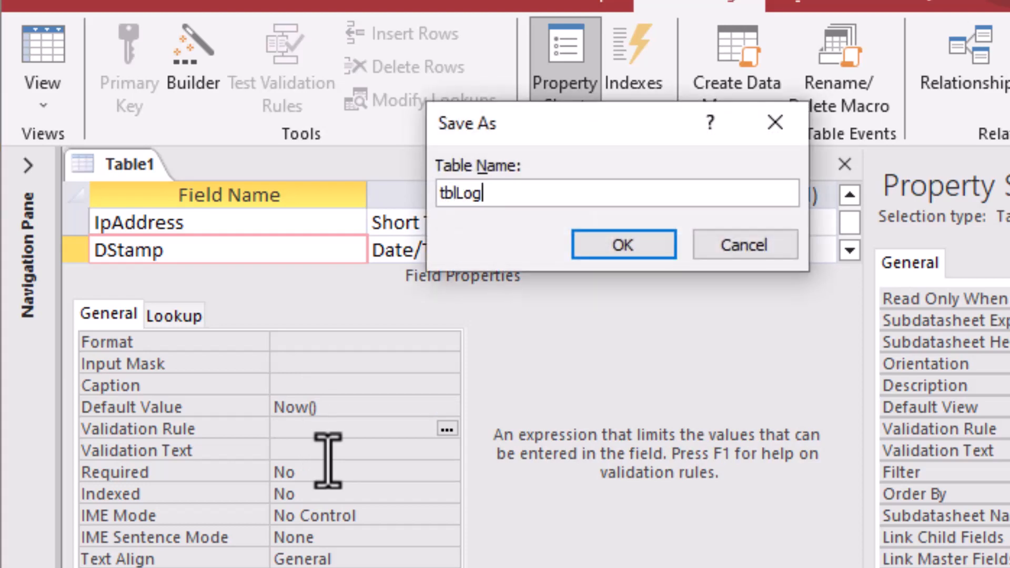
{"action": "left_click", "coordinate": [621, 244]}
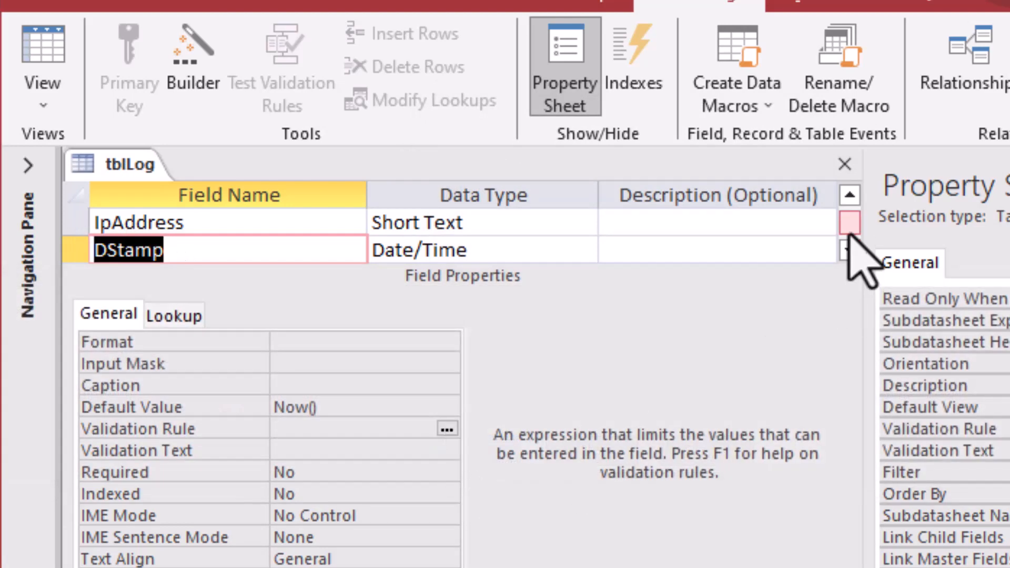
{"action": "mouse_move", "coordinate": [844, 164]}
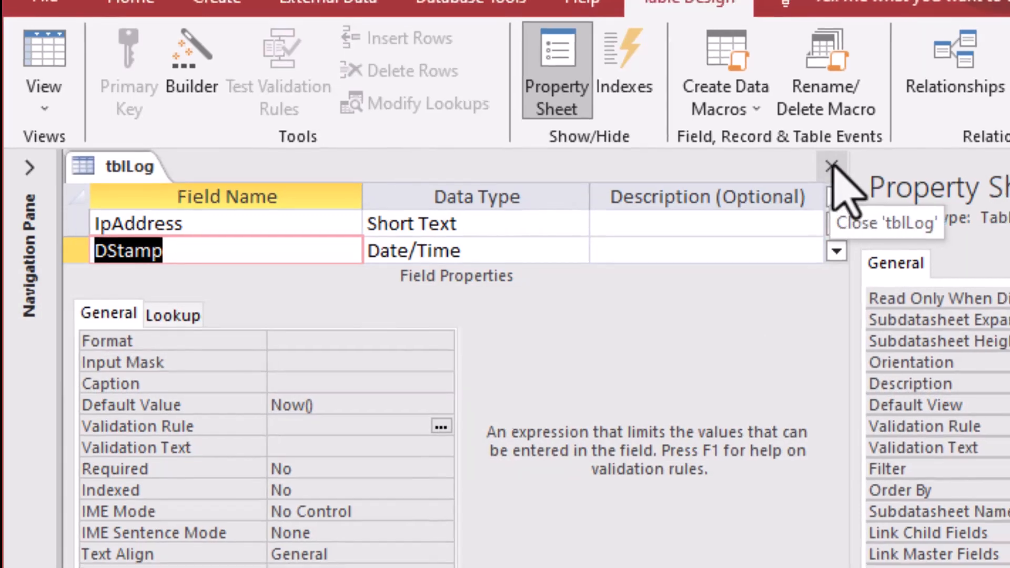
- Close the tblLog design and reopen modIP from the Navigation Pane
{"action": "left_click", "coordinate": [833, 166]}
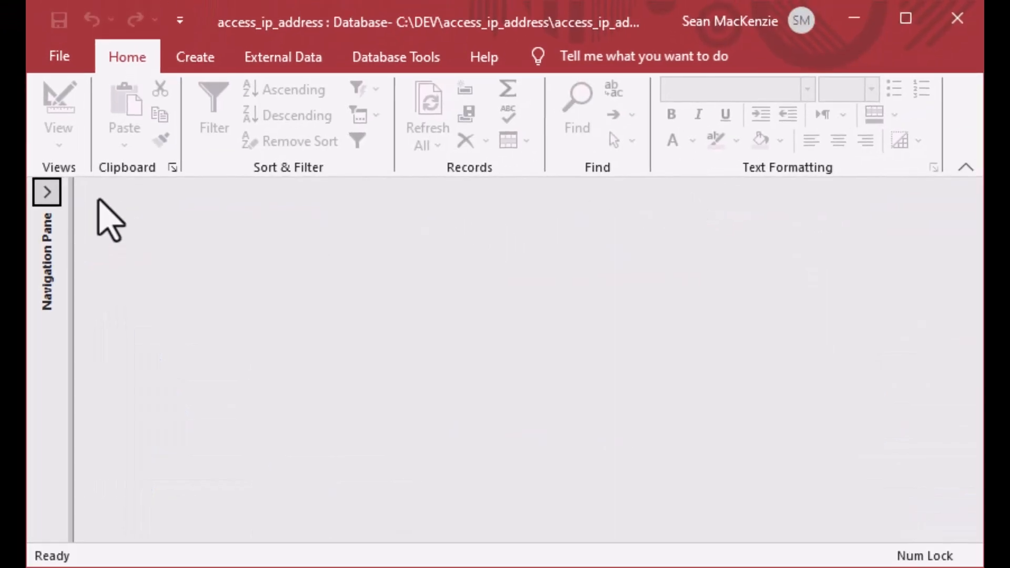
{"action": "mouse_move", "coordinate": [46, 191]}
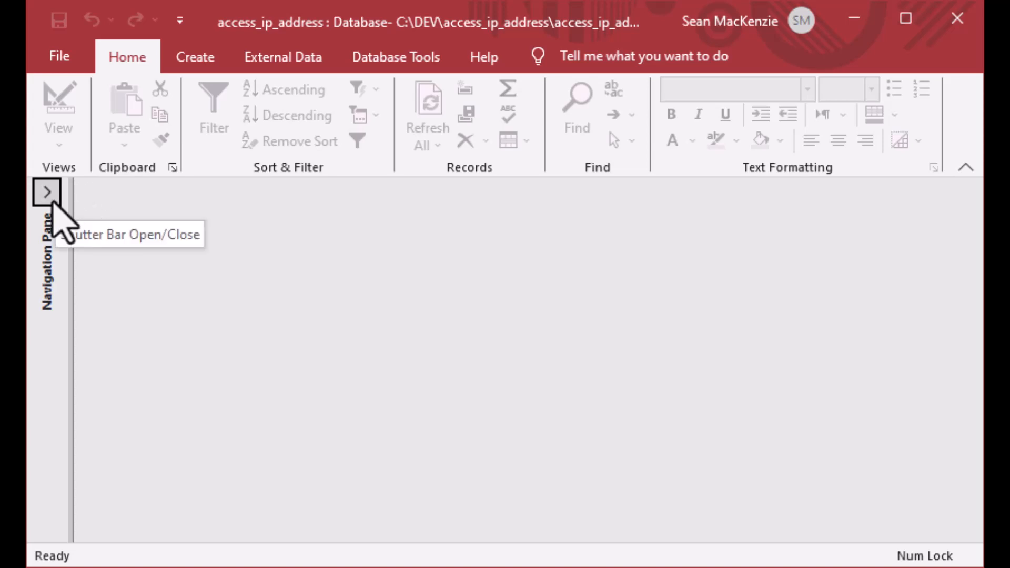
{"action": "left_click", "coordinate": [46, 190]}
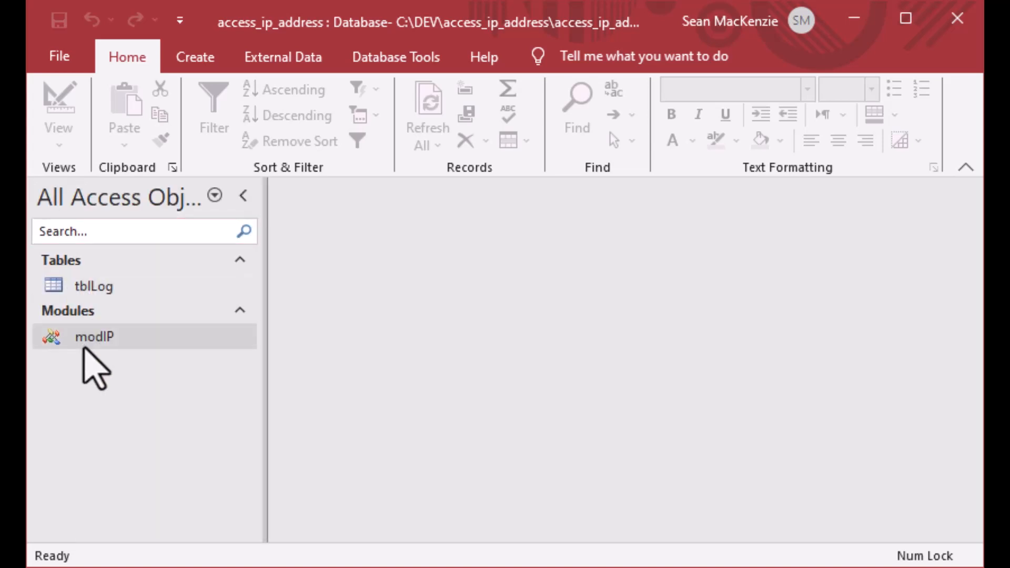
{"action": "double_click", "coordinate": [94, 336]}
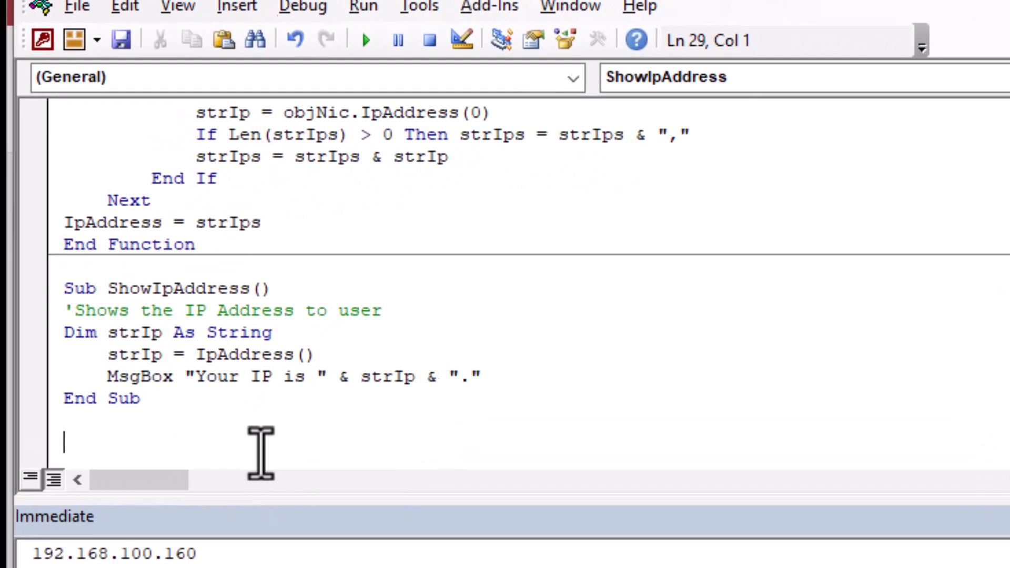
- Declare Sub LogIpAddress with a comment and Dim strIp As String and strSQL
{"action": "type", "text": "L"}
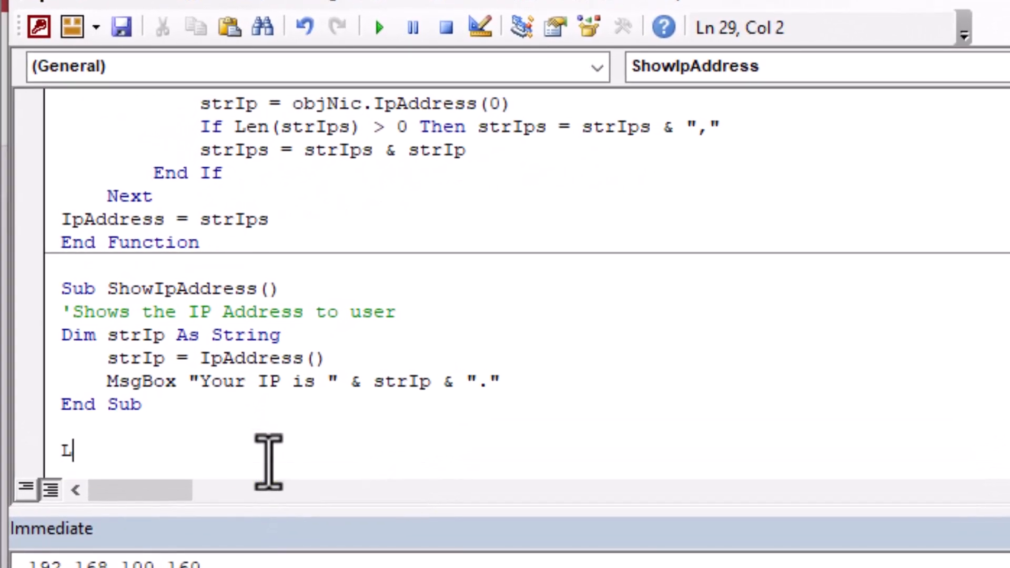
{"action": "type", "text": "ub Log"}
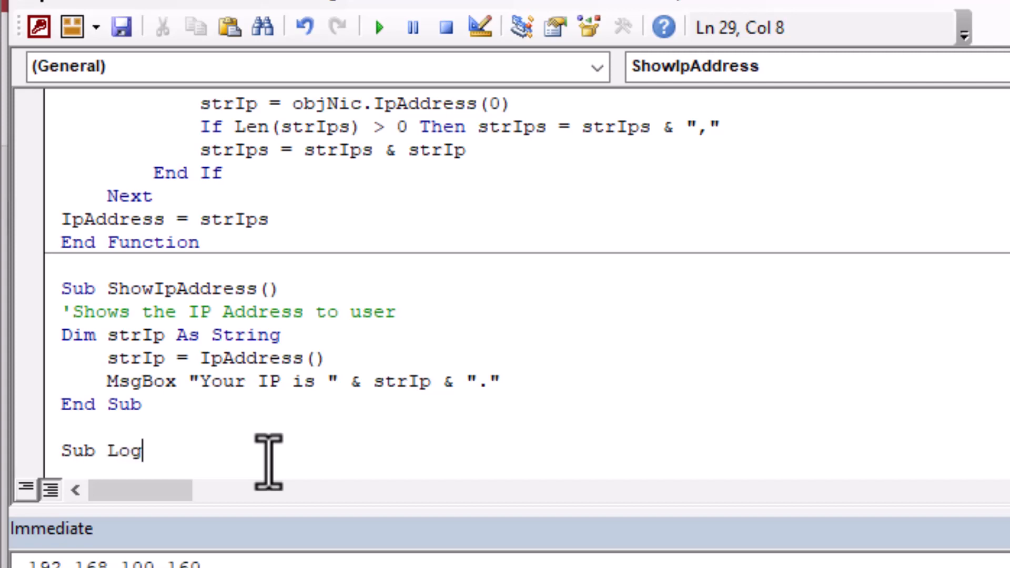
{"action": "type", "text": "IpAddress("}
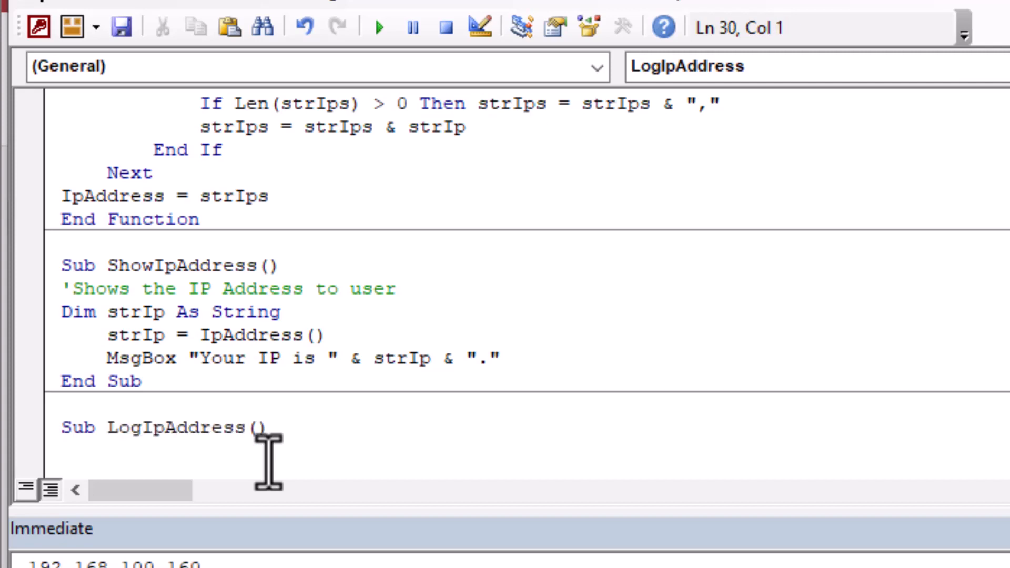
{"action": "type", "text": "'Logs the i"}
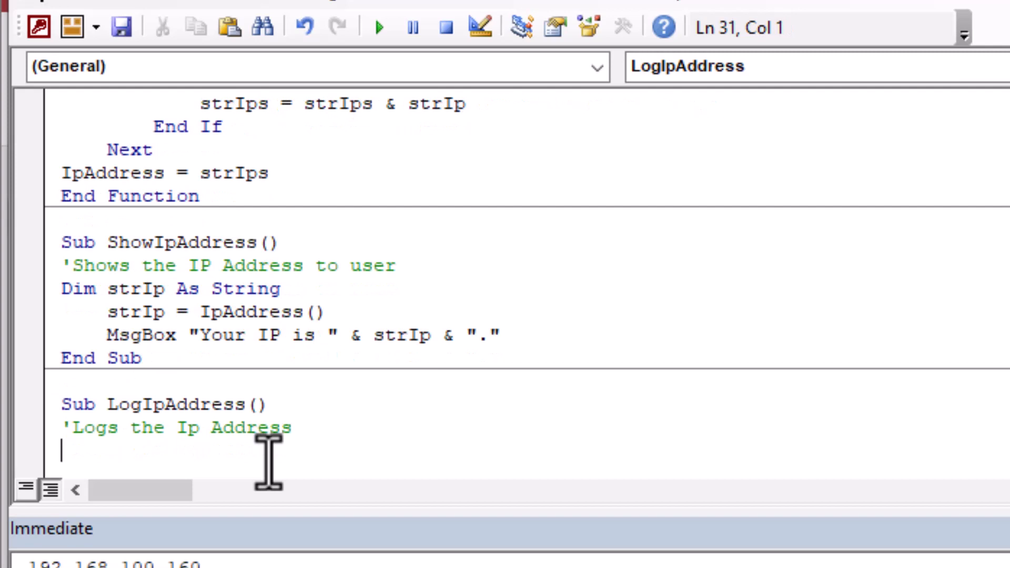
{"action": "type", "text": "Dim strIp s"}
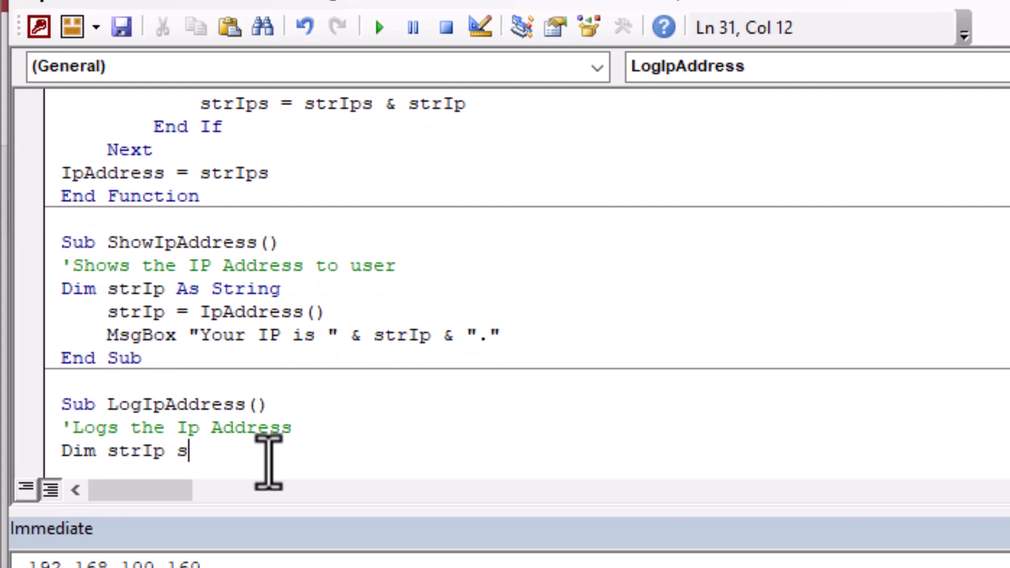
{"action": "type", "text": "As String"}
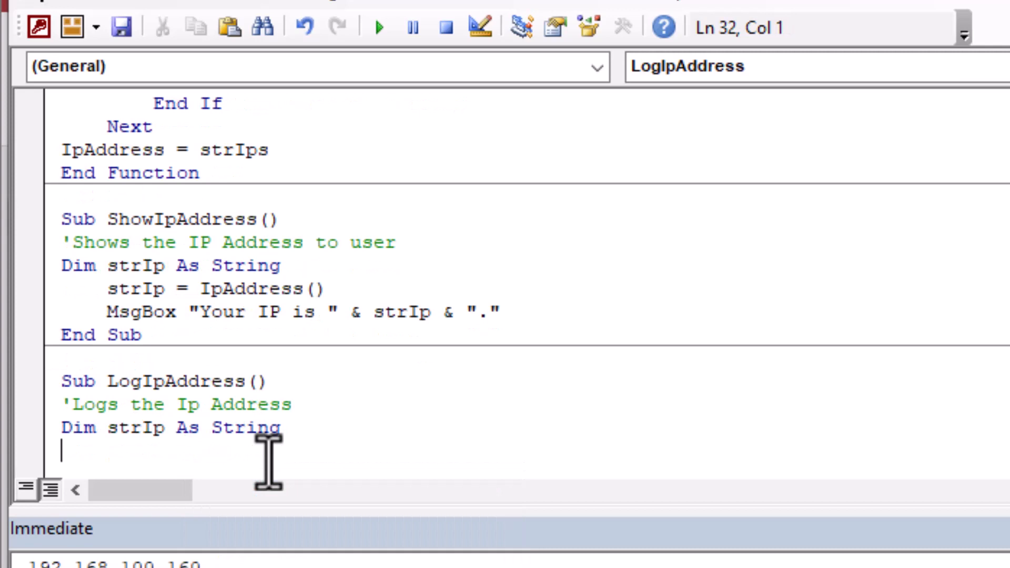
{"action": "type", "text": "Dim strSQL a"}
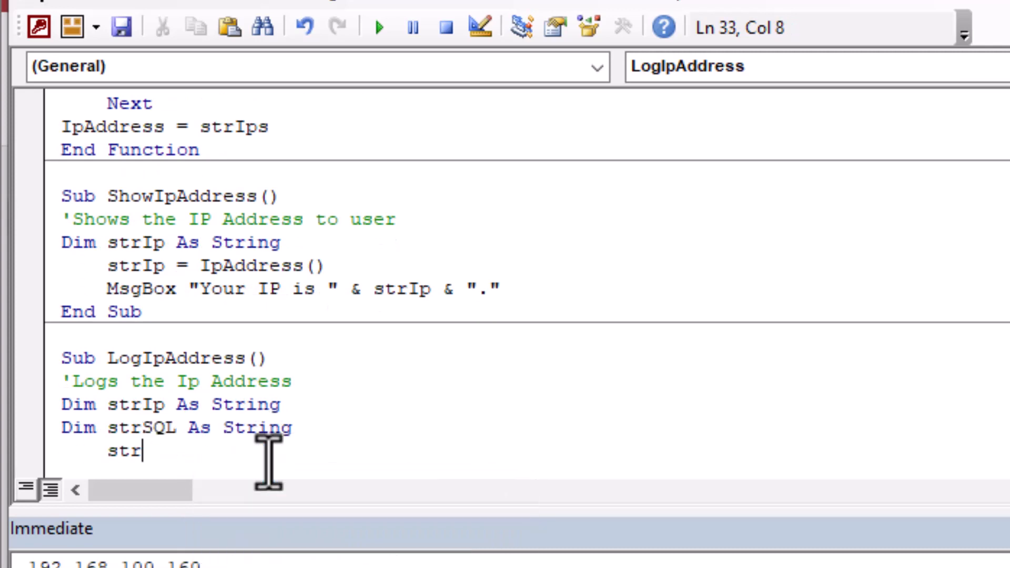
- Set strIp = IpAddress() and strSQL = "Insert Into tblLog (IPAddress) Values ('" & strIp & "');"
{"action": "type", "text": "Ip ="}
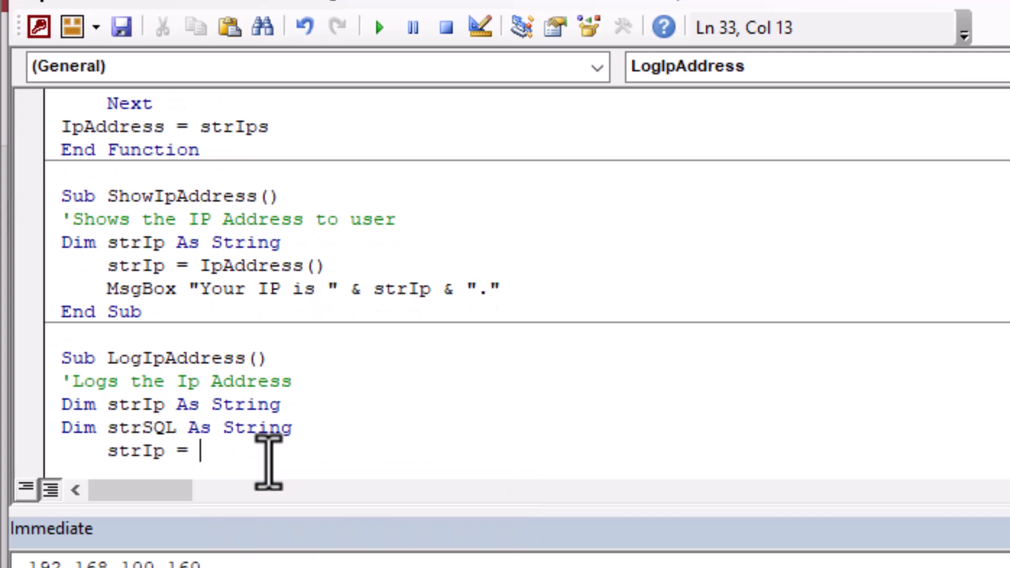
{"action": "type", "text": "IpAddress("}
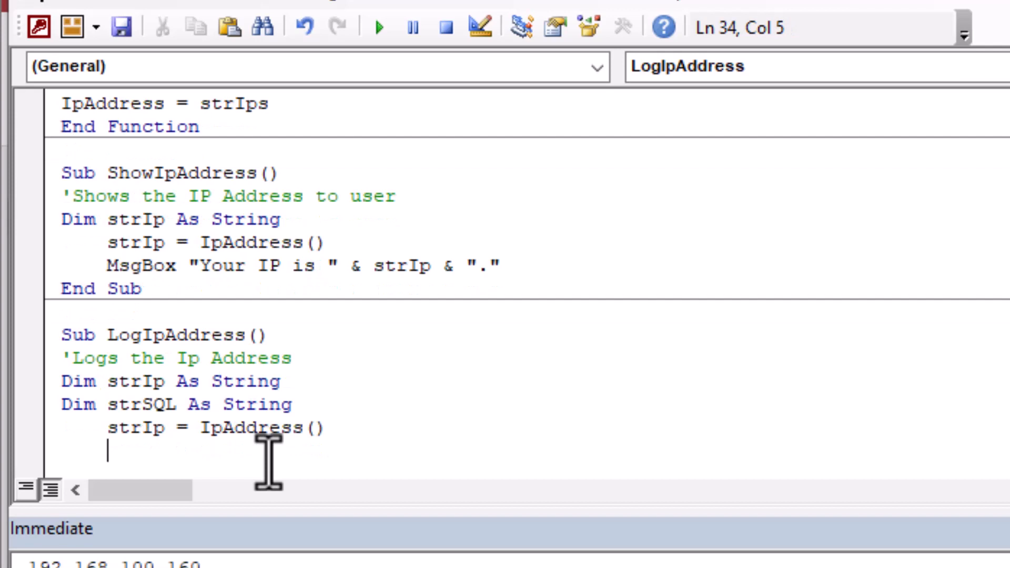
{"action": "type", "text": "strSQL"}
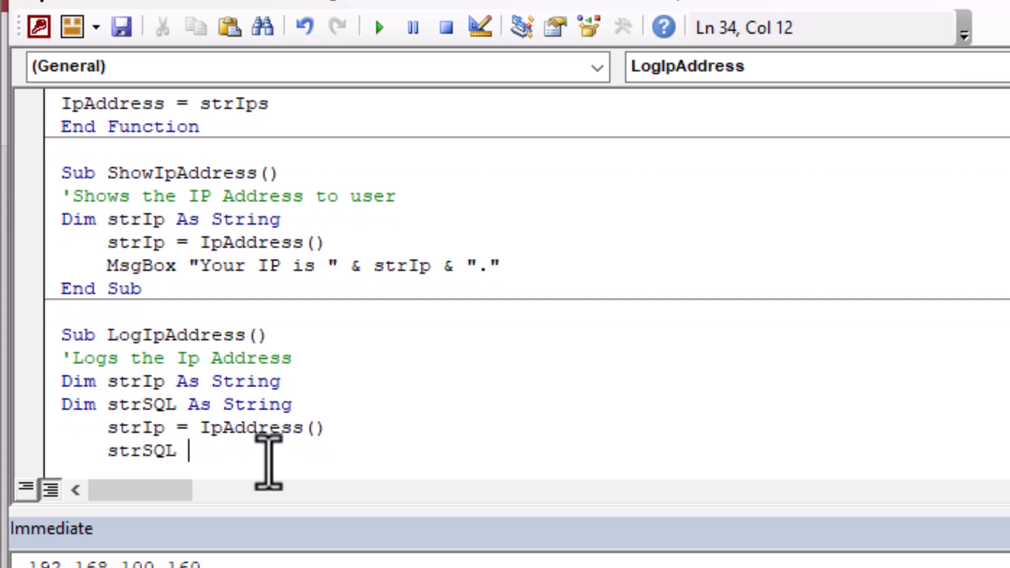
{"action": "type", "text": "="}
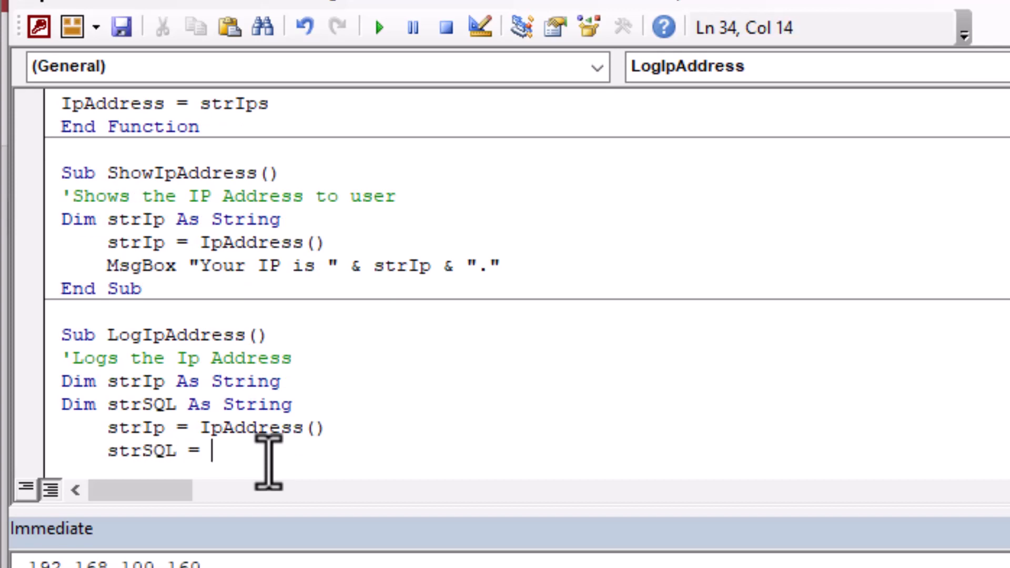
{"action": "type", "text": "\""}
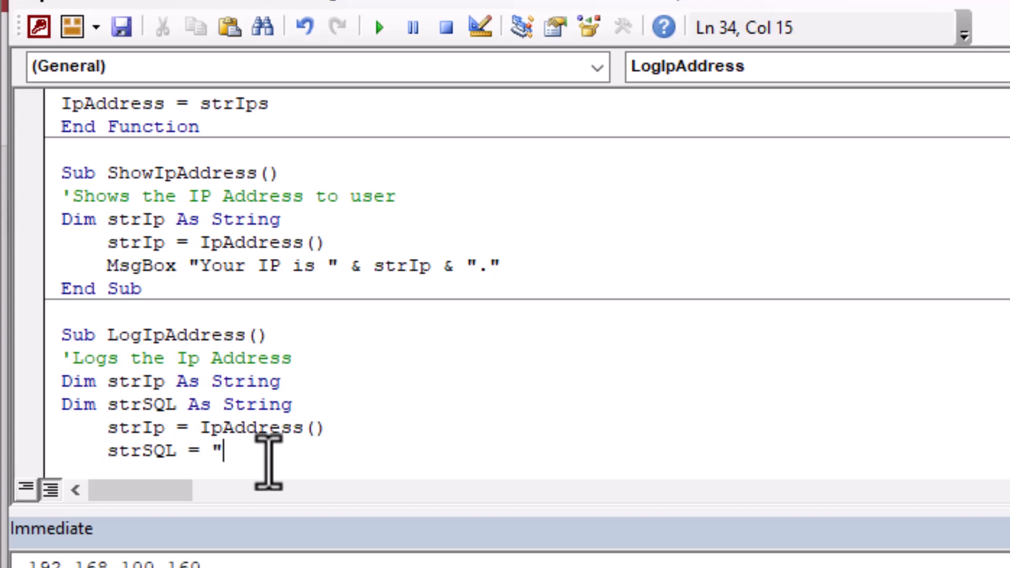
{"action": "type", "text": "Insert"}
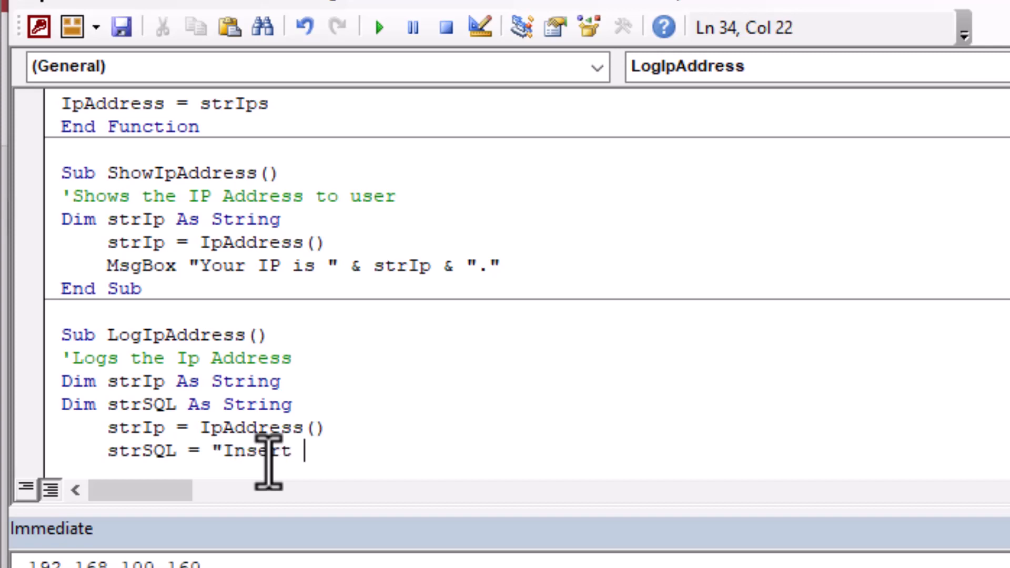
{"action": "type", "text": "Into tblLog"}
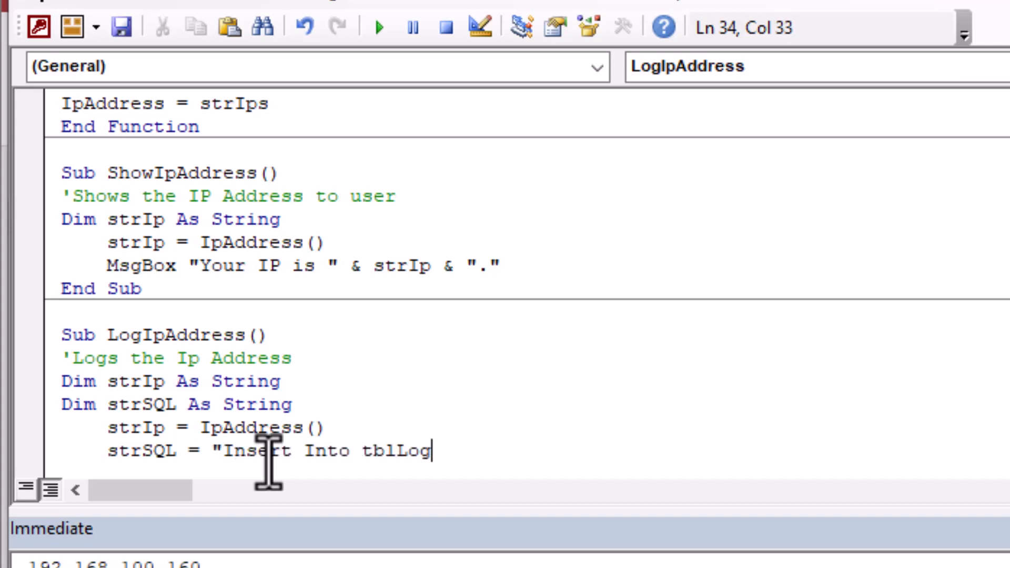
{"action": "type", "text": "(IPA"}
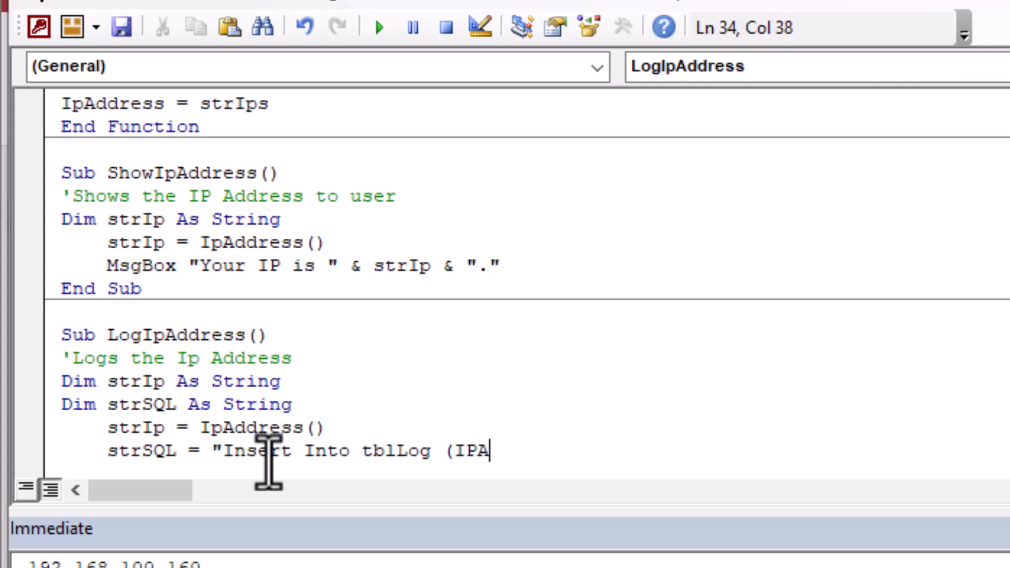
{"action": "type", "text": "ddress"}
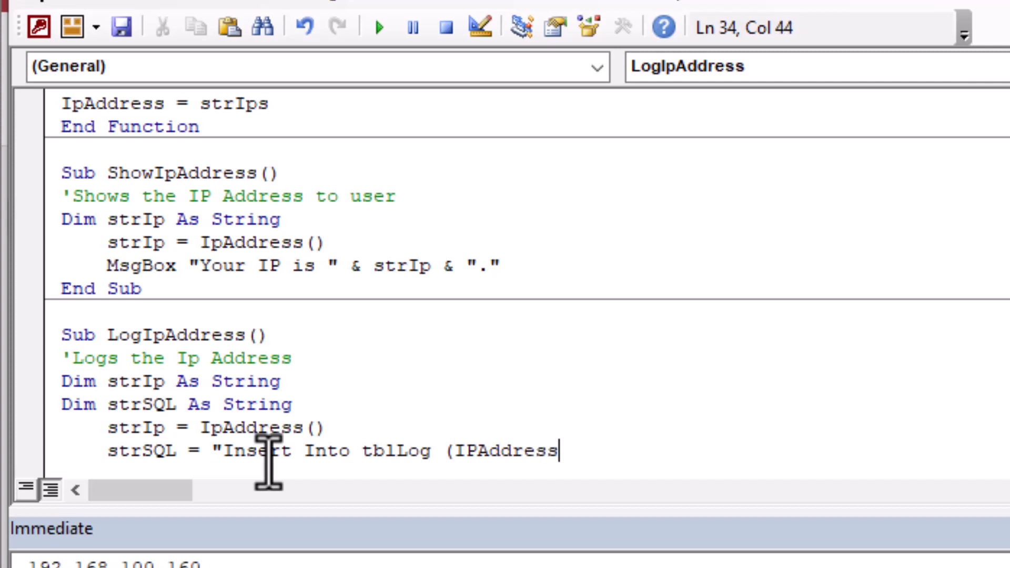
{"action": "type", "text": ") Values ("}
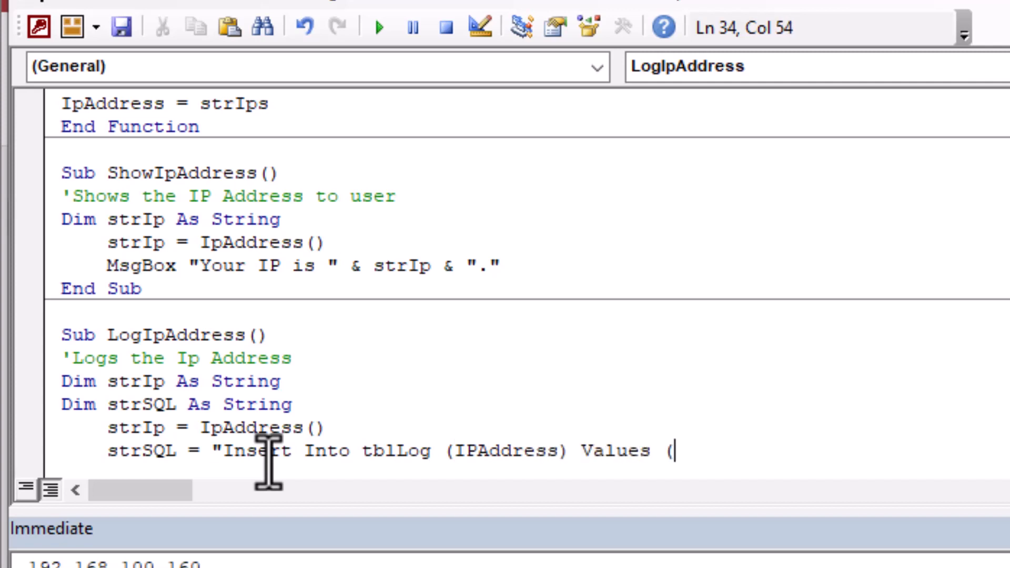
{"action": "type", "text": "'\" & s"}
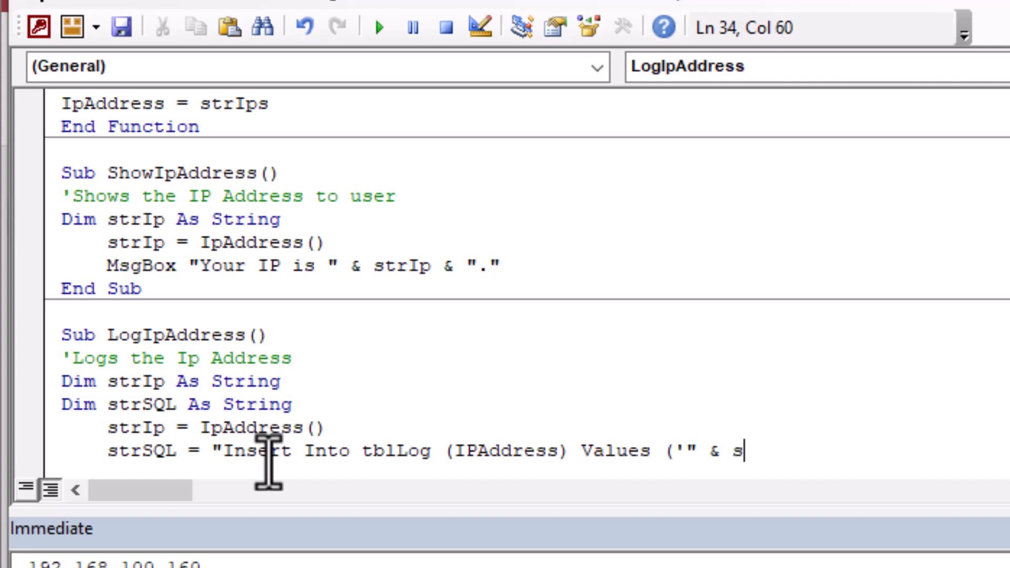
{"action": "type", "text": "trIP &^ \""}
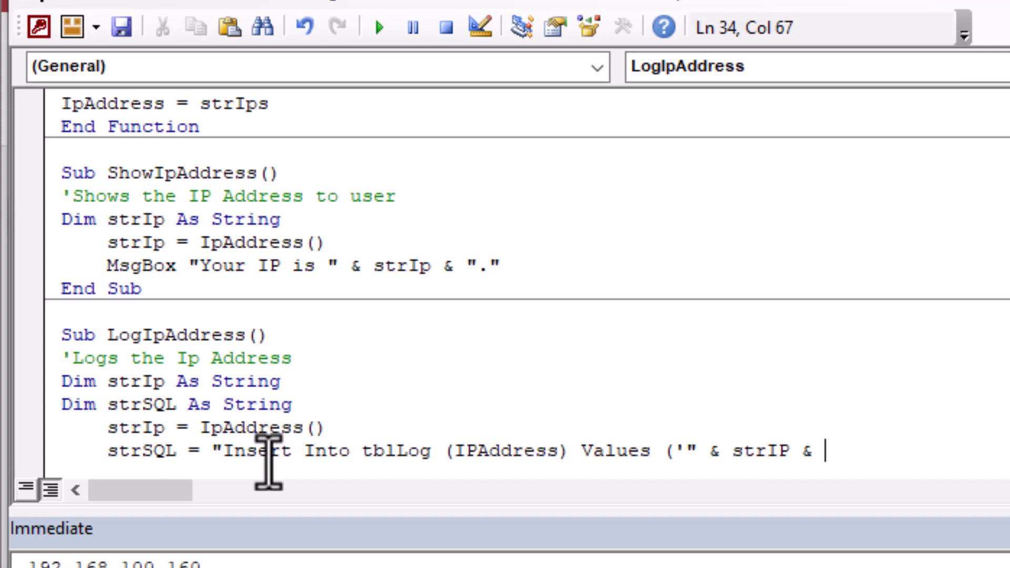
{"action": "type", "text": "\""}
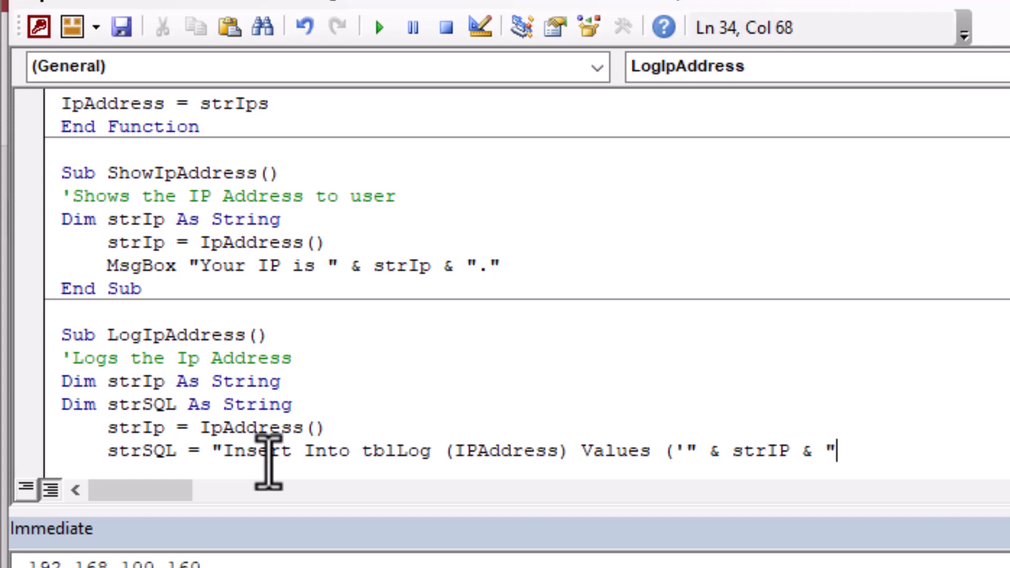
{"action": "type", "text": "');\""}
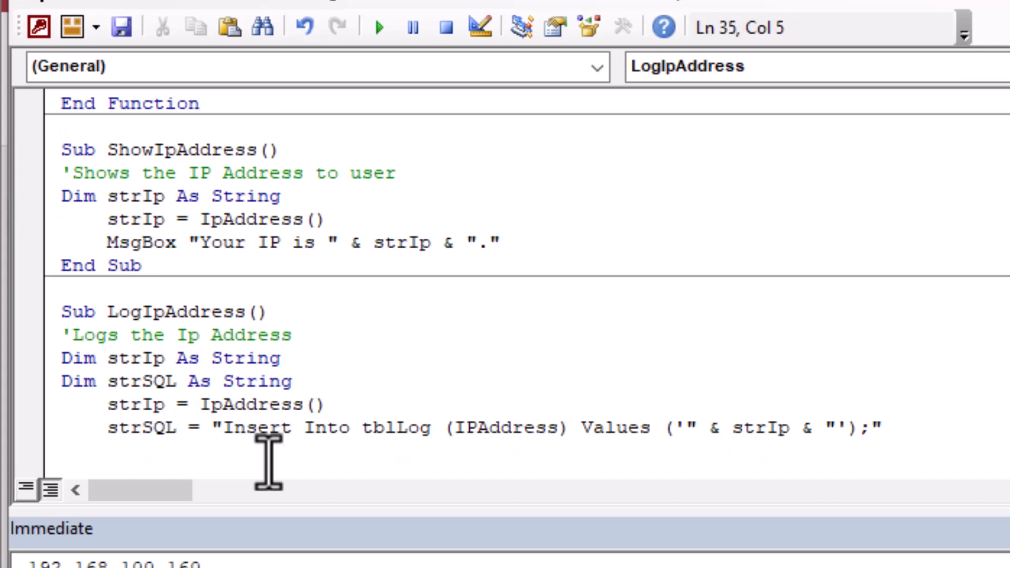
- Execute the insert with CurrentDb.Execute strSQL
{"action": "type", "text": "currentdb."}
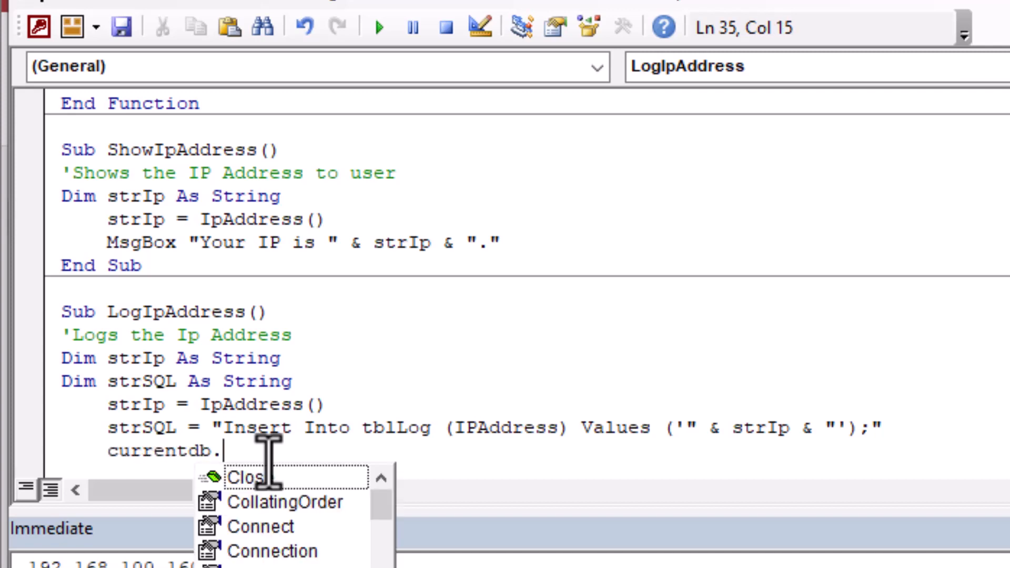
{"action": "type", "text": "Execute"}
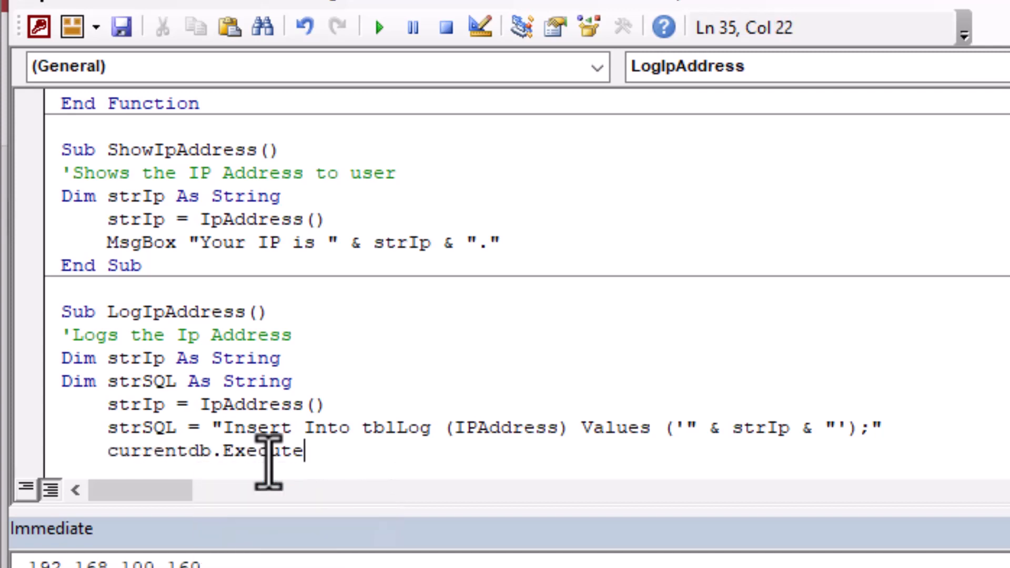
{"action": "type", "text": "strSQL"}
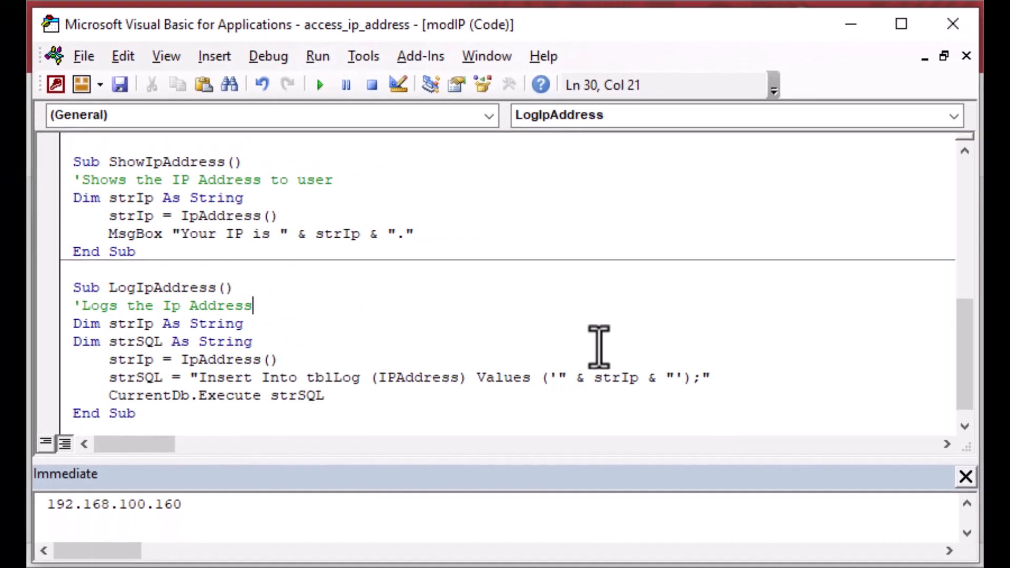
{"action": "mouse_move", "coordinate": [268, 56]}
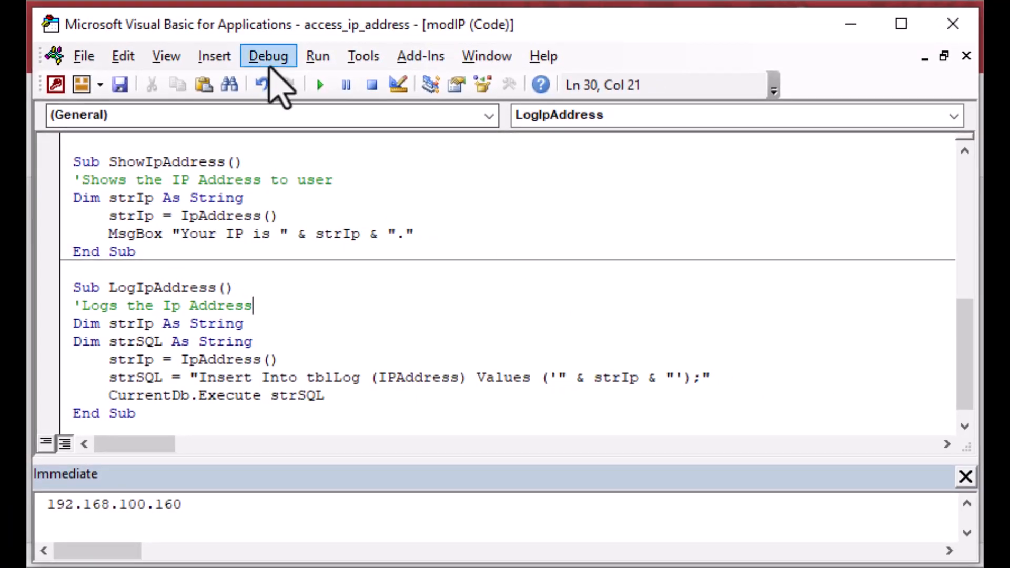
{"action": "mouse_move", "coordinate": [261, 85]}
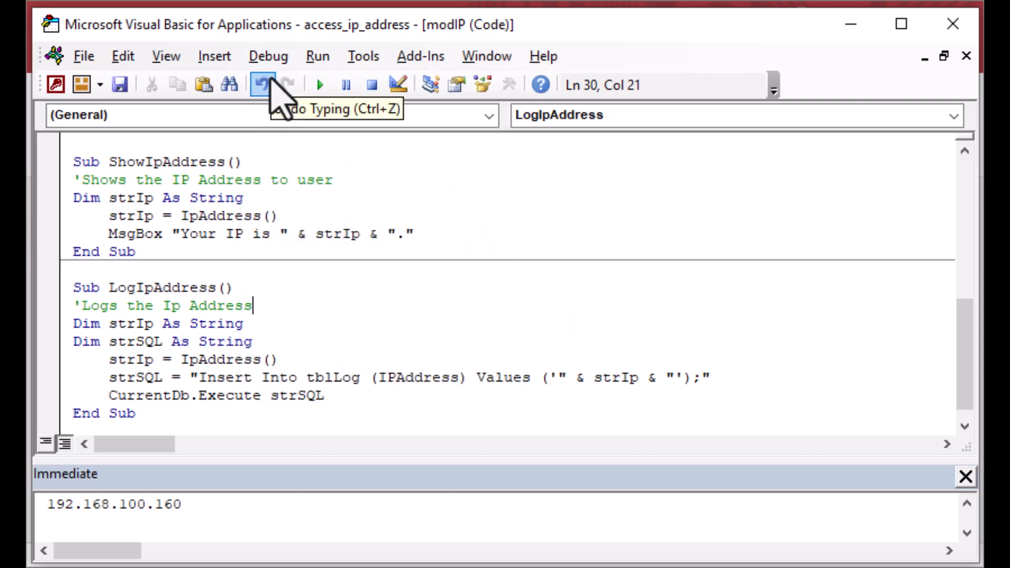
{"action": "mouse_move", "coordinate": [342, 358]}
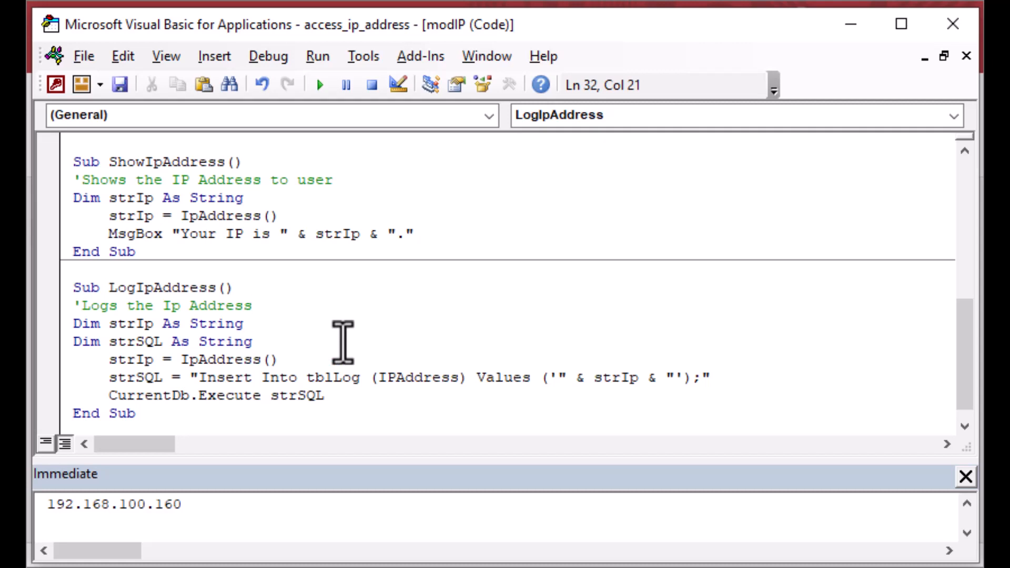
{"action": "mouse_move", "coordinate": [320, 84]}
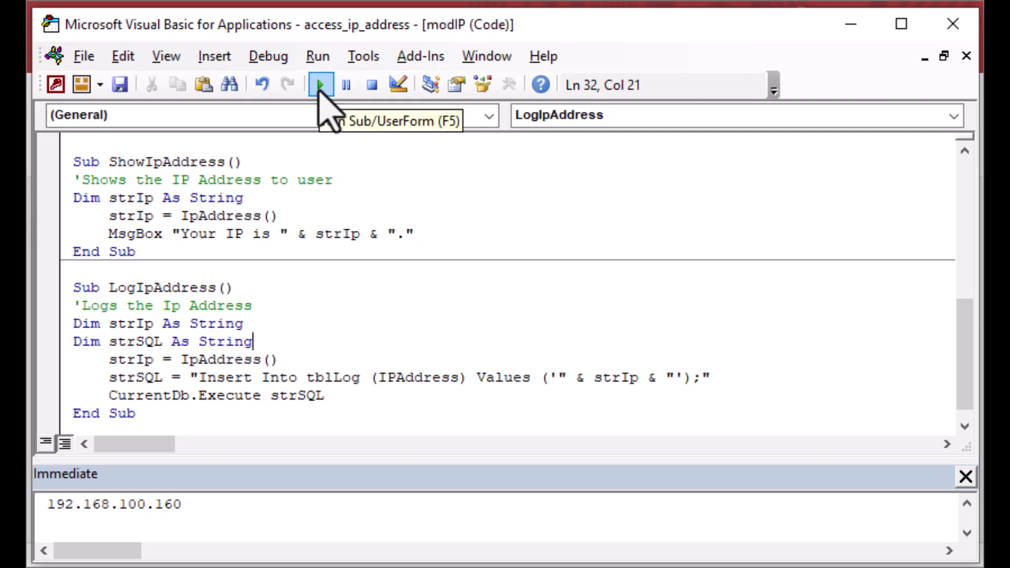
{"action": "mouse_move", "coordinate": [329, 126]}
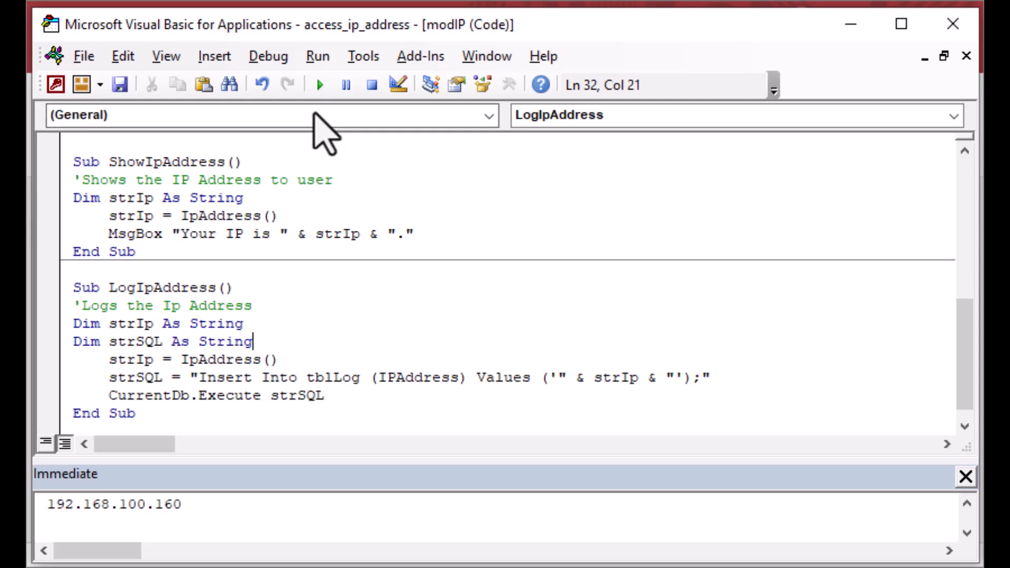
{"action": "mouse_move", "coordinate": [322, 180]}
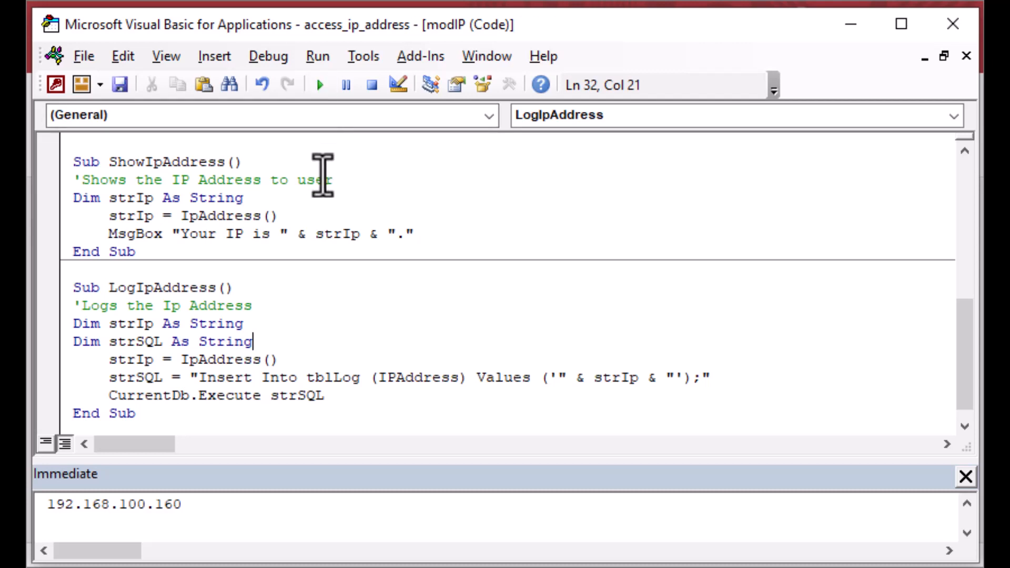
{"action": "mouse_move", "coordinate": [849, 23]}
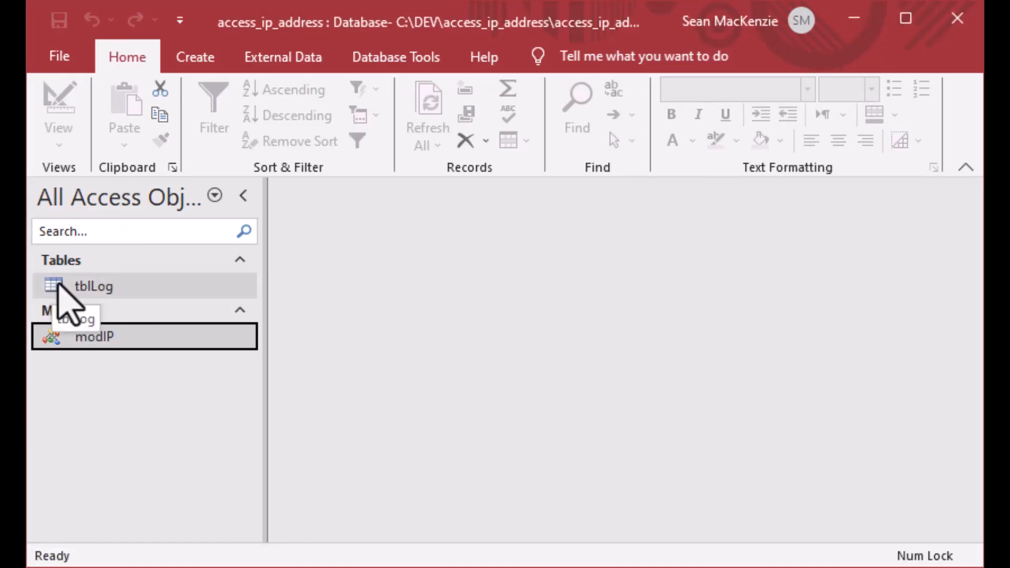
{"action": "double_click", "coordinate": [94, 286]}
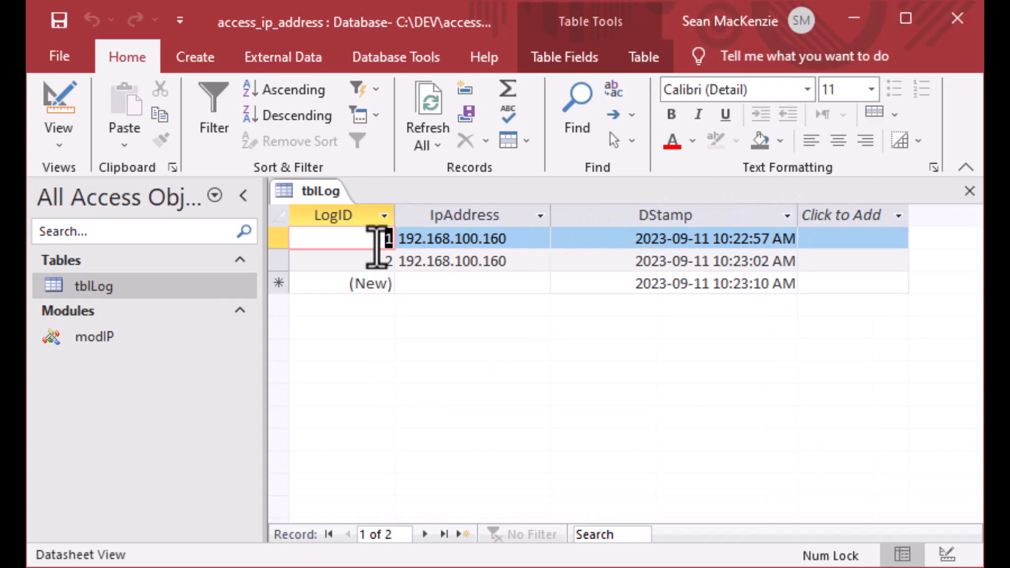
{"action": "left_click", "coordinate": [969, 190]}
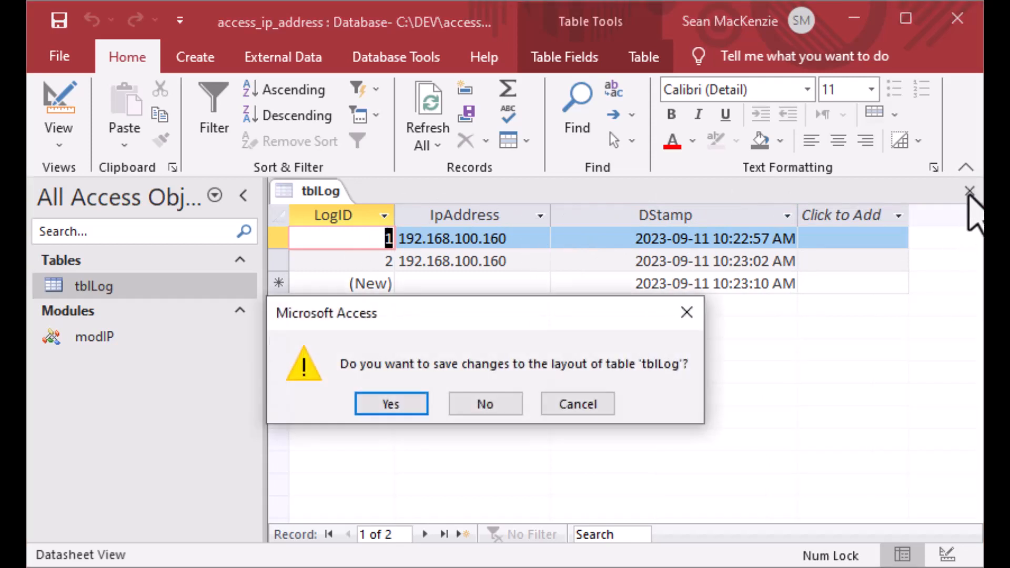
{"action": "left_click", "coordinate": [390, 404]}
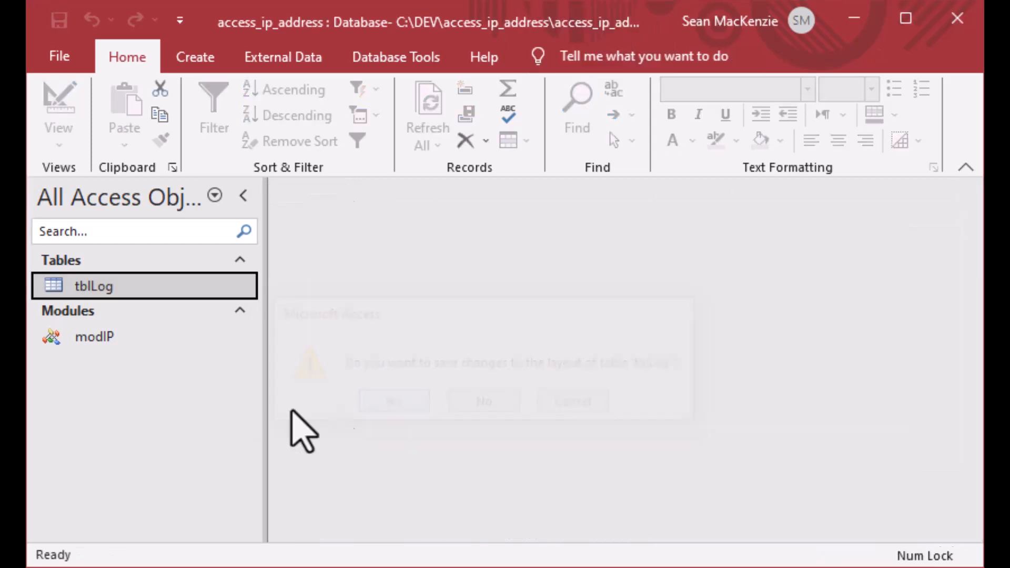